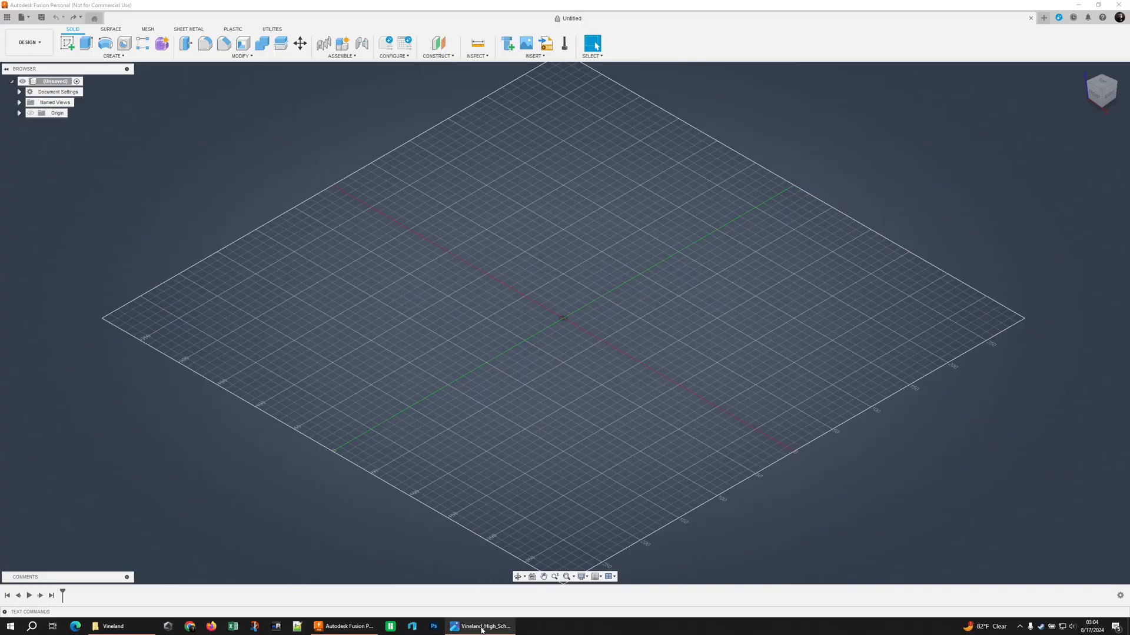
# - Check the rooster reference picture and sketch the coaster circle with value 2.7
pyautogui.click(481, 626)
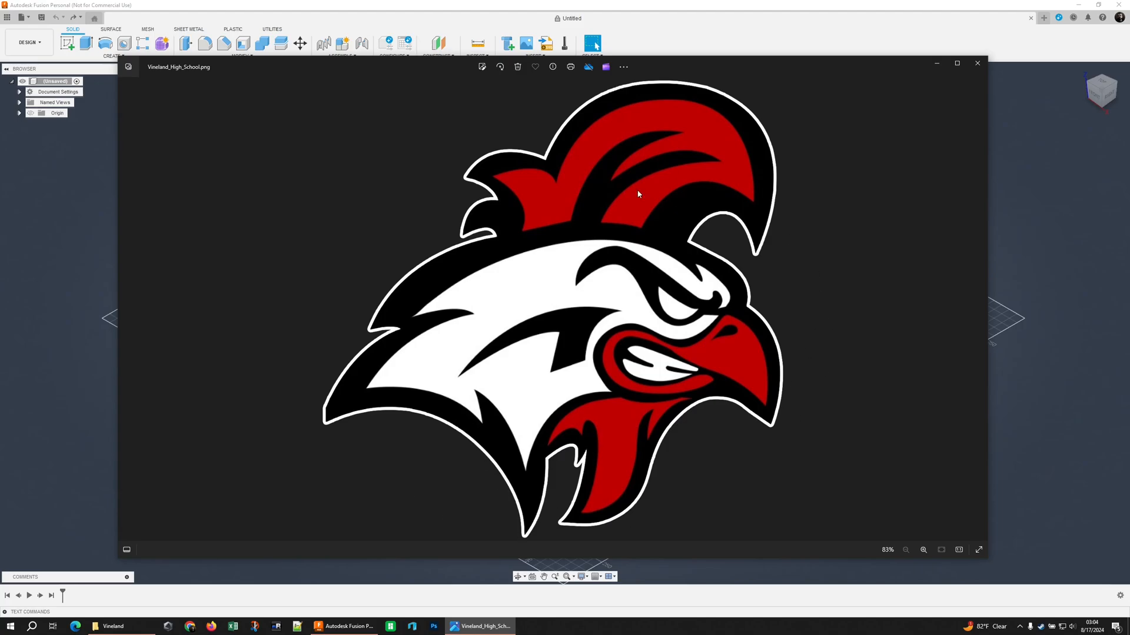
pyautogui.moveTo(937, 64)
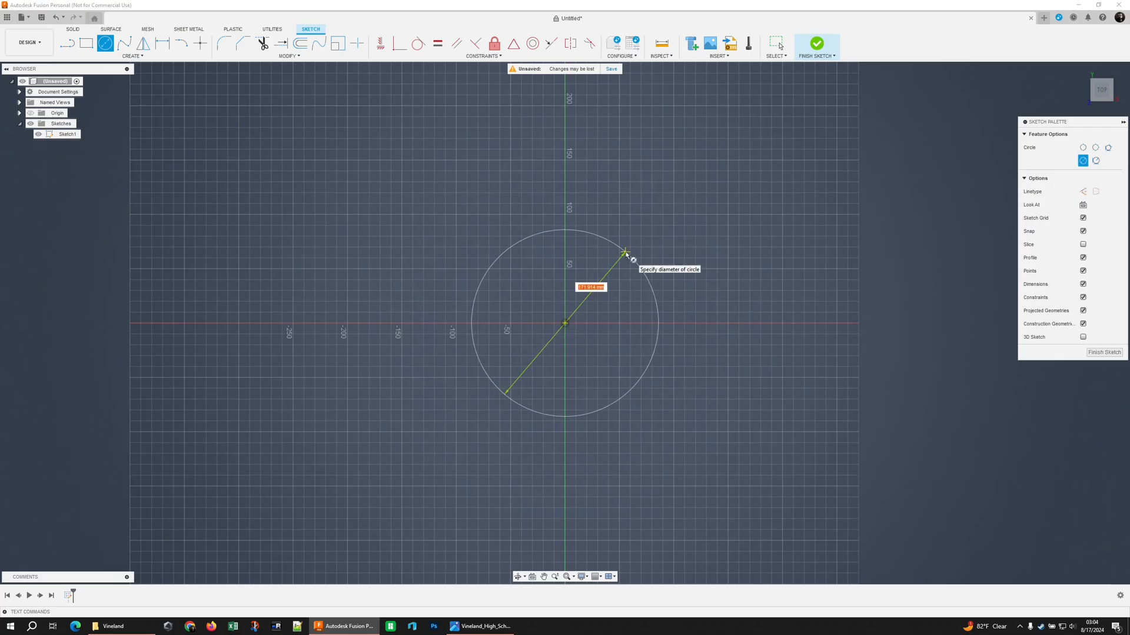
pyautogui.write('2.7')
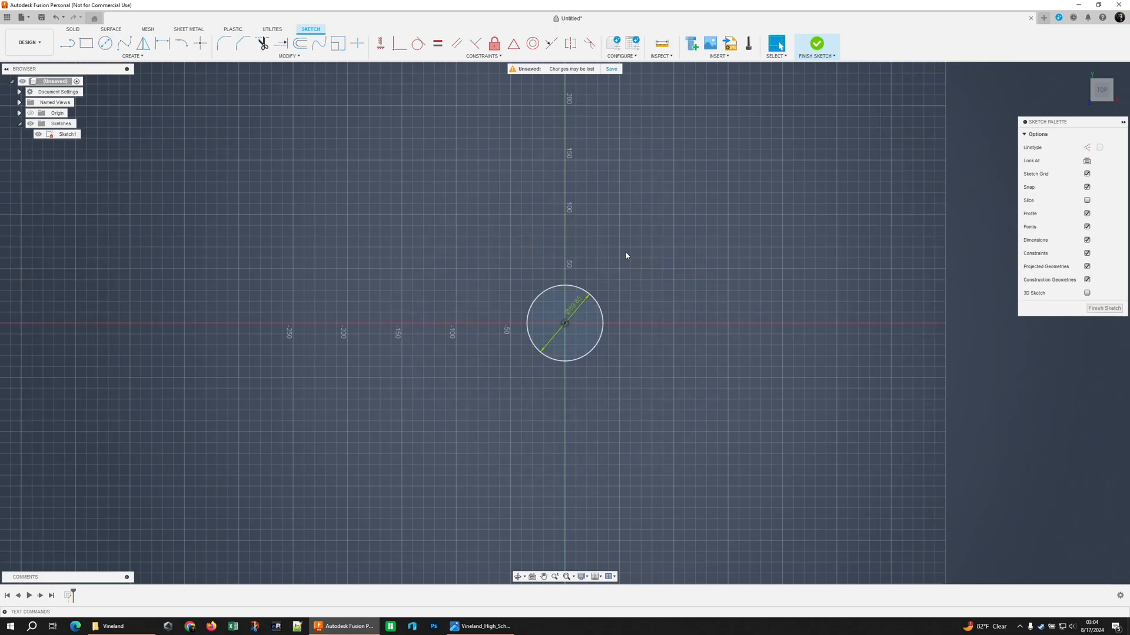
pyautogui.scroll(3)
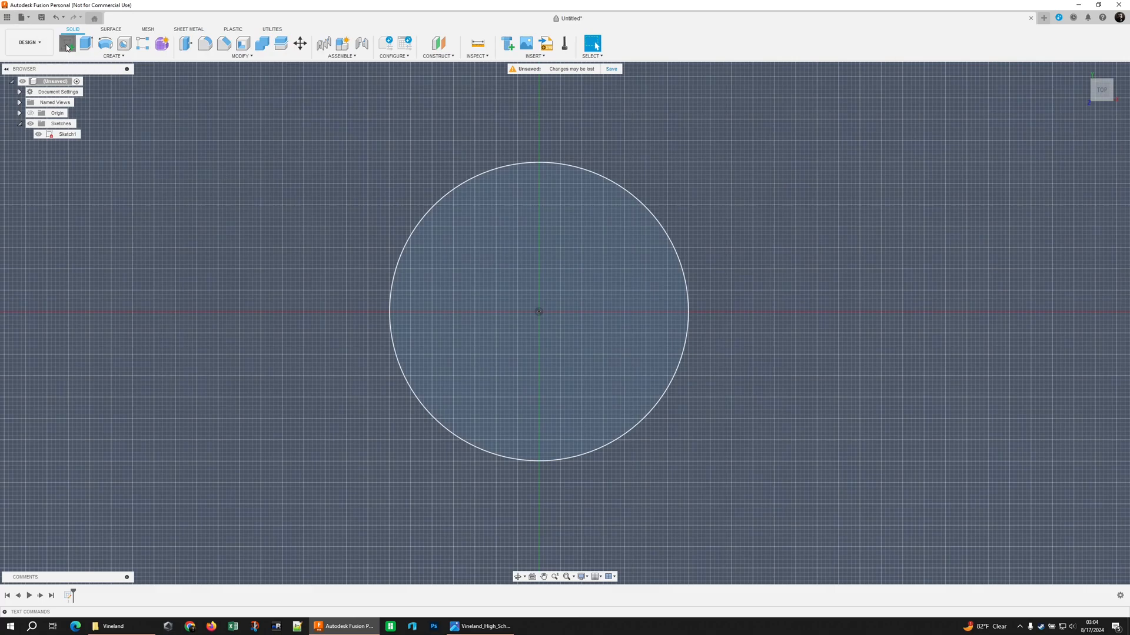
# - Insert the rooster logo SVG file into a new sketch beside the circle
pyautogui.click(66, 43)
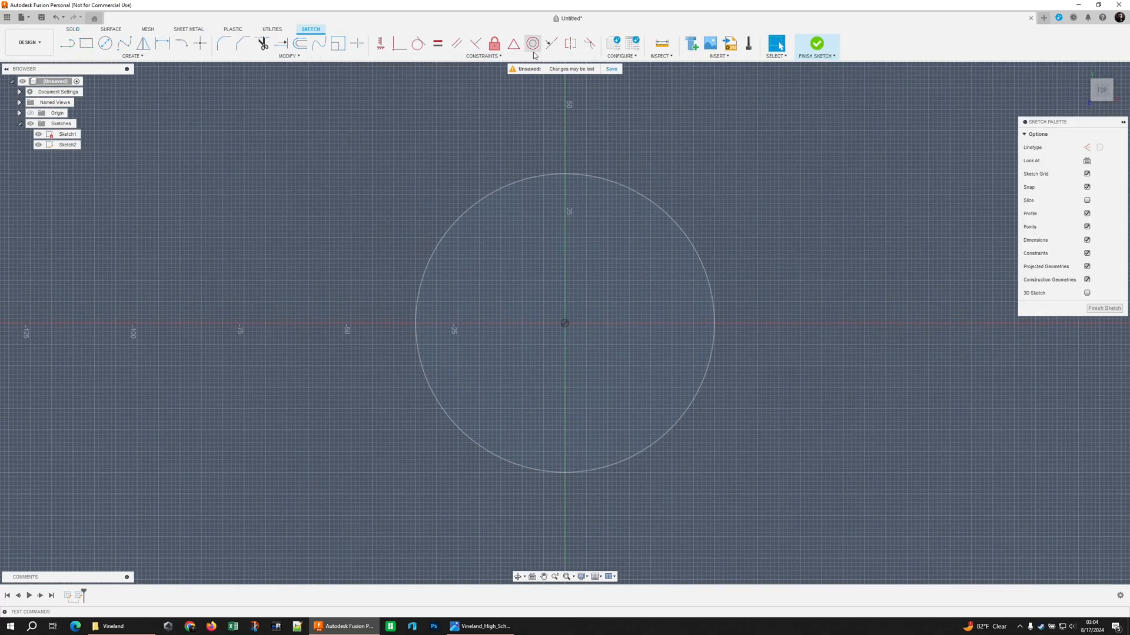
pyautogui.click(730, 43)
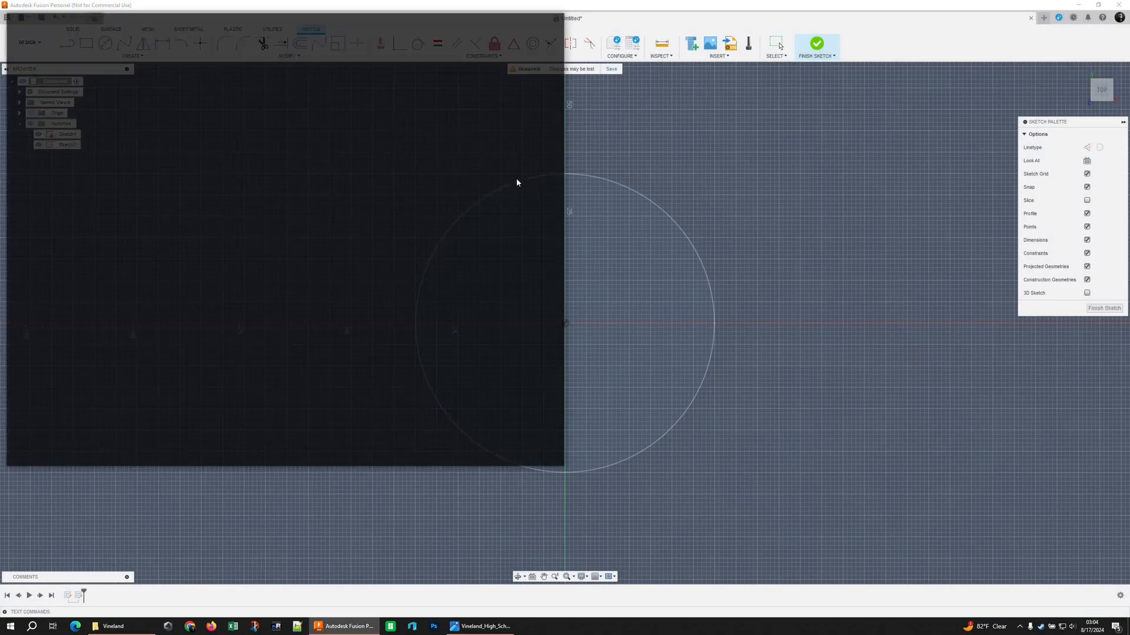
pyautogui.click(717, 45)
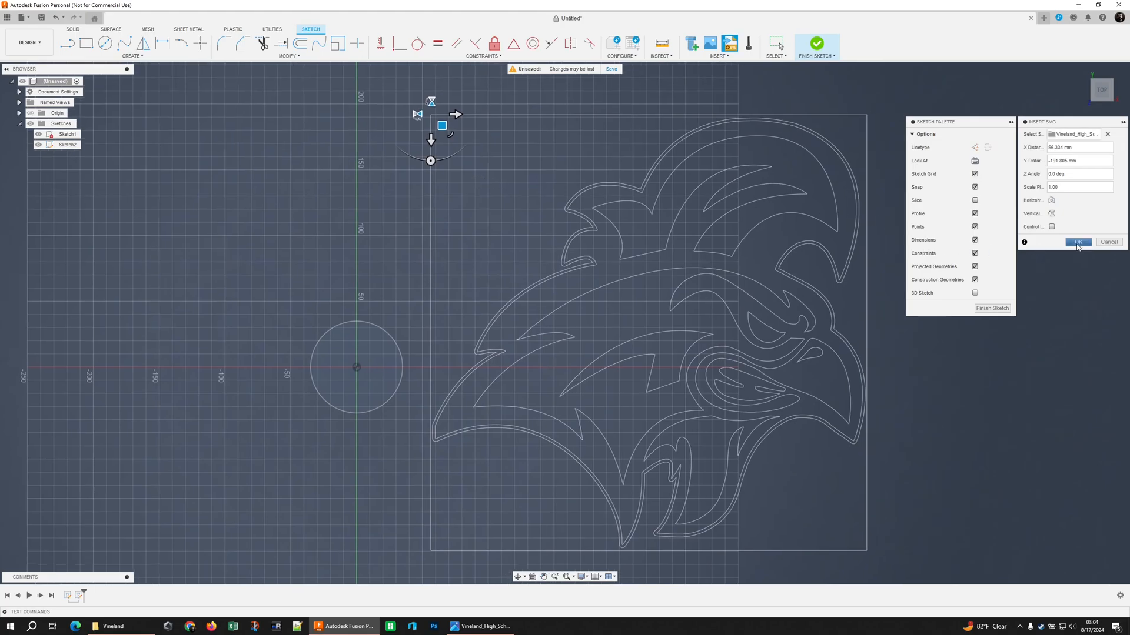
pyautogui.click(1078, 243)
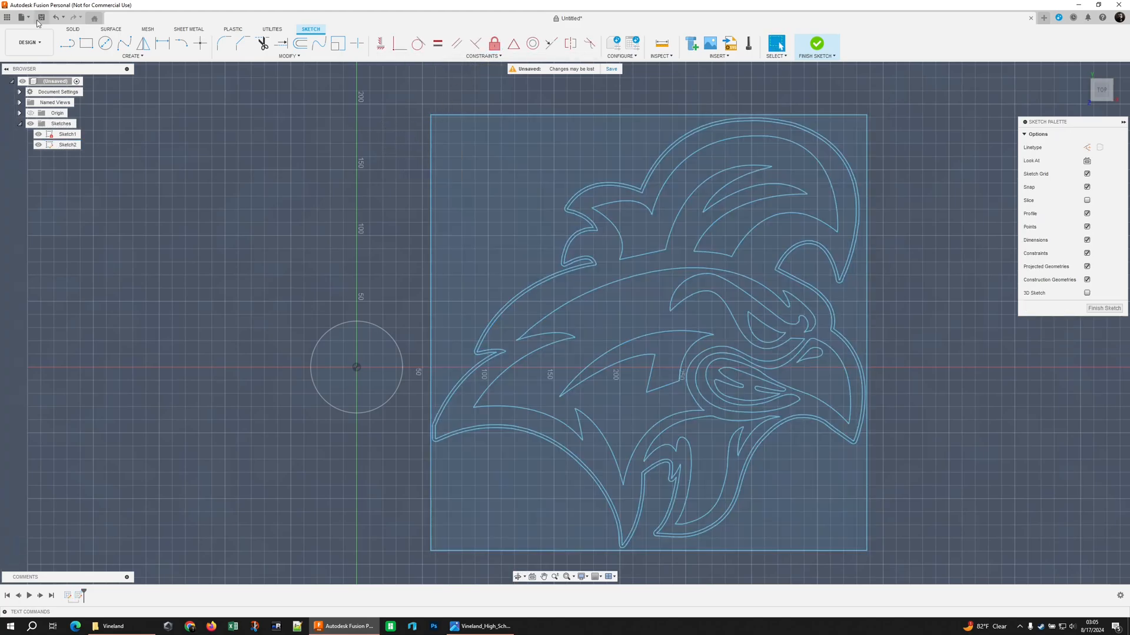
# - Select the square frame around the logo and compare with the reference picture
pyautogui.click(67, 43)
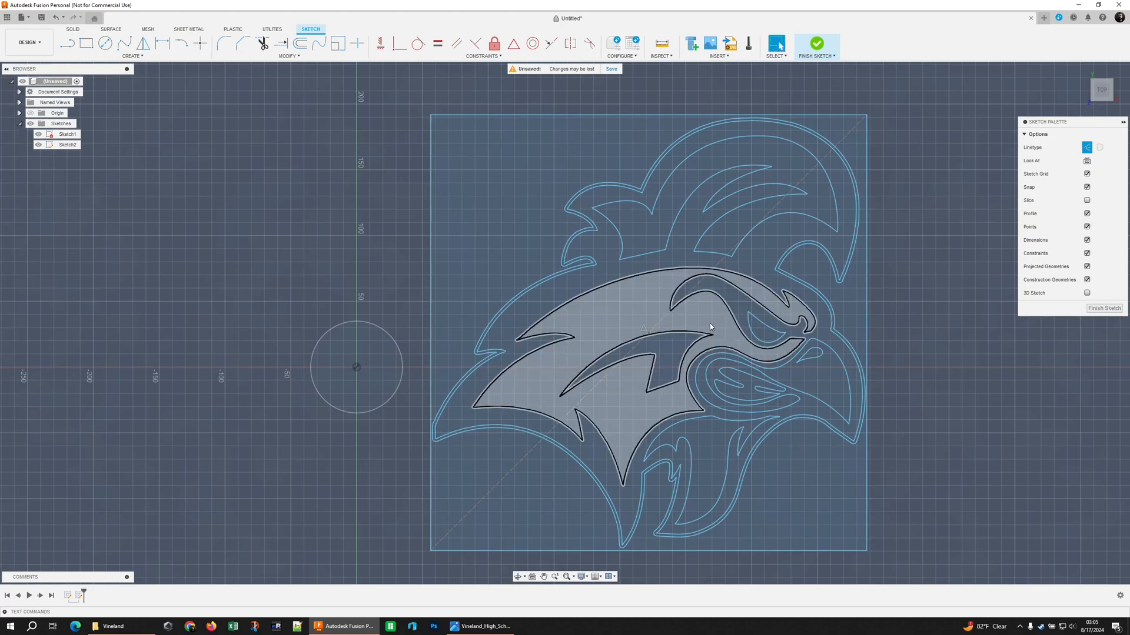
pyautogui.click(68, 143)
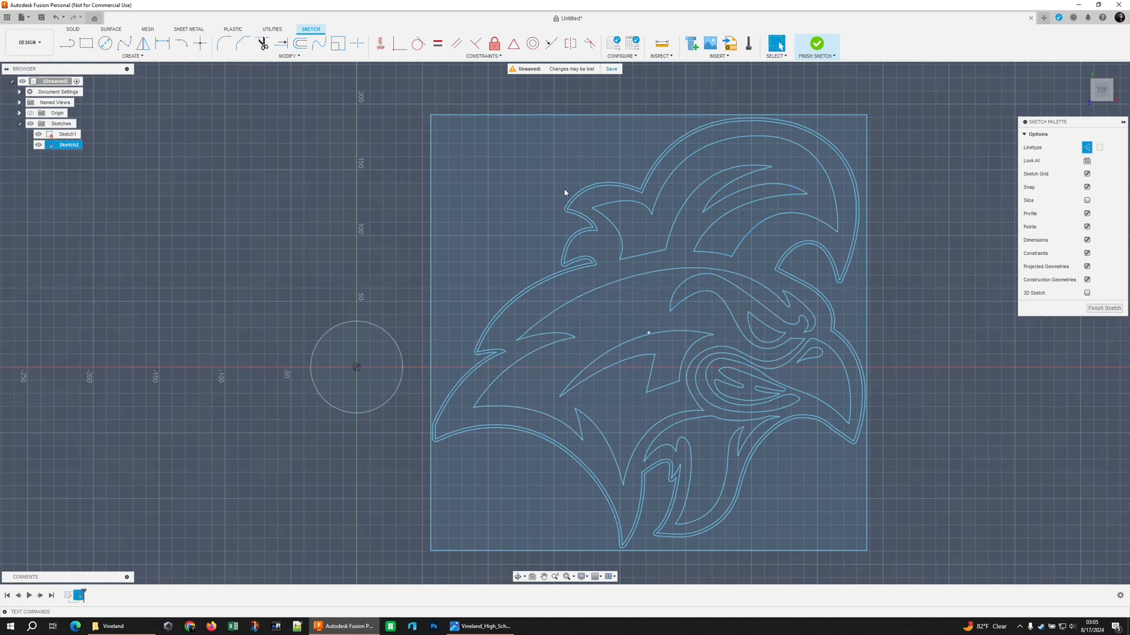
pyautogui.click(552, 120)
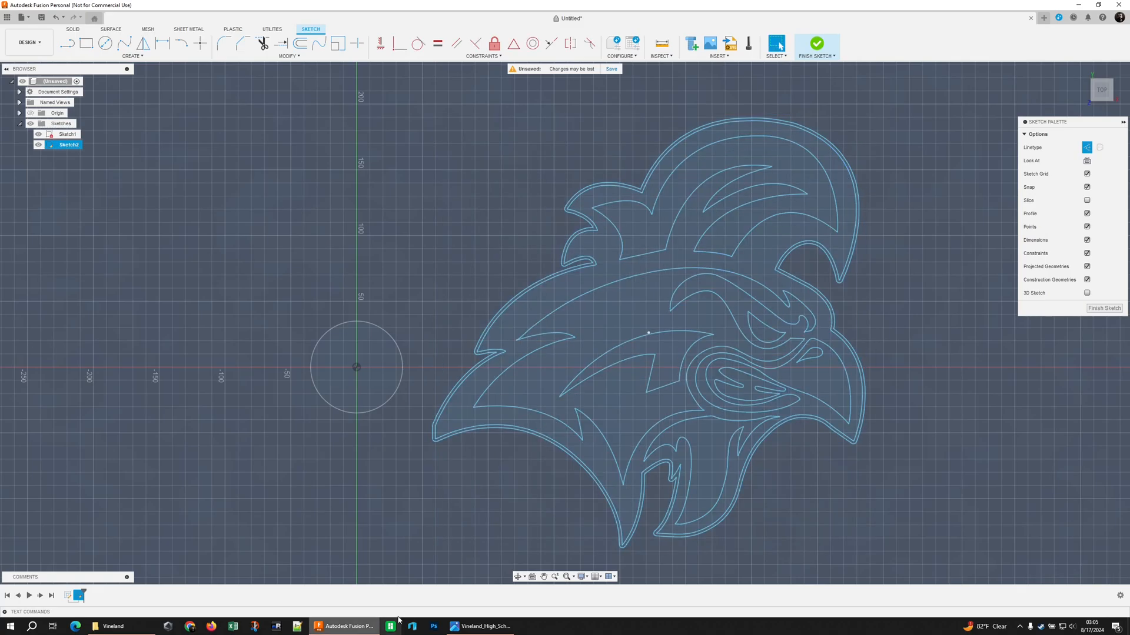
pyautogui.click(480, 624)
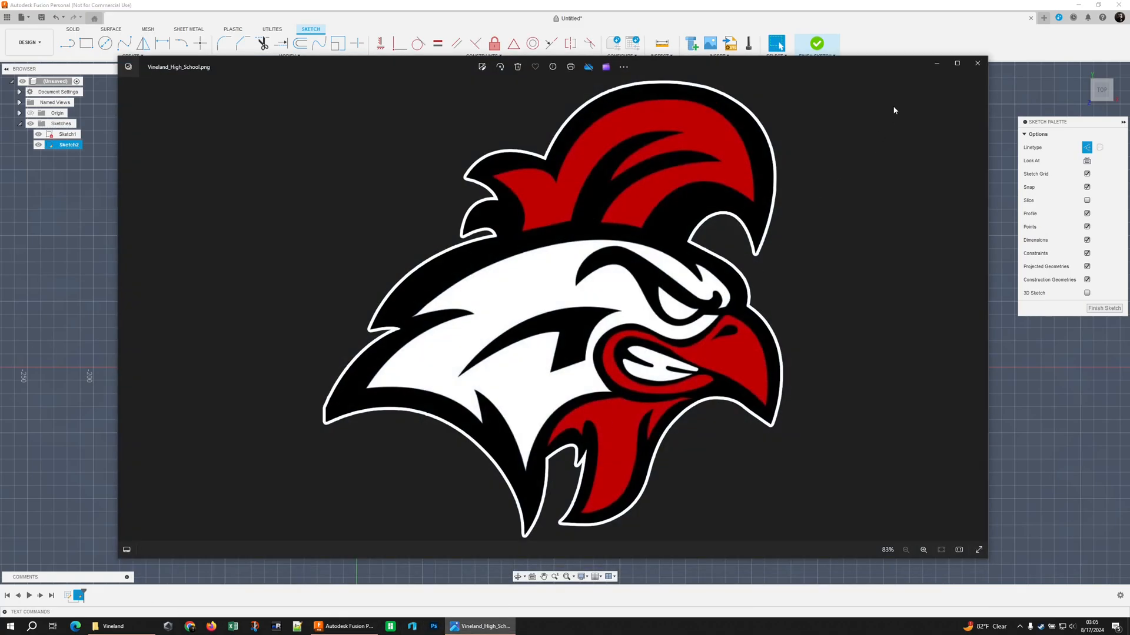
pyautogui.click(977, 64)
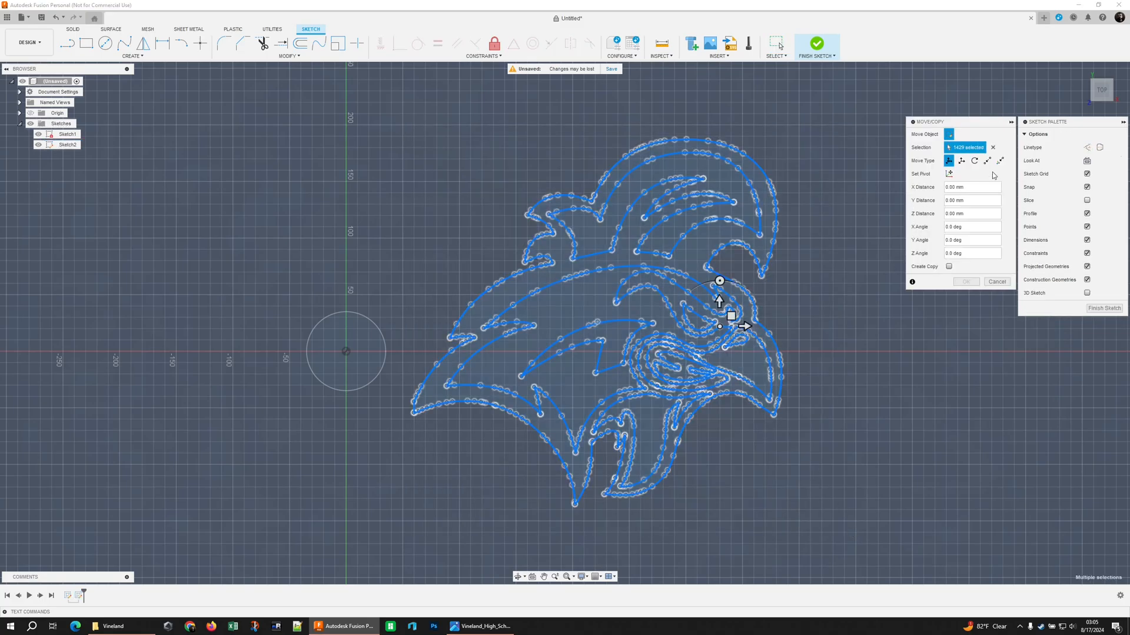
# - Attempt a point-to-point move and a scale about the origin, then abandon both
pyautogui.click(1000, 160)
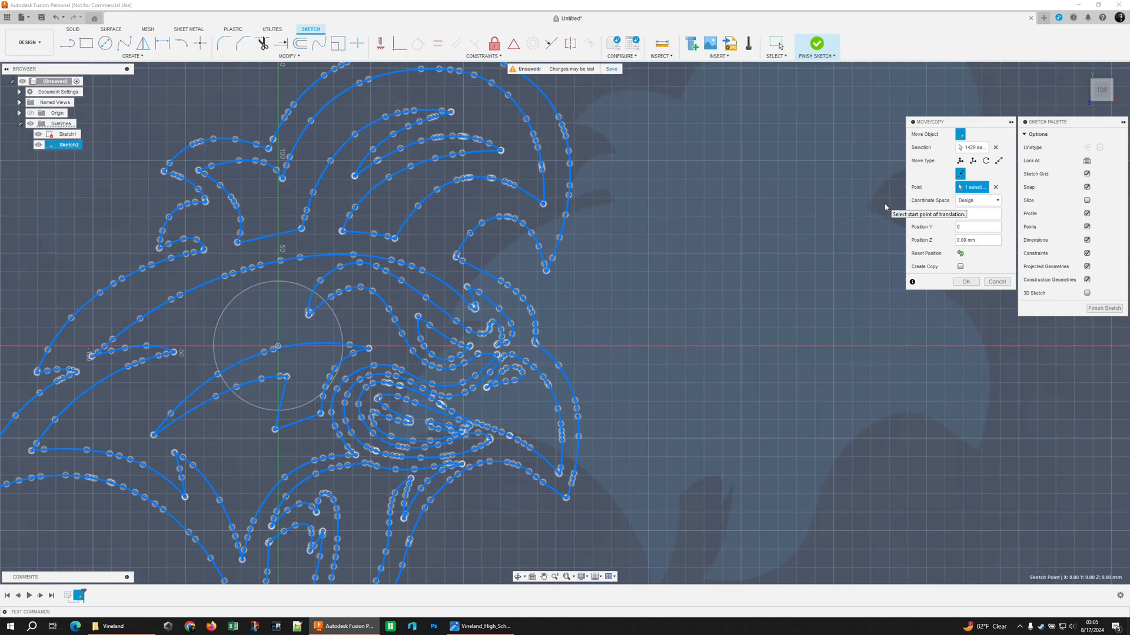
pyautogui.click(997, 282)
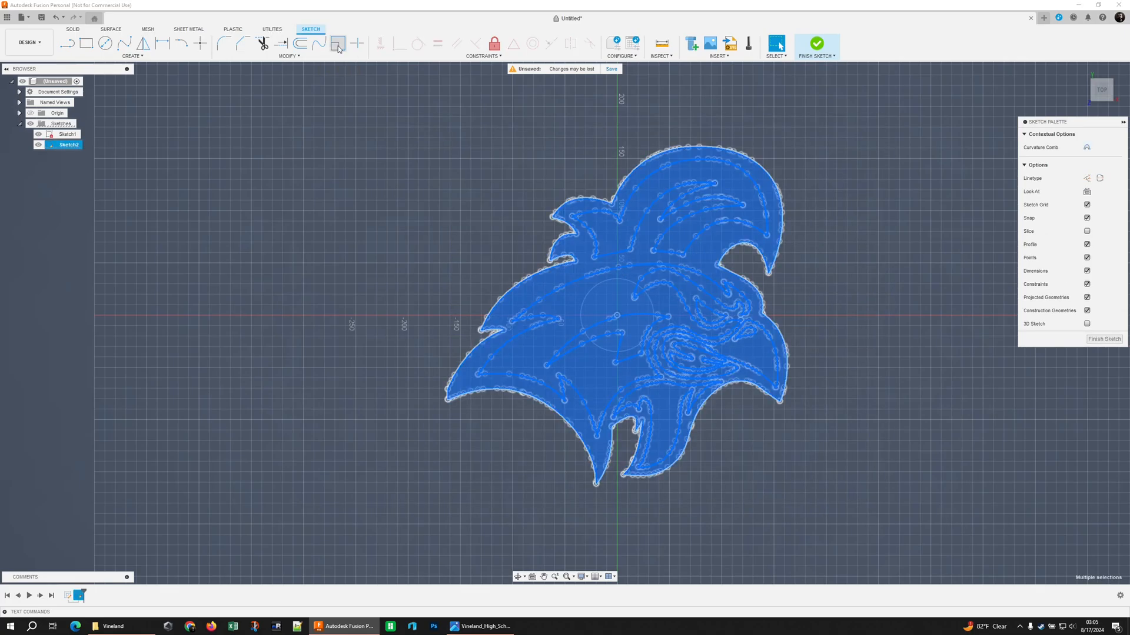
pyautogui.click(338, 43)
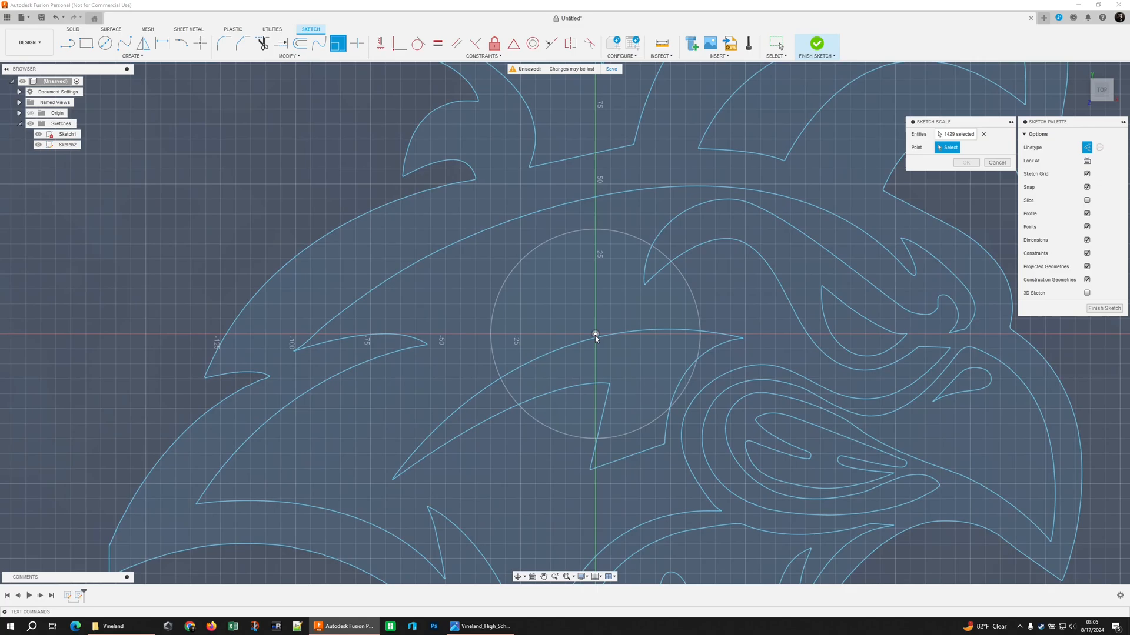
pyautogui.click(596, 333)
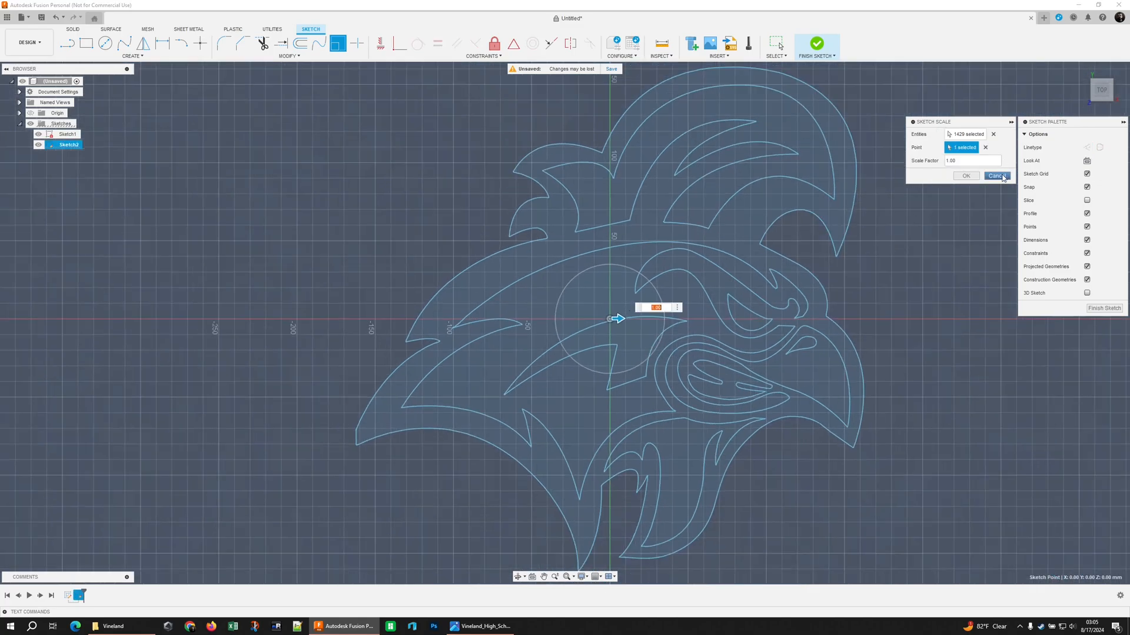
pyautogui.click(997, 176)
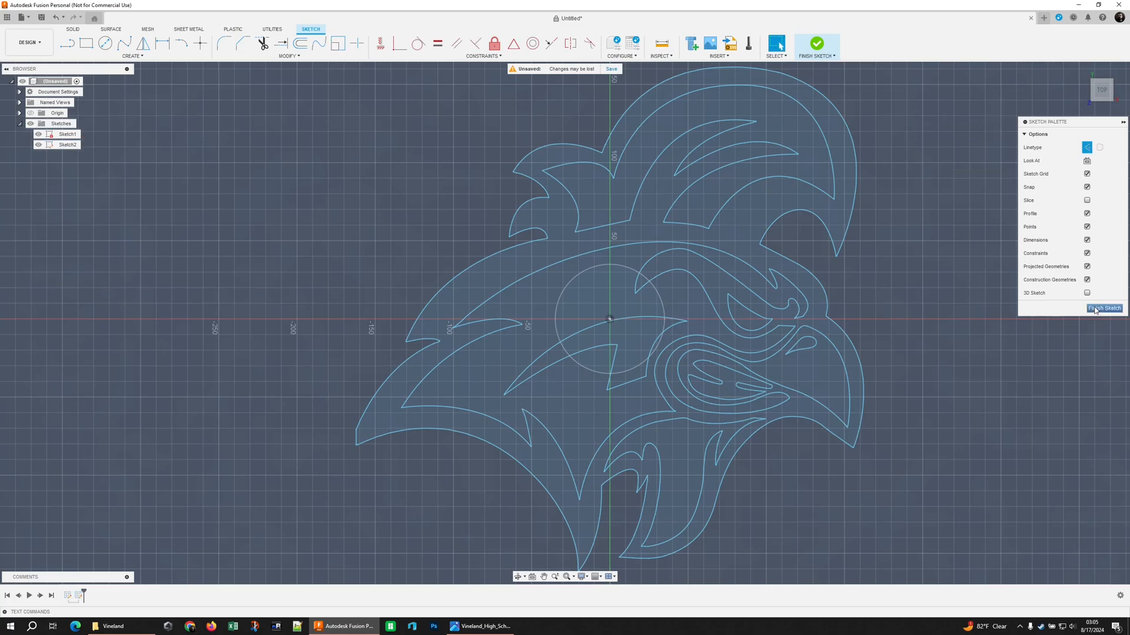
pyautogui.click(1104, 308)
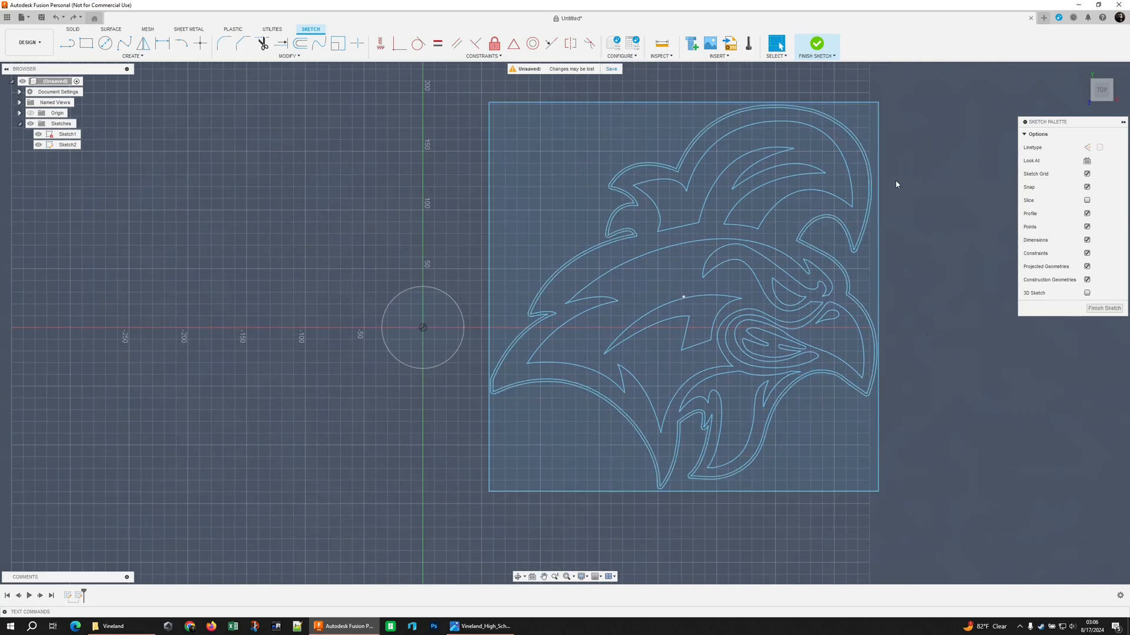
# - Measure the logo frame width at 331.258 mm, then dismiss the curve options menu
pyautogui.click(660, 44)
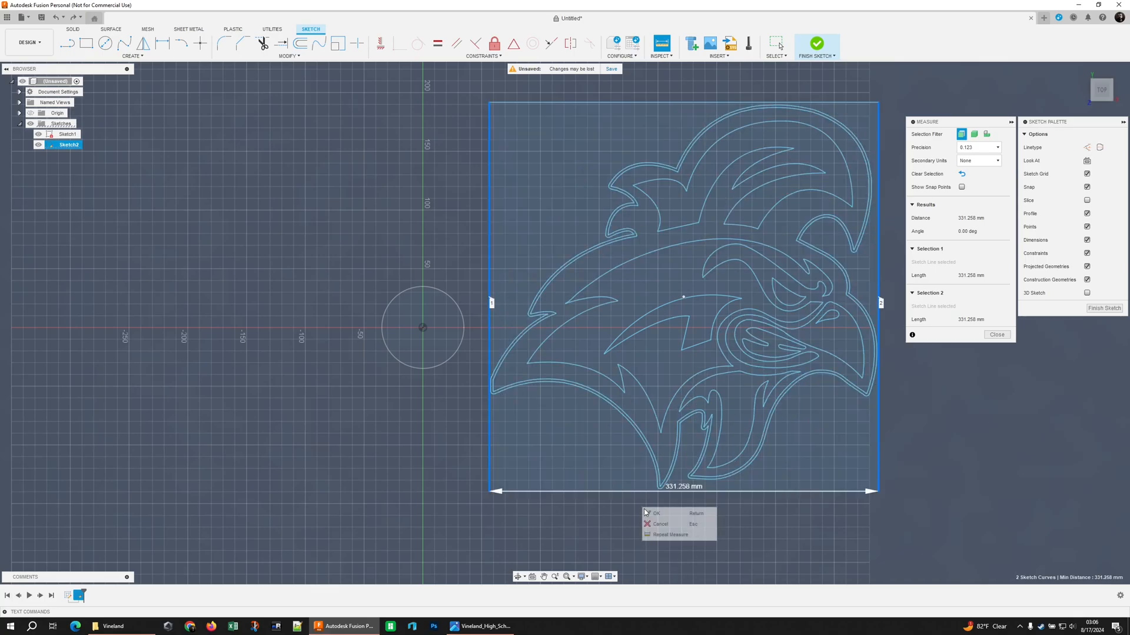
pyautogui.click(655, 513)
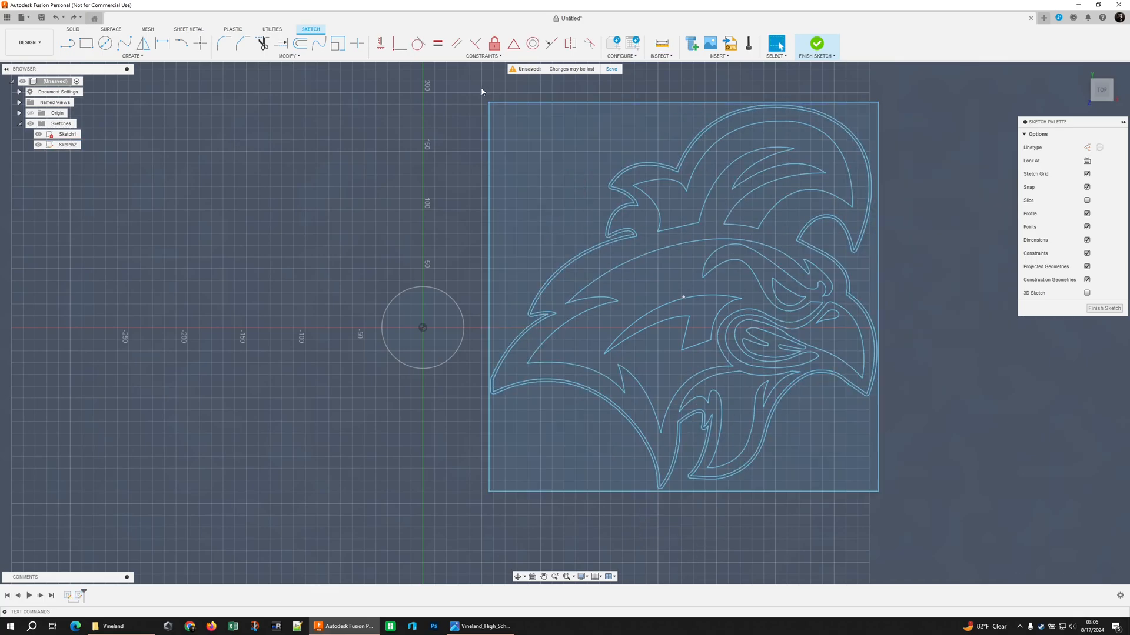
pyautogui.click(817, 43)
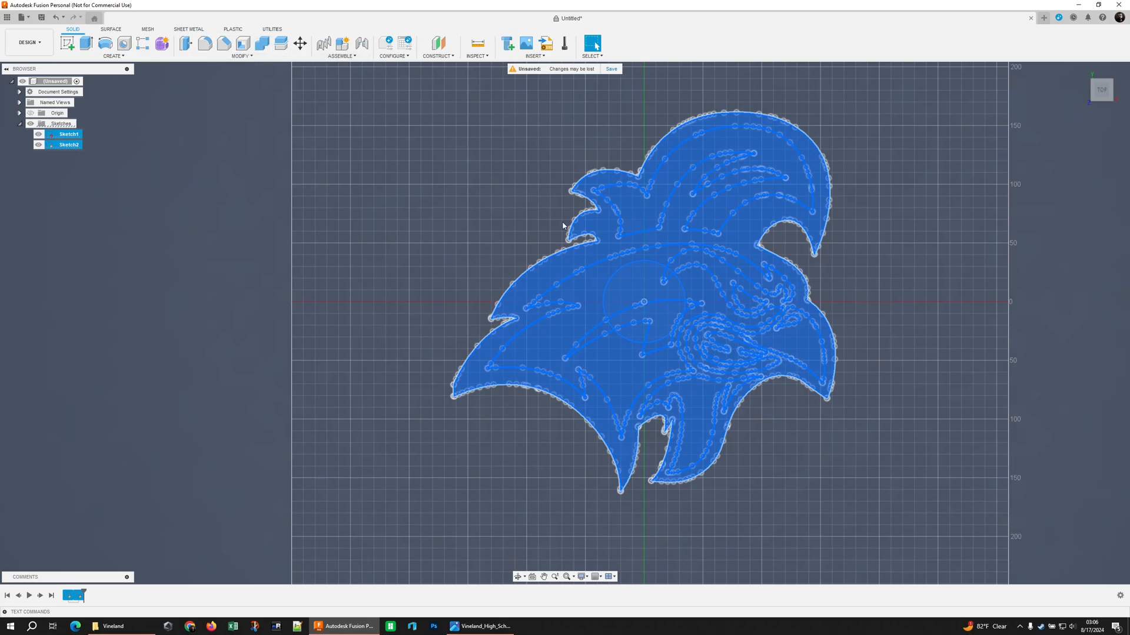
pyautogui.rightClick(612, 282)
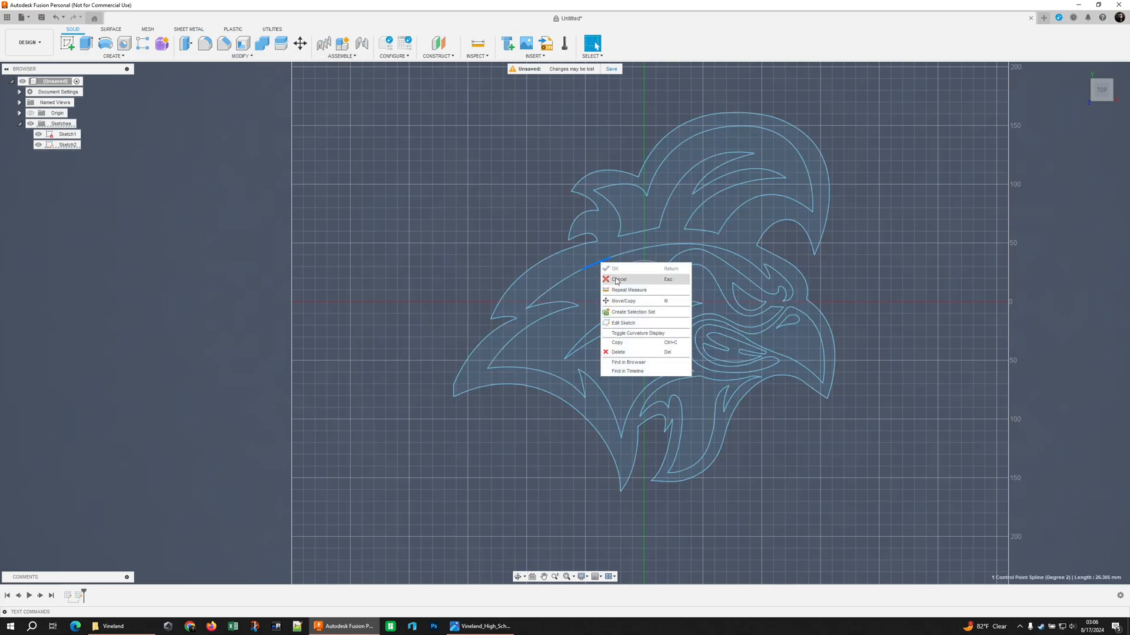
pyautogui.click(623, 322)
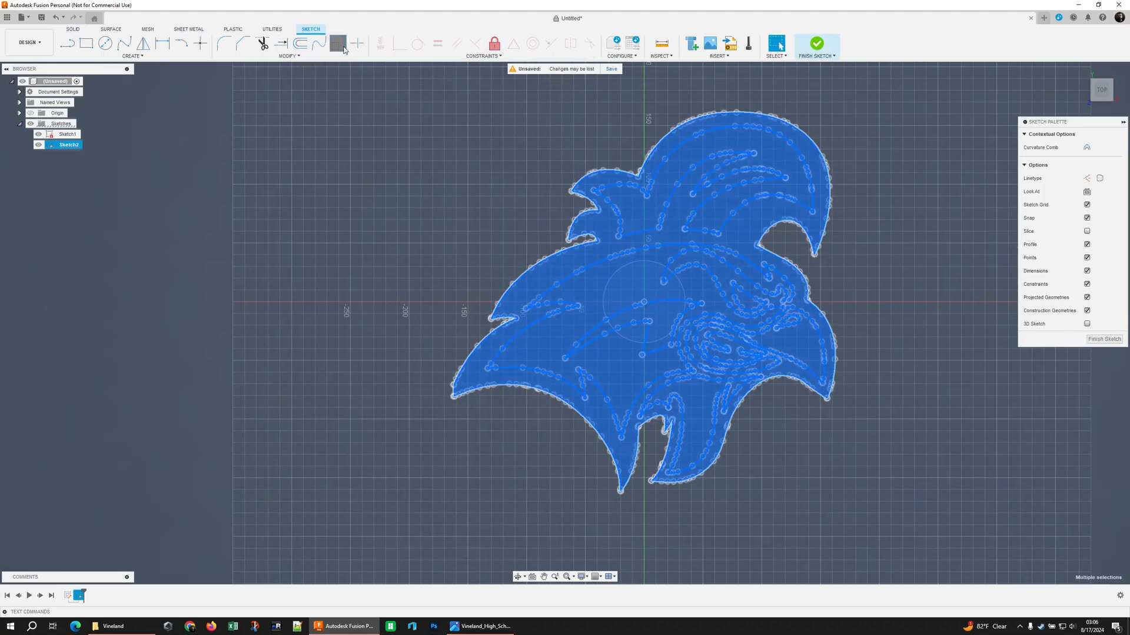
# - Scale the logo curves about the origin by factor 55/331 to fit the circle
pyautogui.click(338, 44)
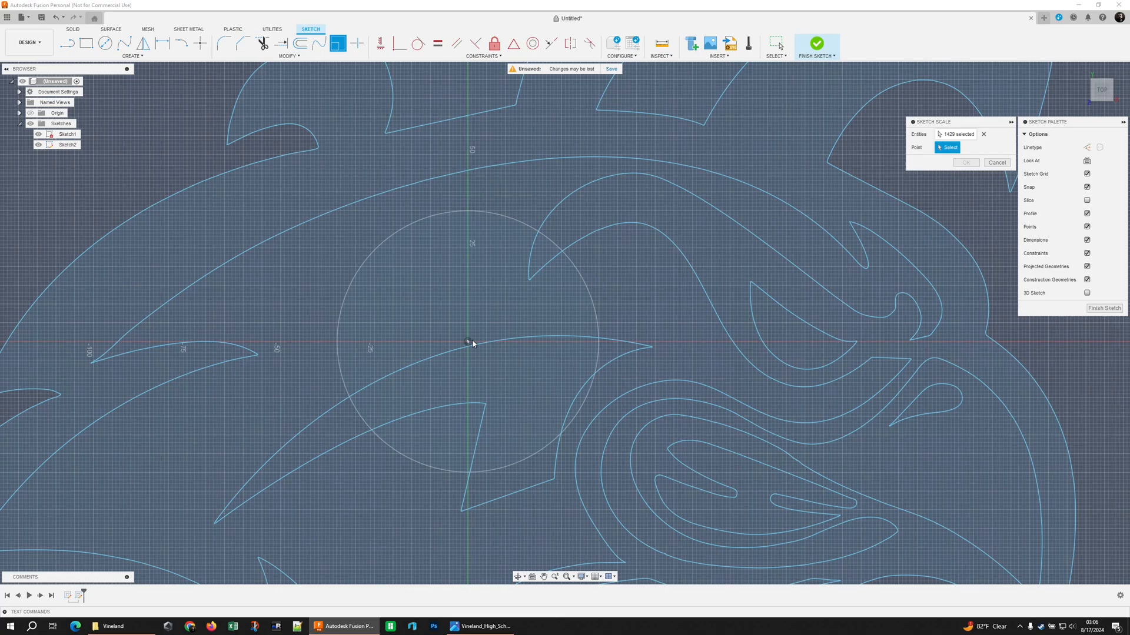
pyautogui.click(472, 343)
pyautogui.write('.25')
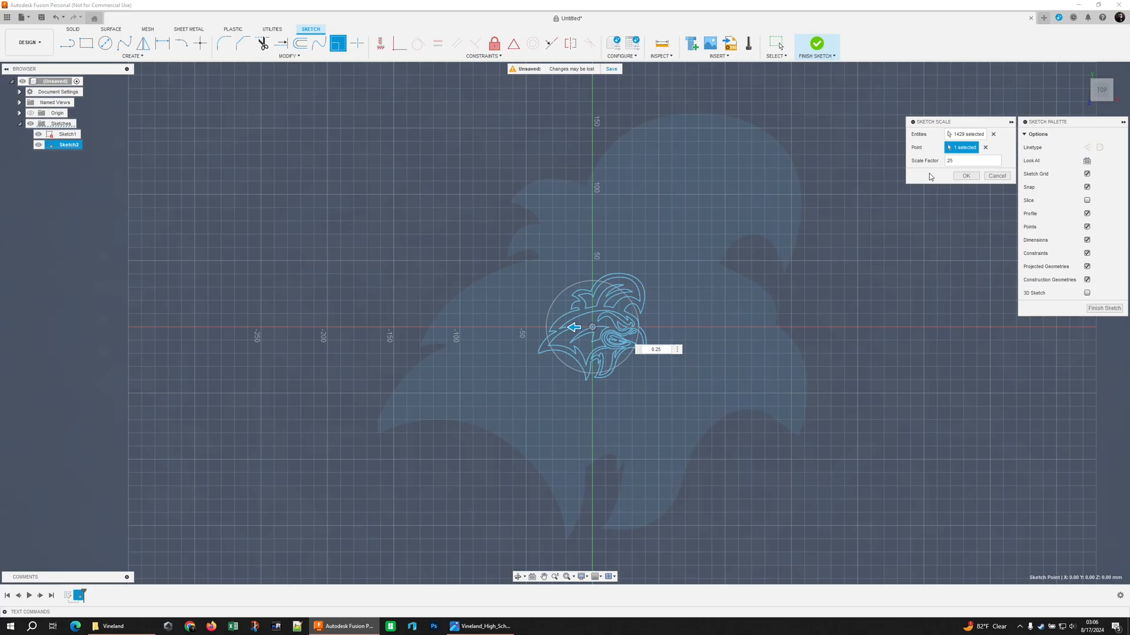
pyautogui.tripleClick(973, 160)
pyautogui.write('55/331')
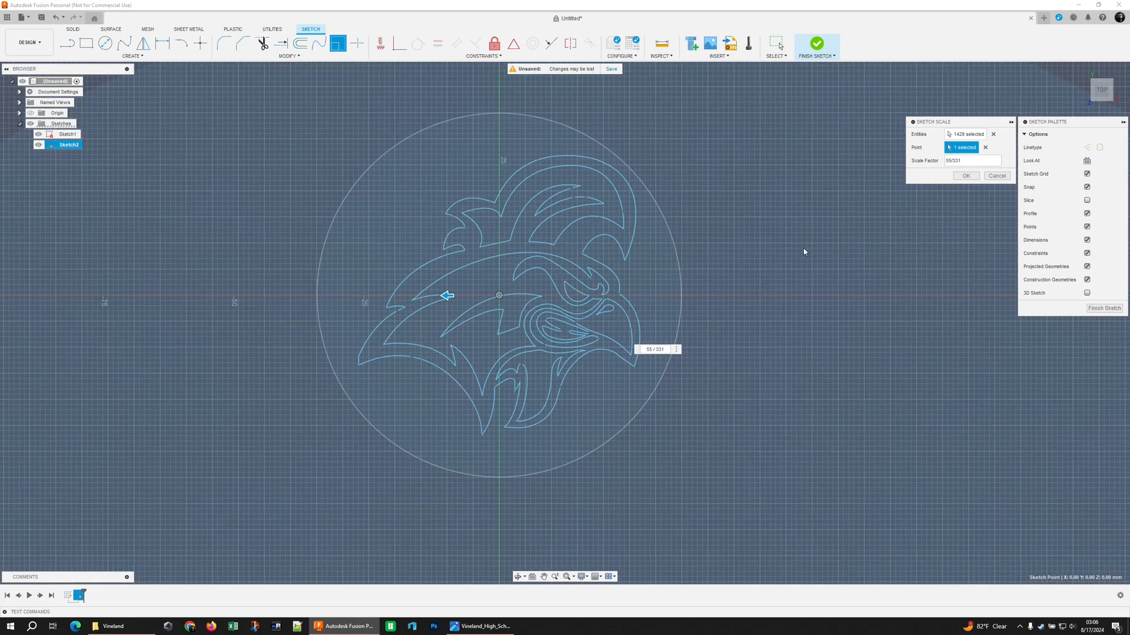
pyautogui.click(965, 175)
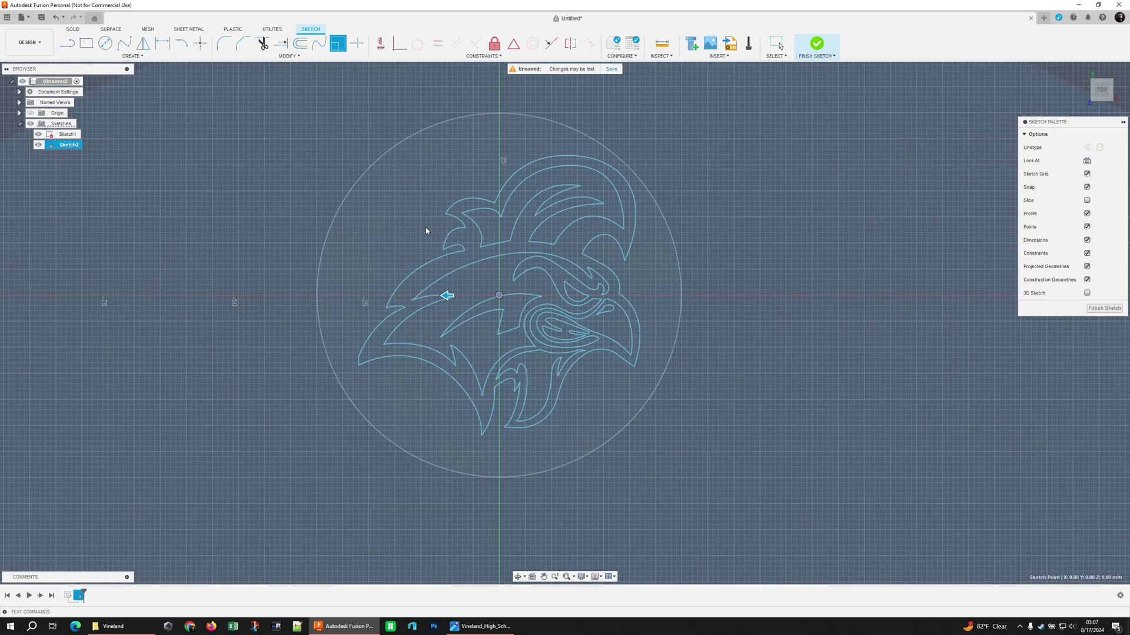
pyautogui.click(393, 180)
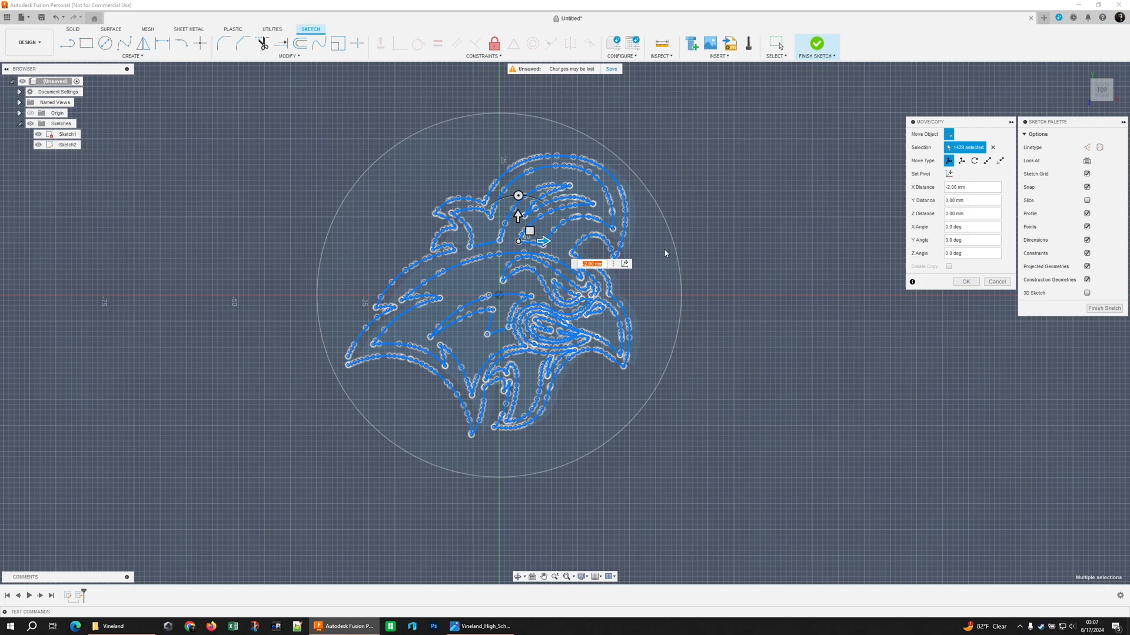
# - Shift the rooster outline toward the middle of the coaster circle
pyautogui.click(965, 282)
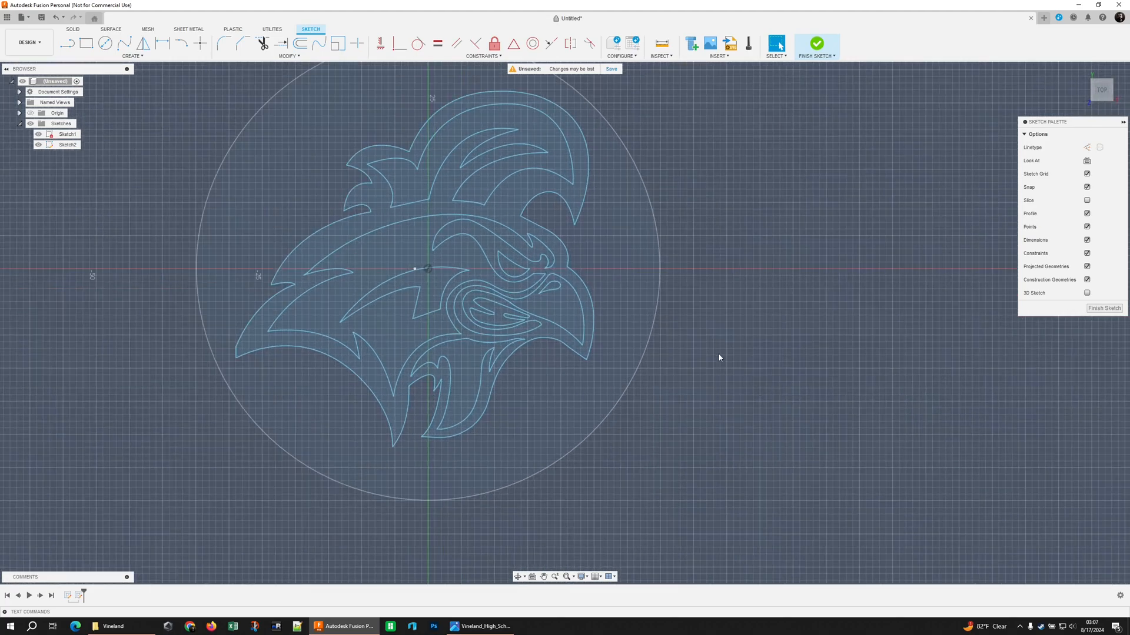
pyautogui.scroll(3)
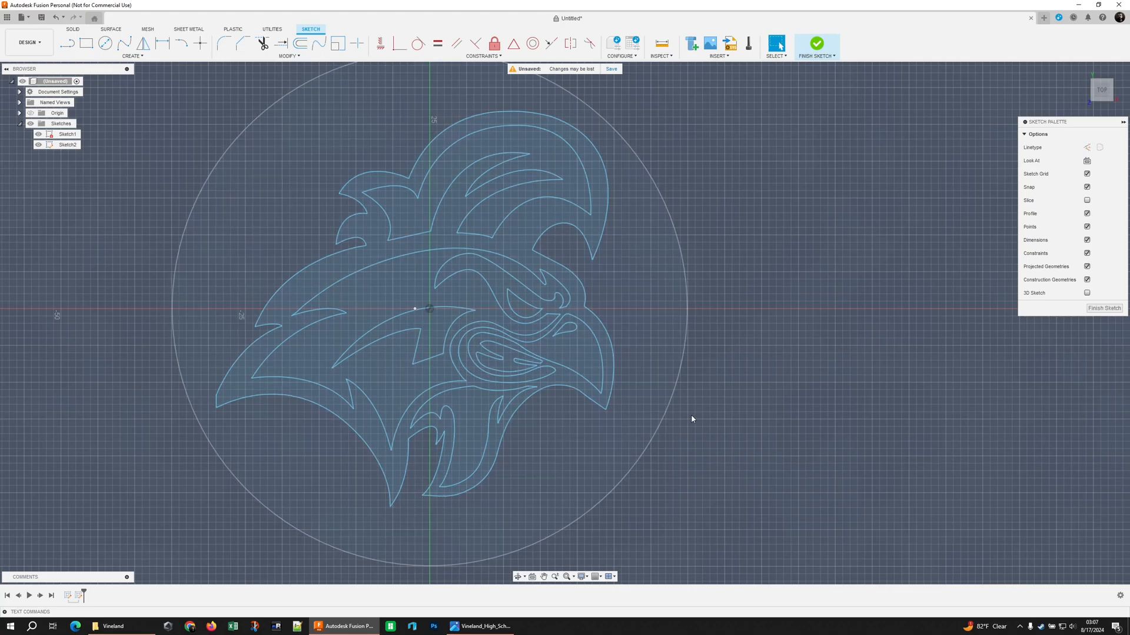
pyautogui.moveTo(695, 419)
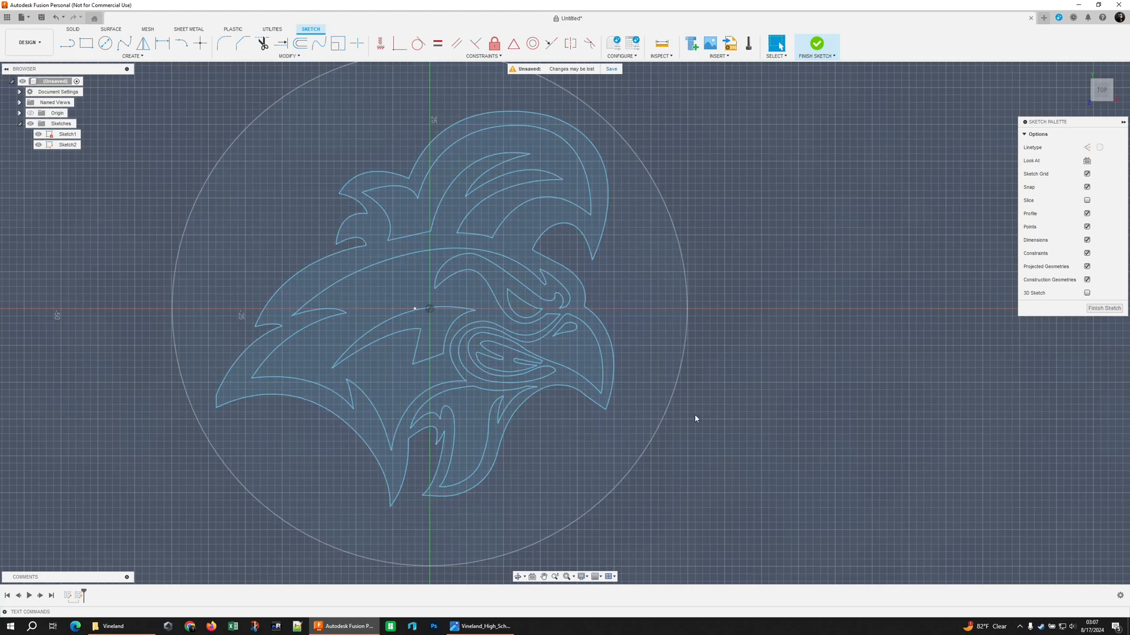
pyautogui.moveTo(758, 338)
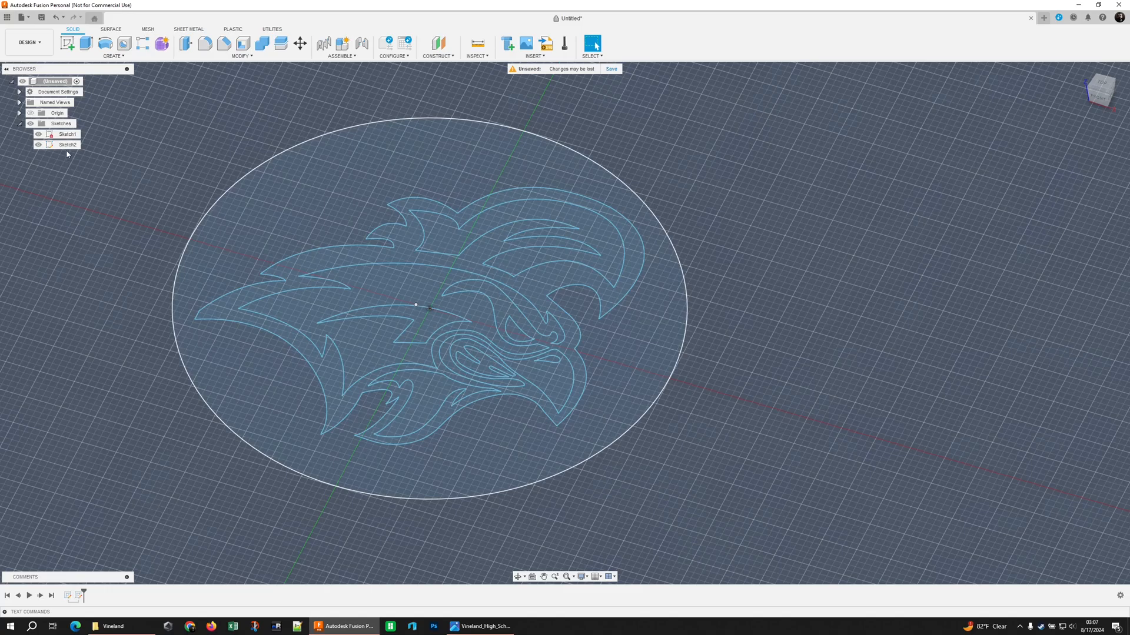
# - Project the circle into Sketch1, finish it, and hide the rooster outline sketch
pyautogui.click(68, 145)
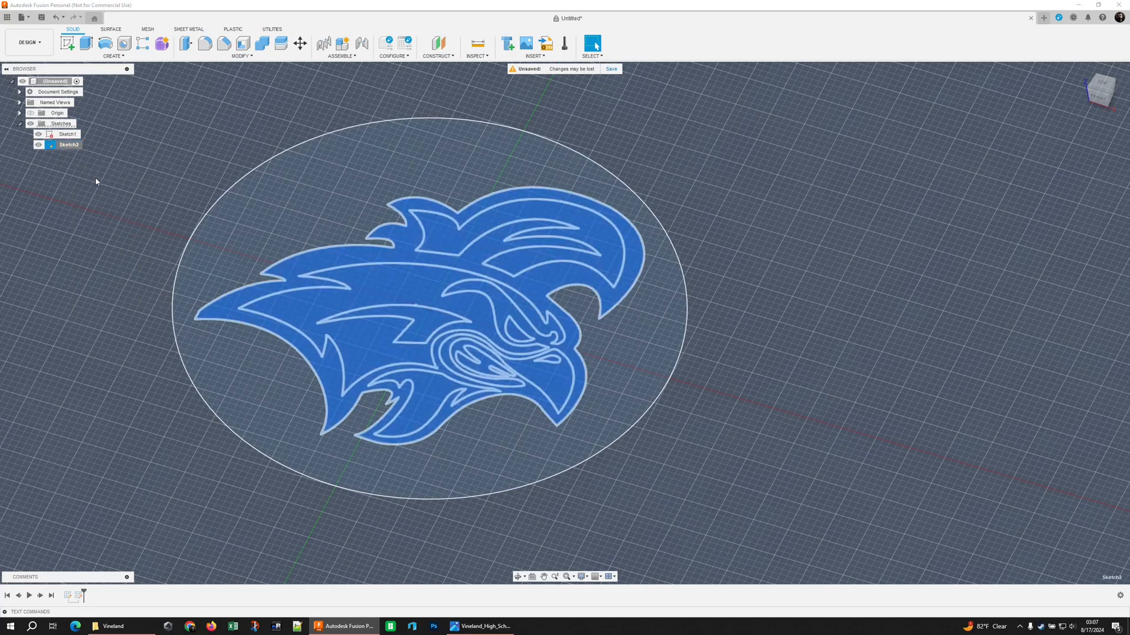
pyautogui.doubleClick(68, 144)
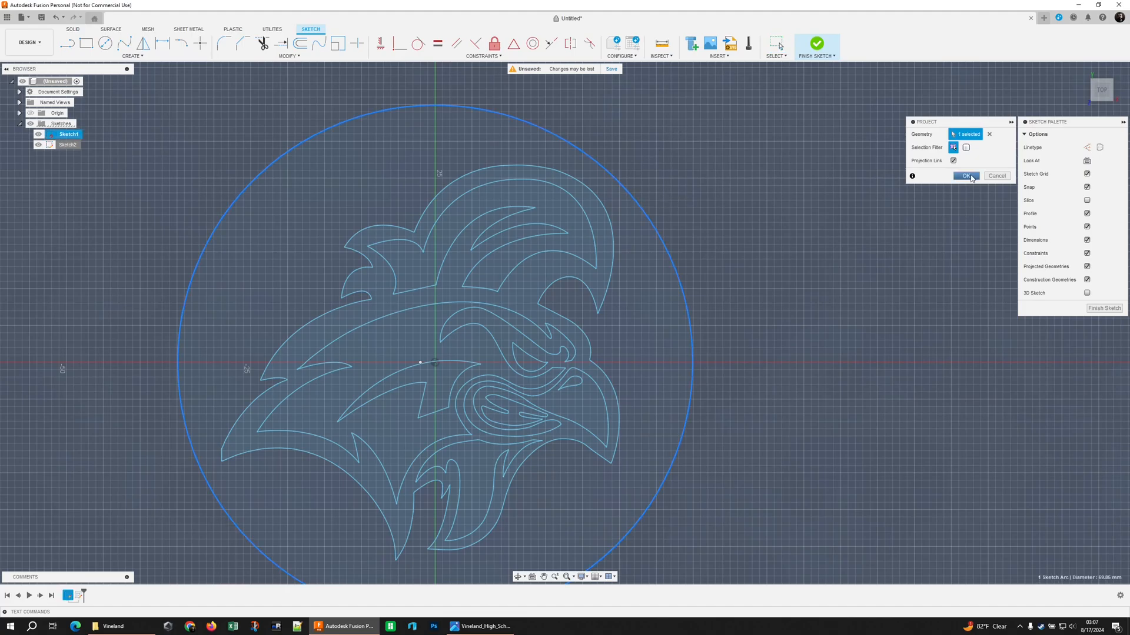
pyautogui.click(965, 175)
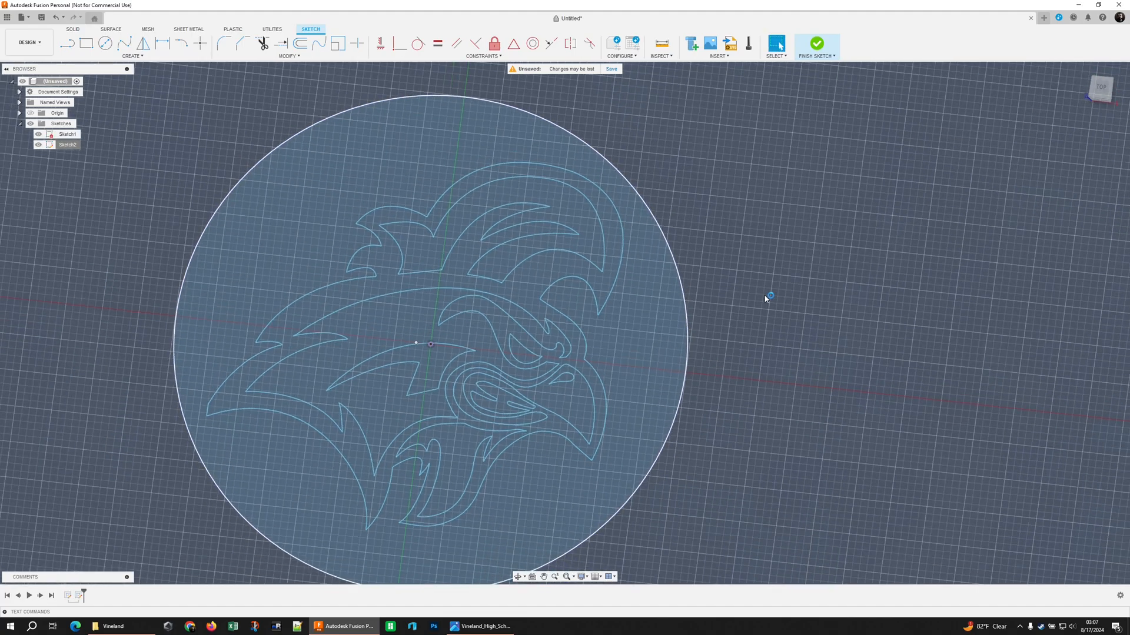
pyautogui.click(816, 44)
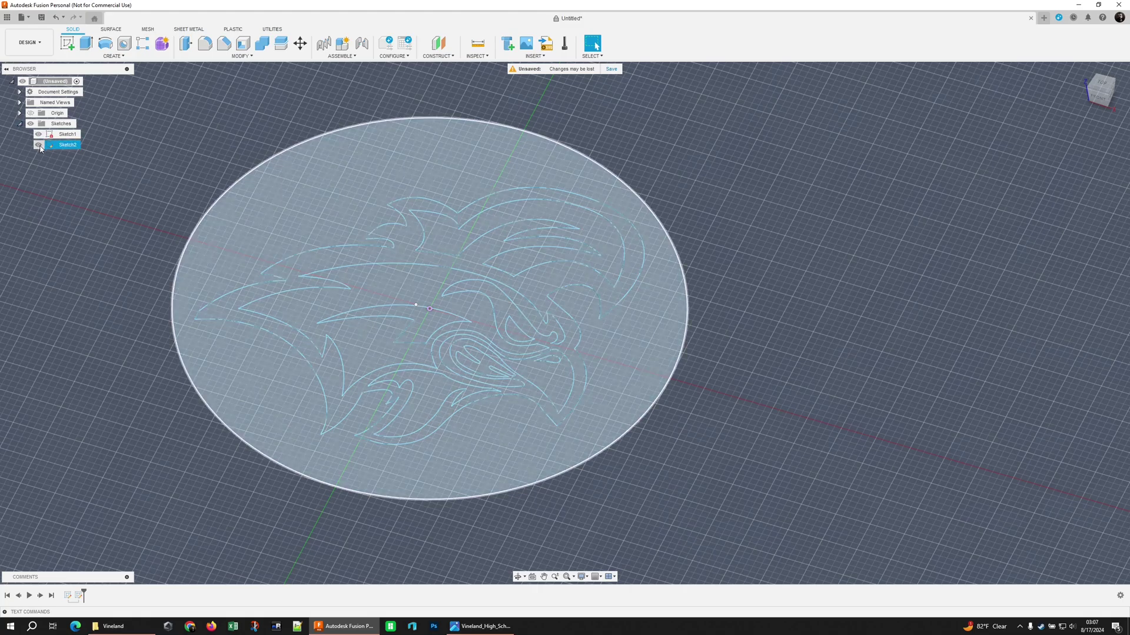
pyautogui.click(39, 144)
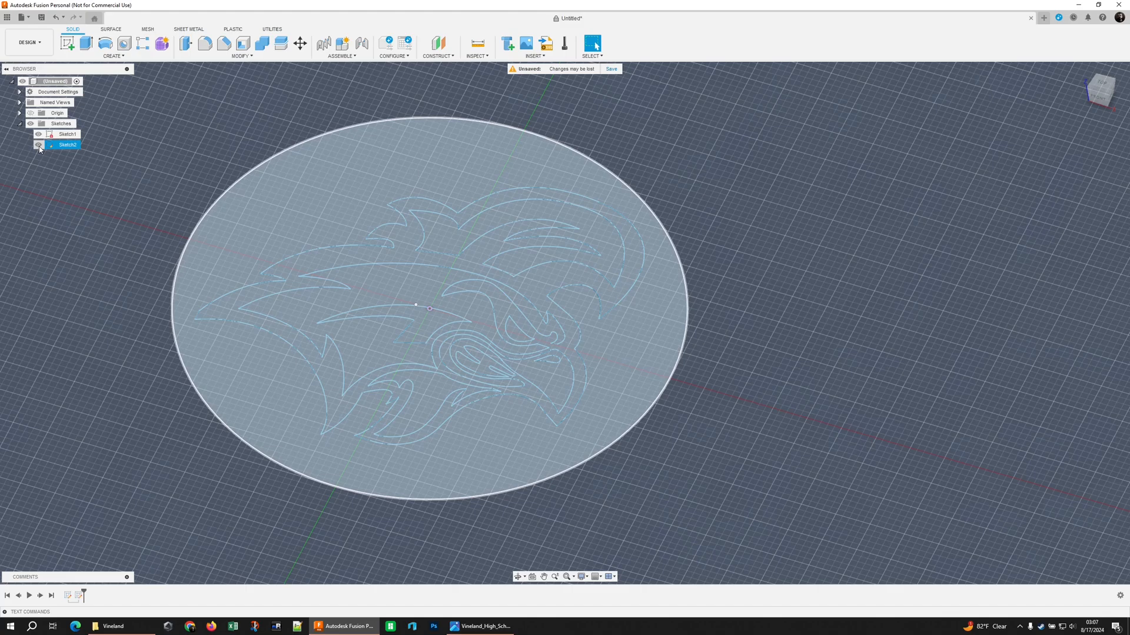
pyautogui.click(38, 145)
pyautogui.write('-2.4')
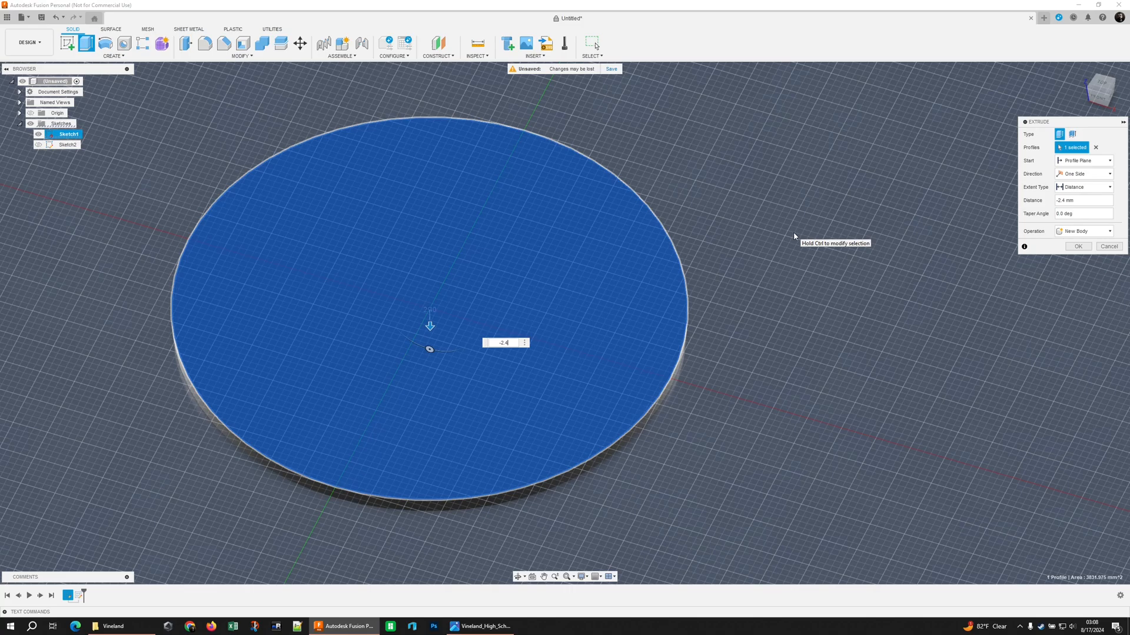
# - Extrude the circle into a -2.4 mm disc and show the rooster sketch on it
pyautogui.click(1079, 246)
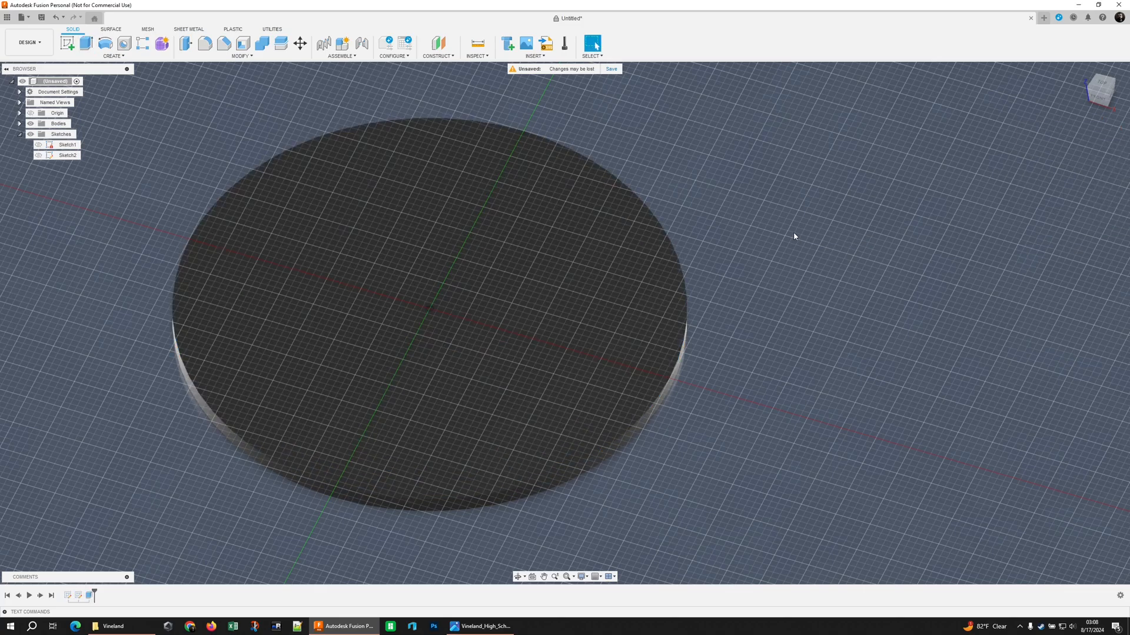
pyautogui.moveTo(14, 175)
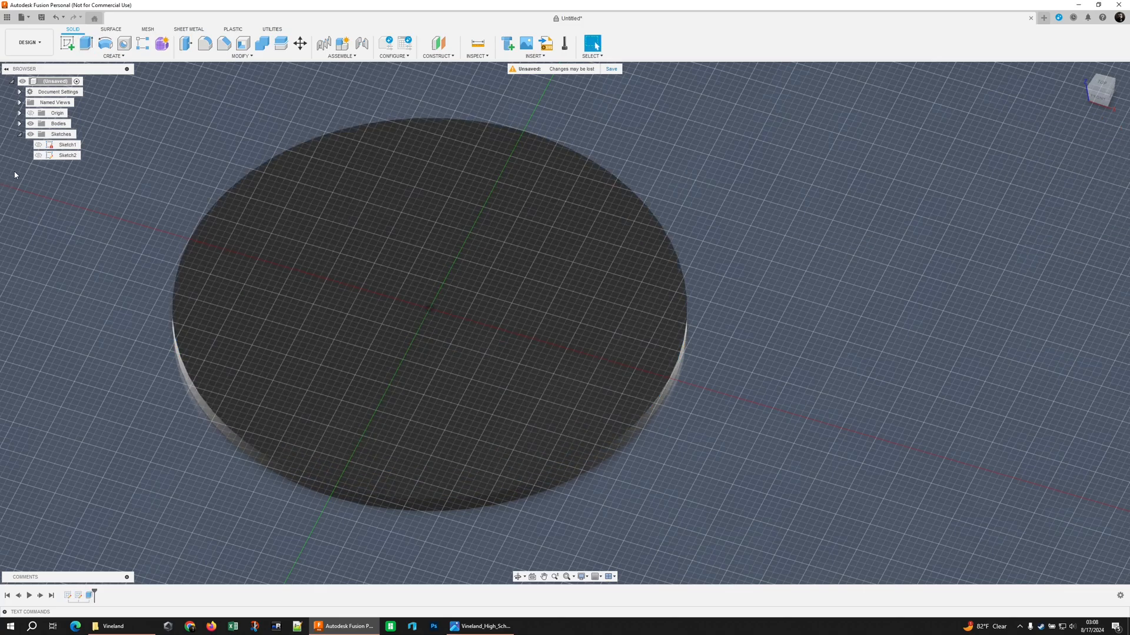
pyautogui.click(38, 155)
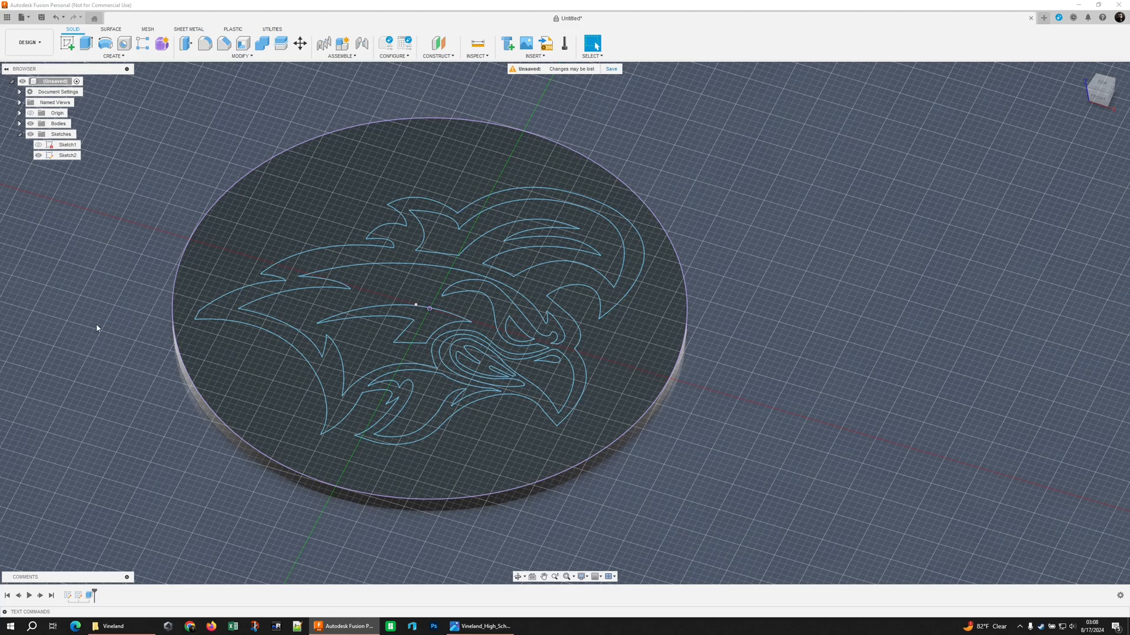
pyautogui.moveTo(564, 341)
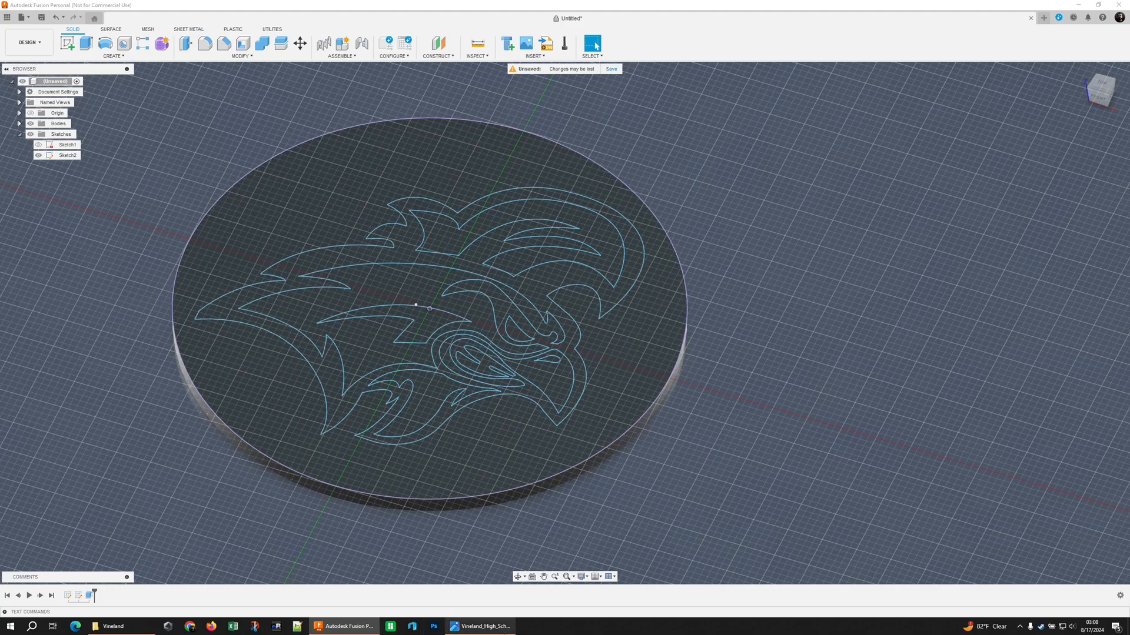
pyautogui.click(479, 626)
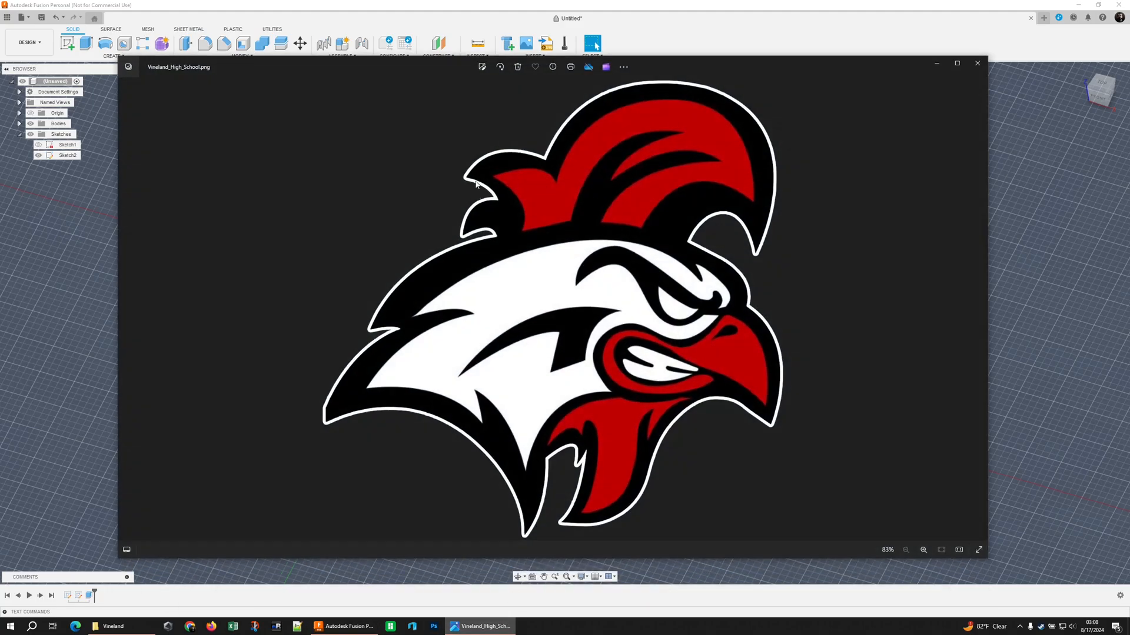
pyautogui.moveTo(573, 284)
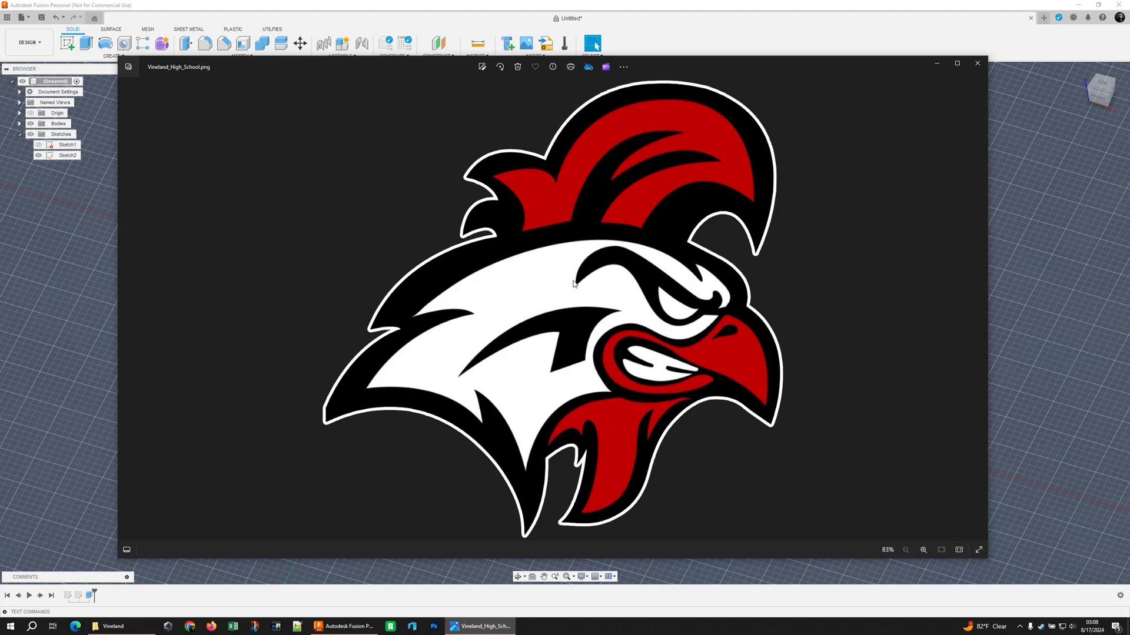
pyautogui.moveTo(552, 376)
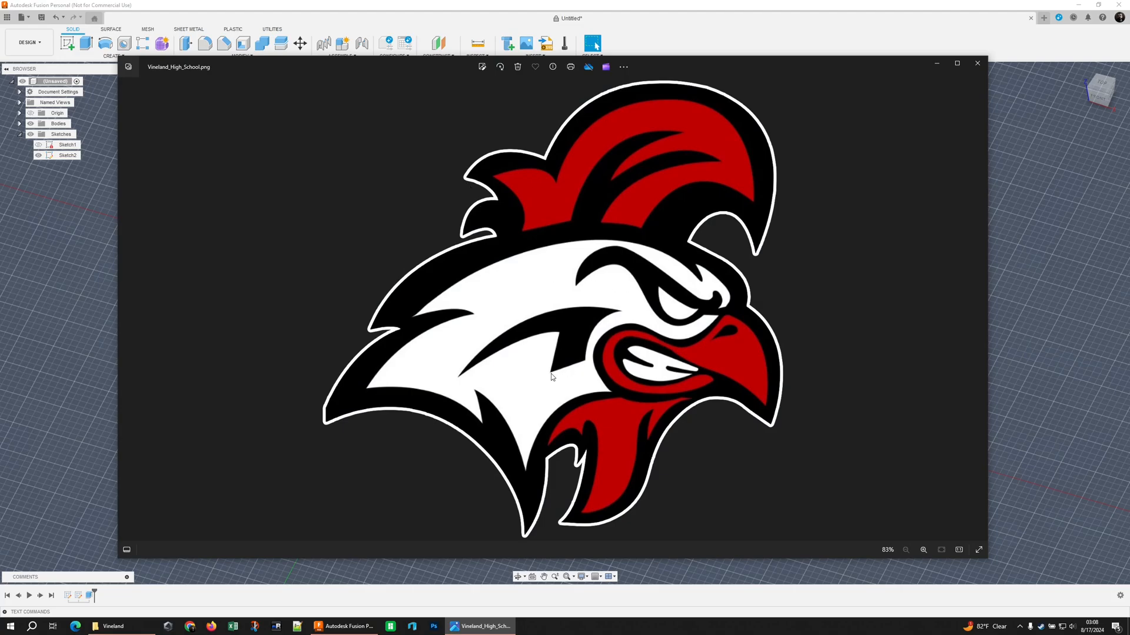
pyautogui.moveTo(665, 45)
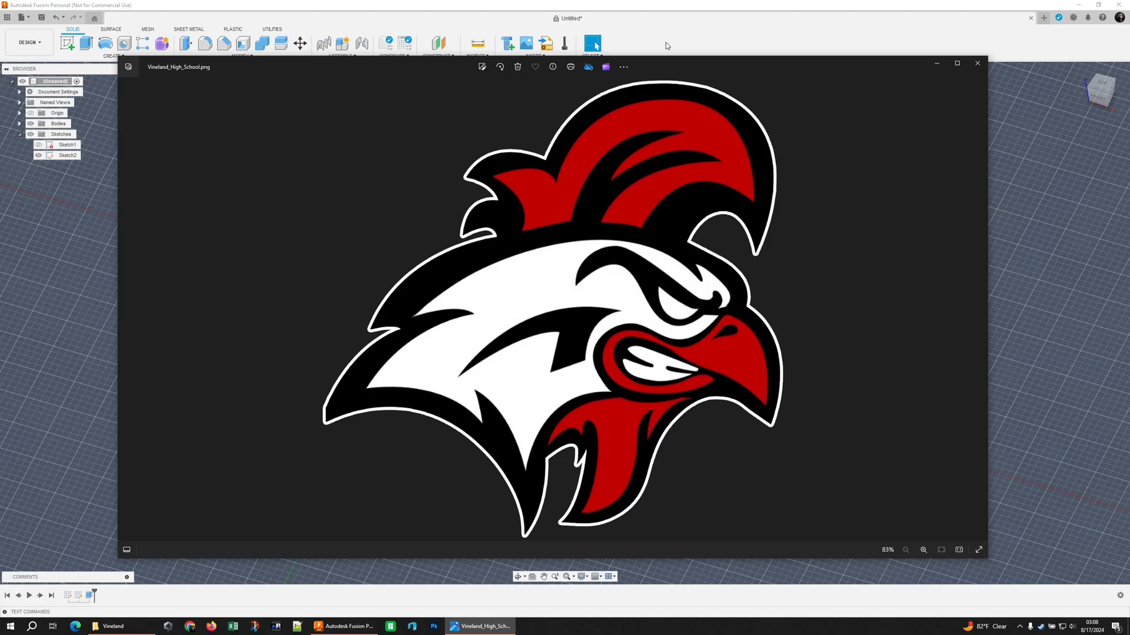
pyautogui.click(977, 63)
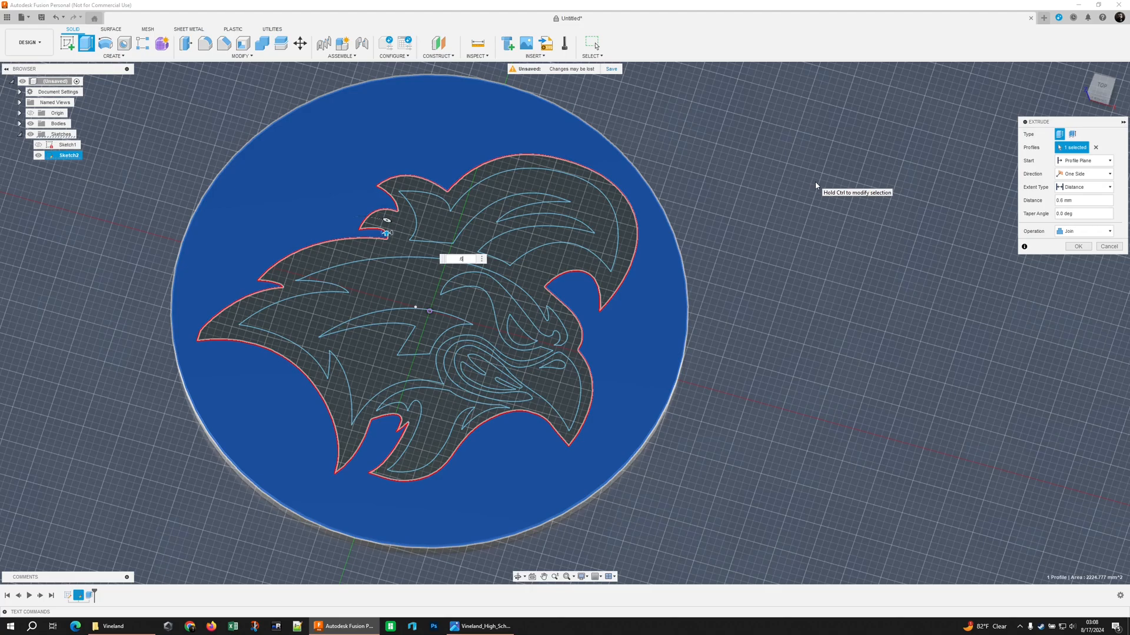
# - Extrude the rooster silhouette and outline band 0.6 mm as new bodies
pyautogui.click(1082, 231)
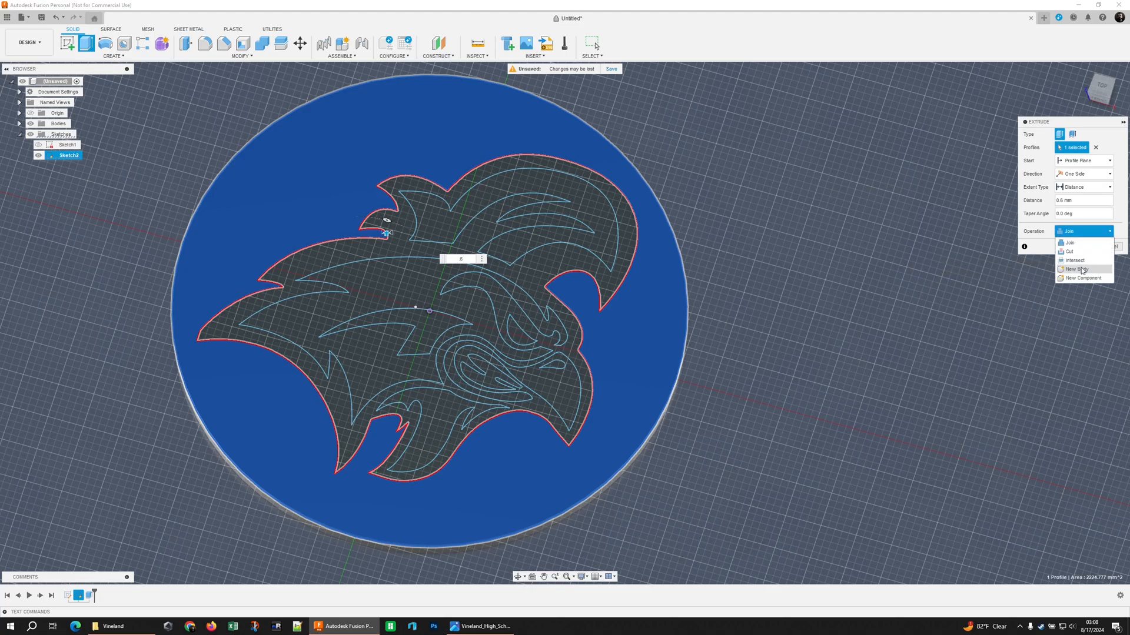
pyautogui.moveTo(1083, 277)
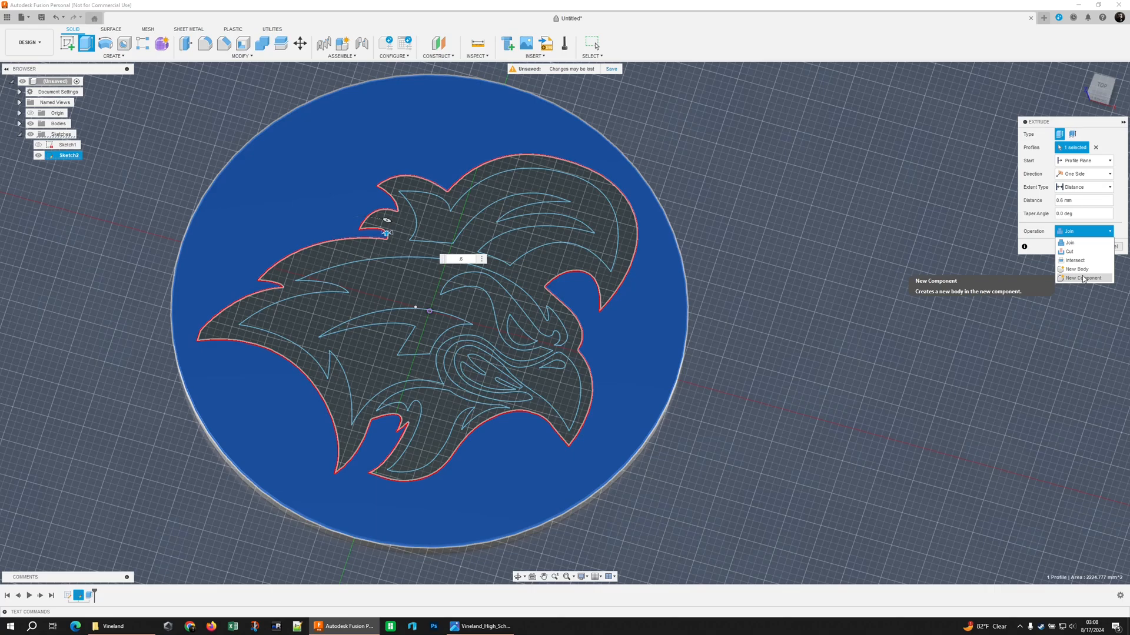
pyautogui.click(1075, 268)
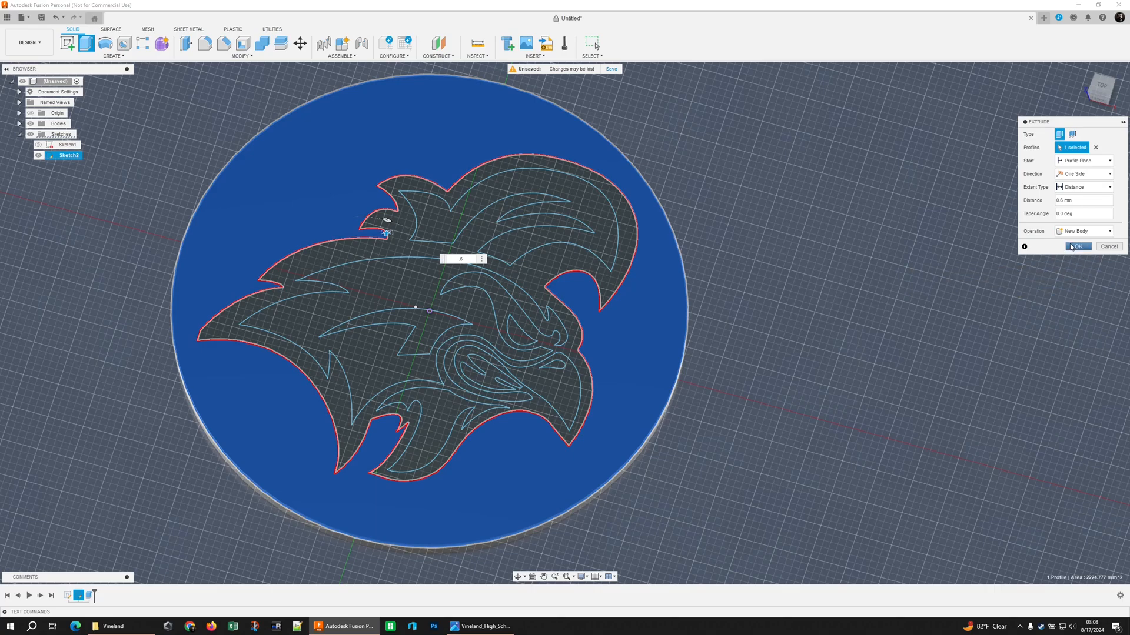
pyautogui.click(1078, 246)
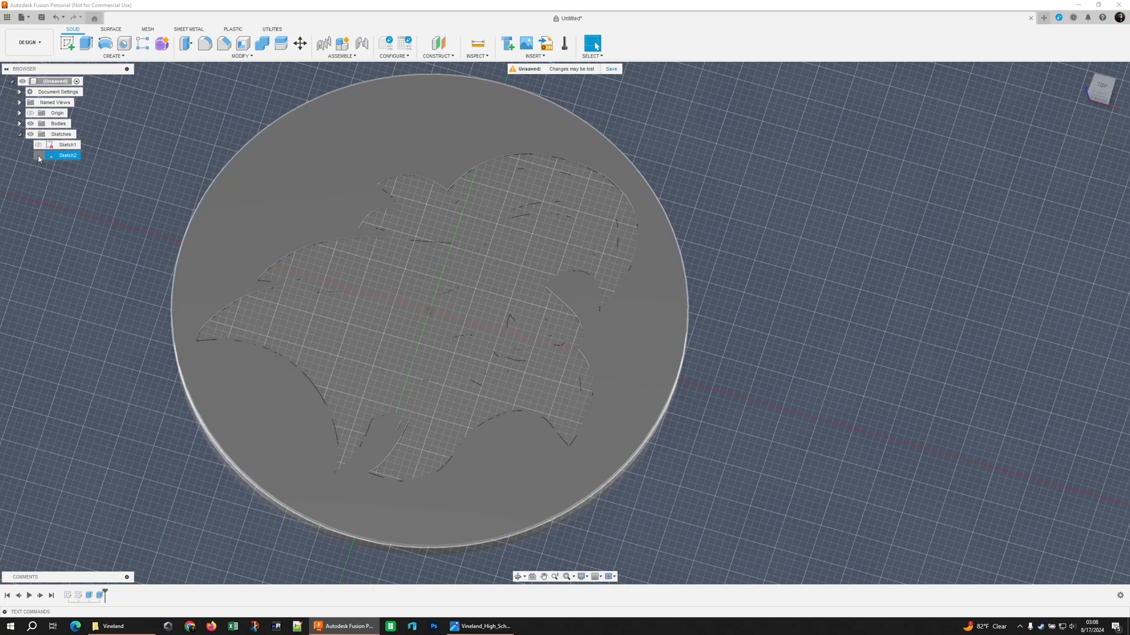
pyautogui.click(37, 155)
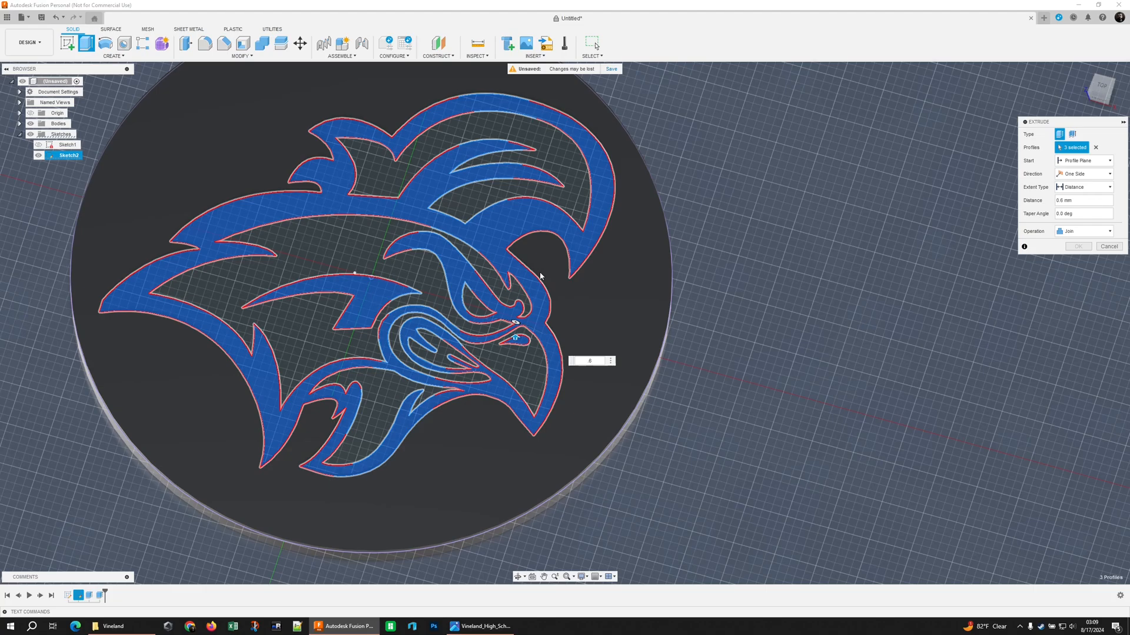
pyautogui.click(1109, 246)
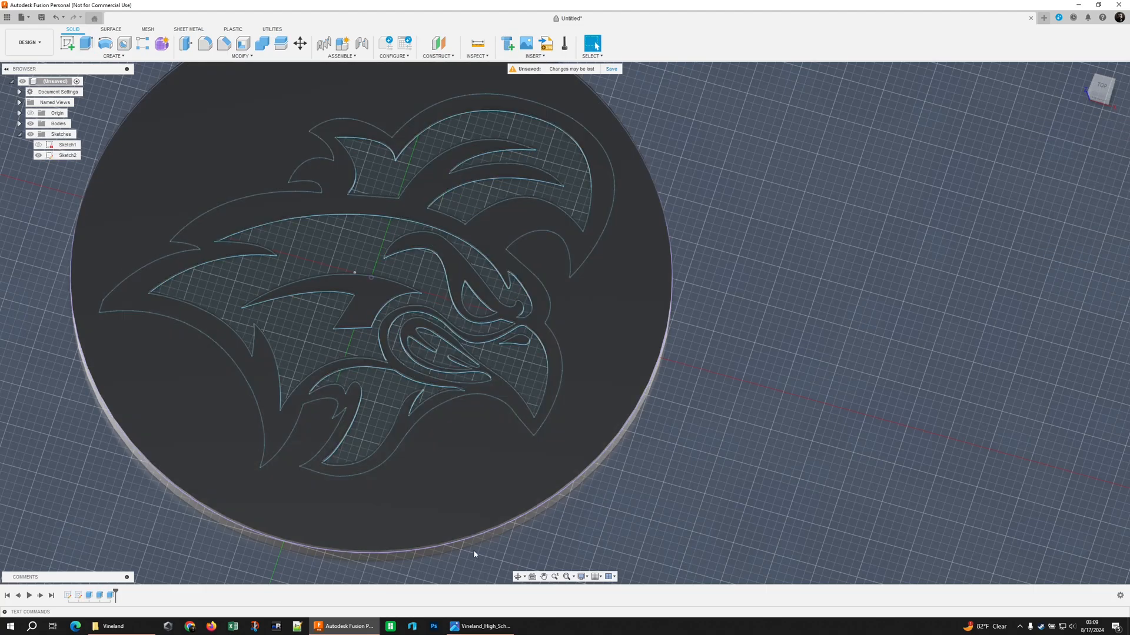
# - Edit the extrusion to add the eye and wattle regions as separate new bodies
pyautogui.rightClick(360, 288)
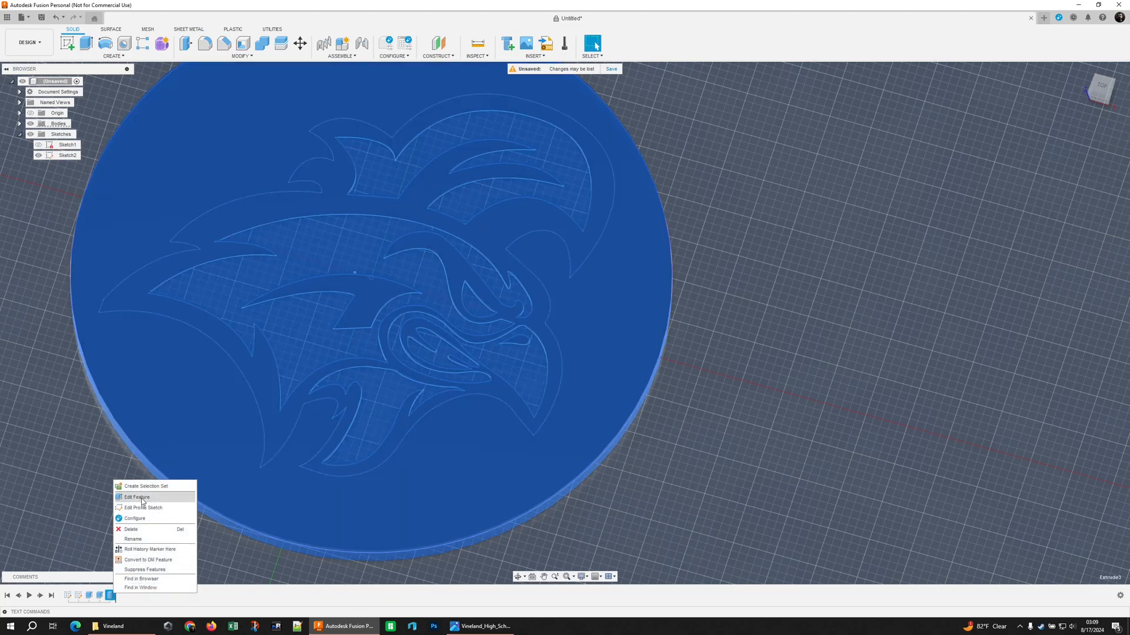
pyautogui.click(137, 497)
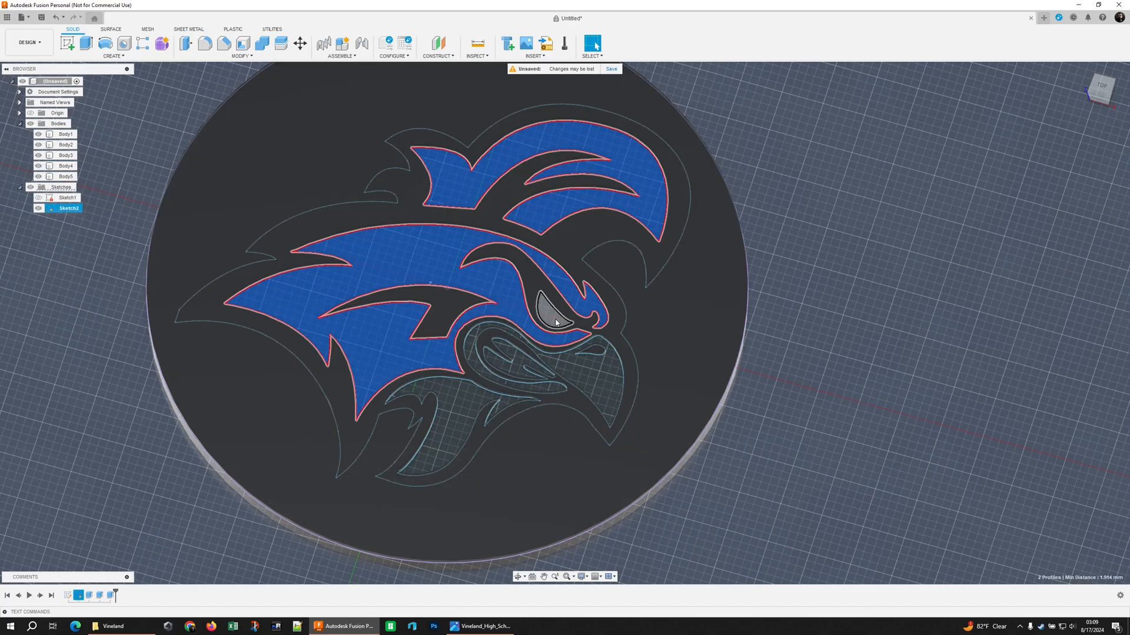
pyautogui.click(468, 404)
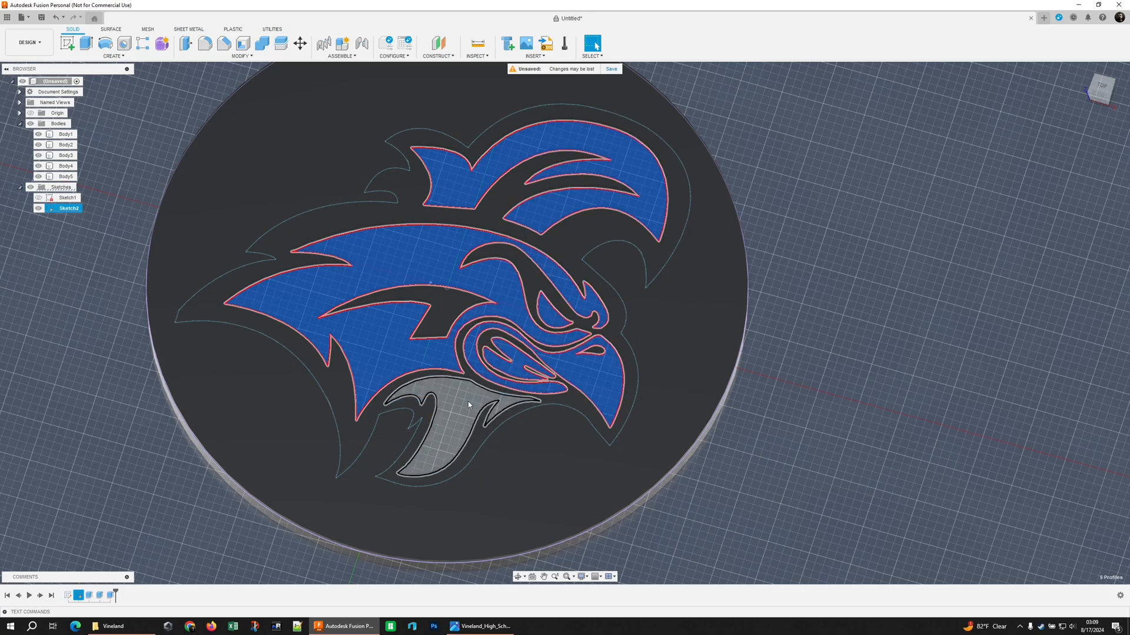
pyautogui.click(86, 44)
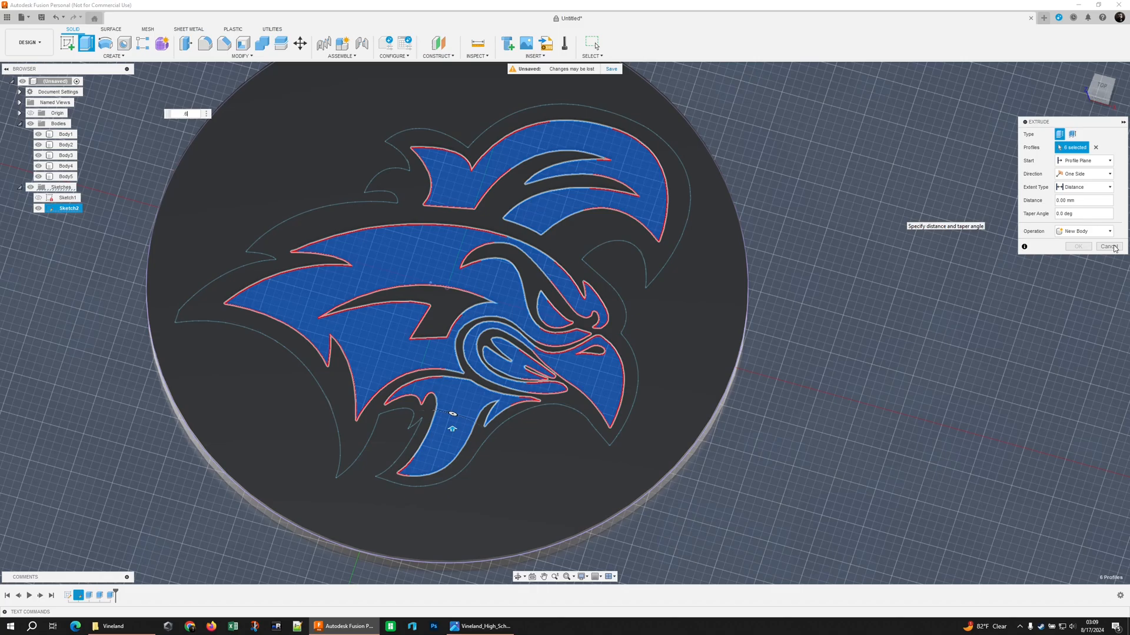
pyautogui.click(1084, 232)
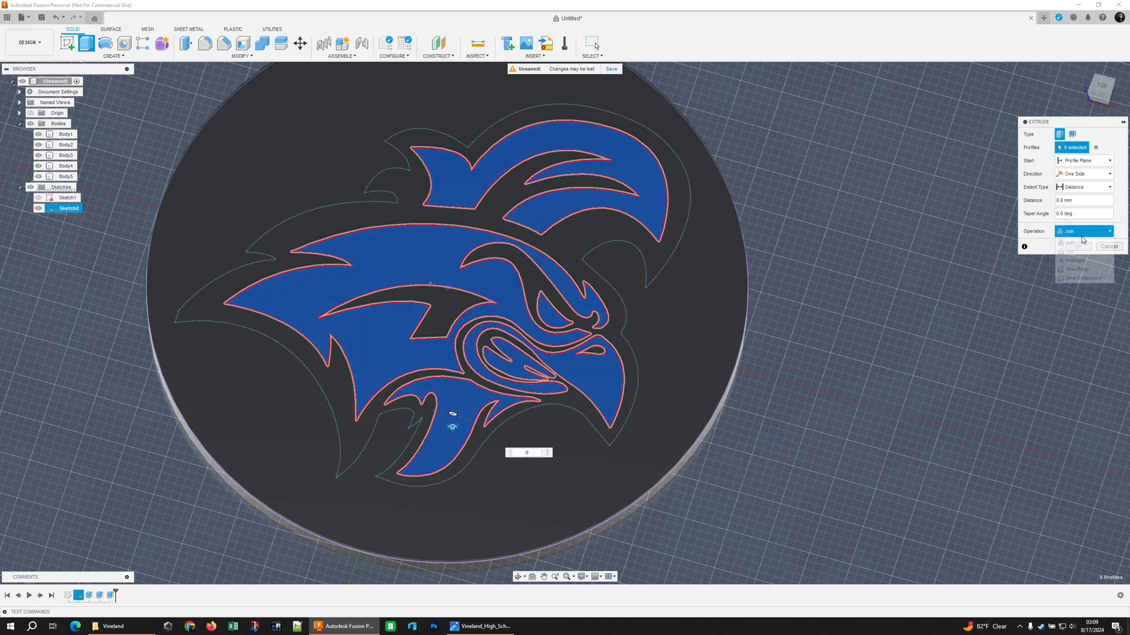
pyautogui.click(1082, 268)
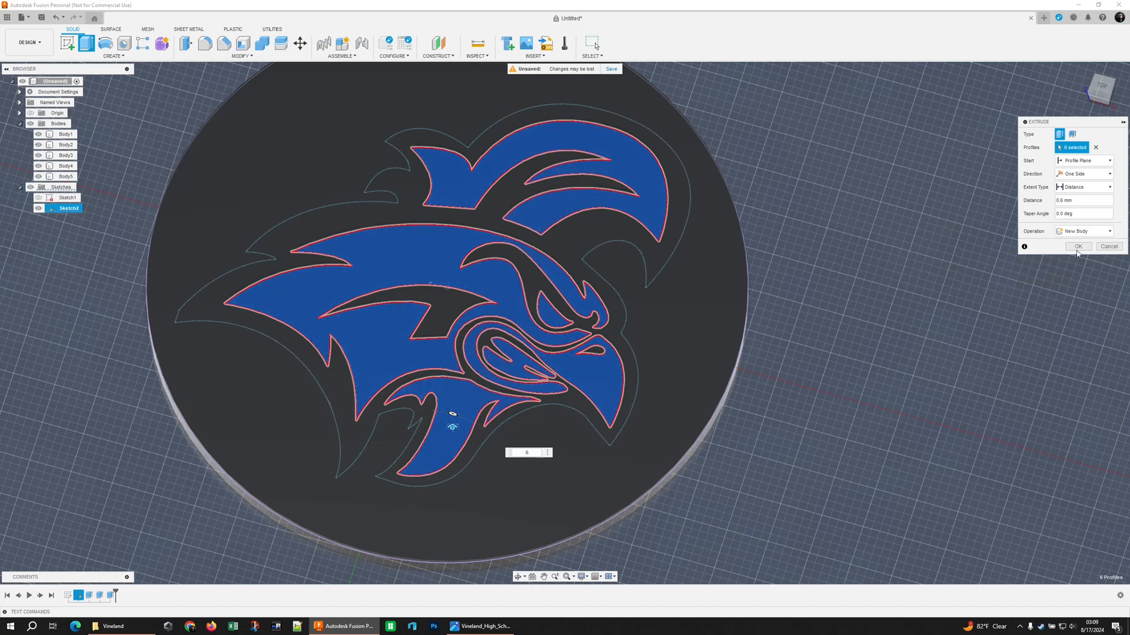
pyautogui.click(1078, 246)
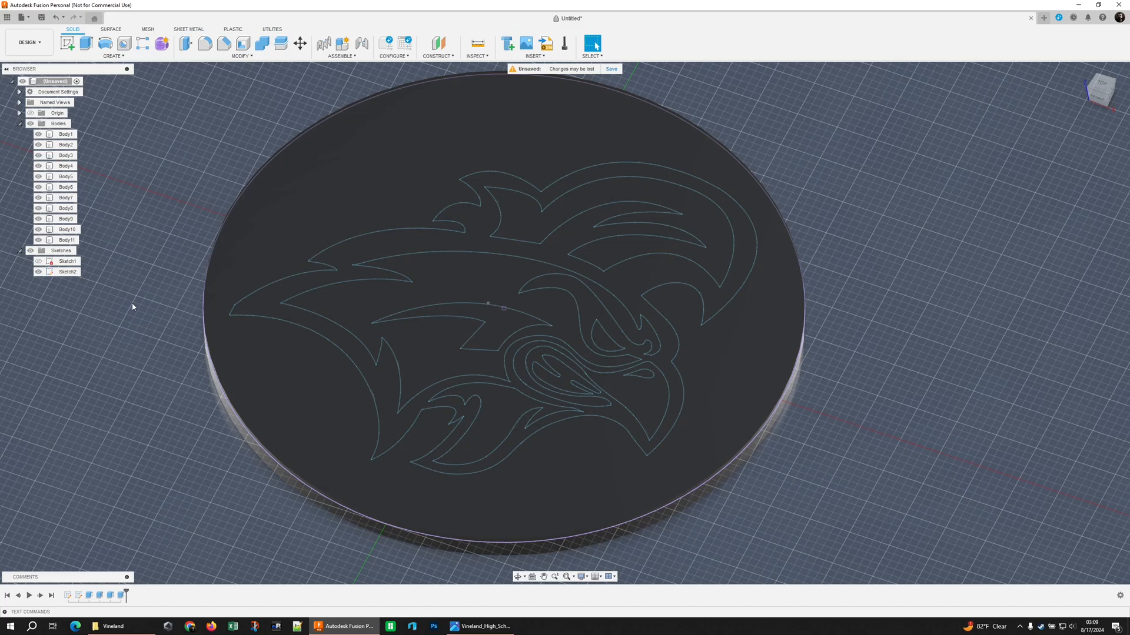
pyautogui.moveTo(125, 374)
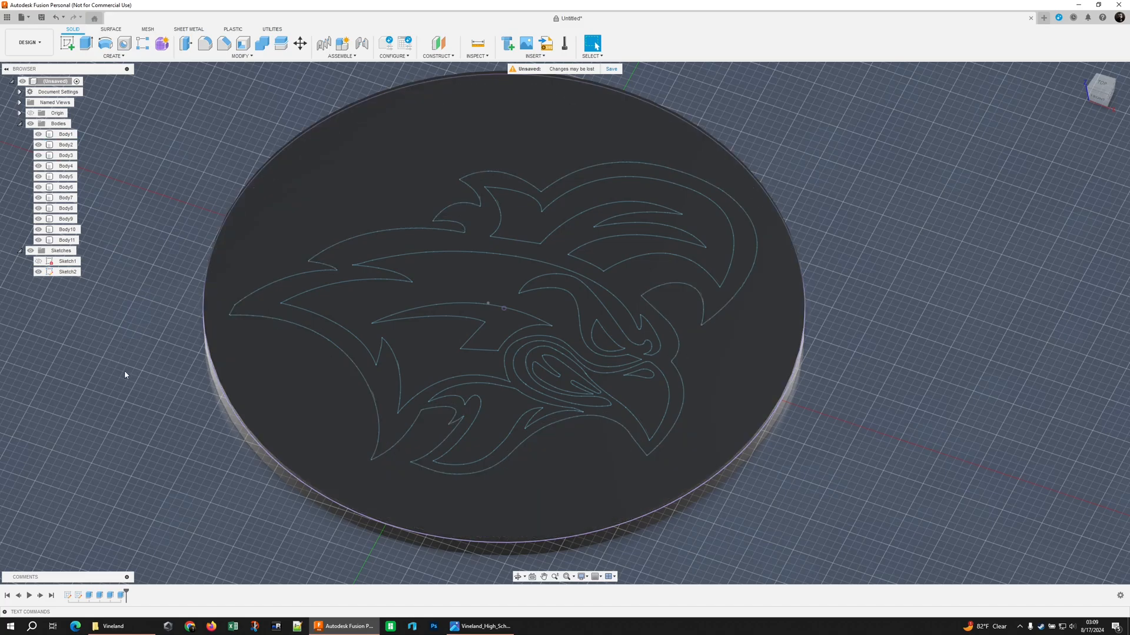
# - Check the reference logo, then browse Fusion Appearances > Plastic > Opaque in the Appearance panel
pyautogui.click(38, 262)
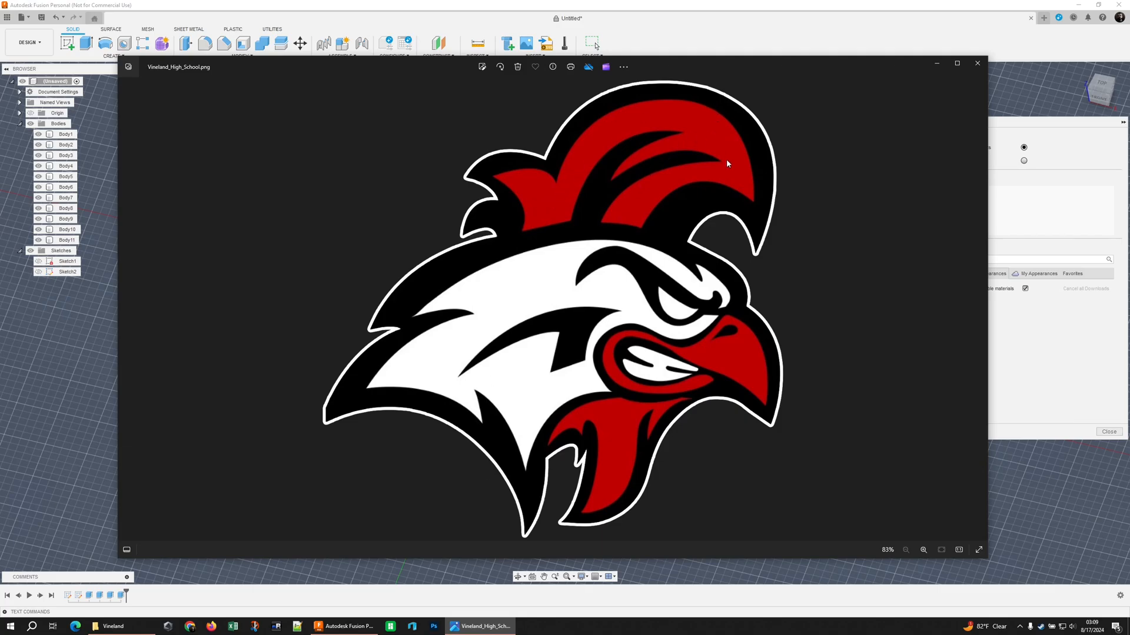
pyautogui.moveTo(625, 436)
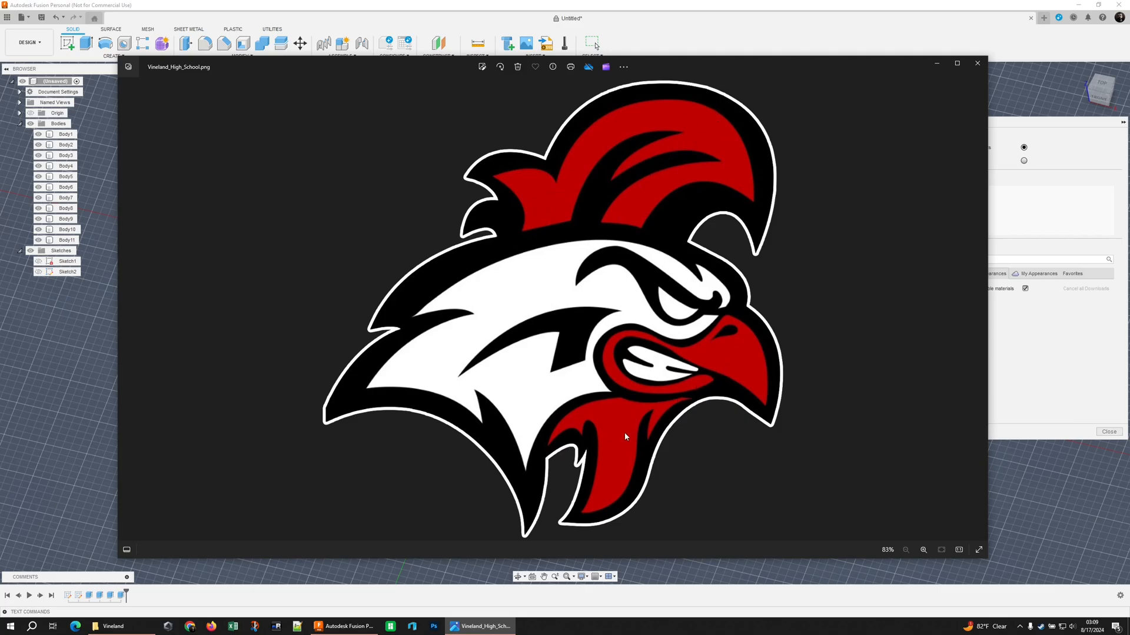
pyautogui.moveTo(671, 152)
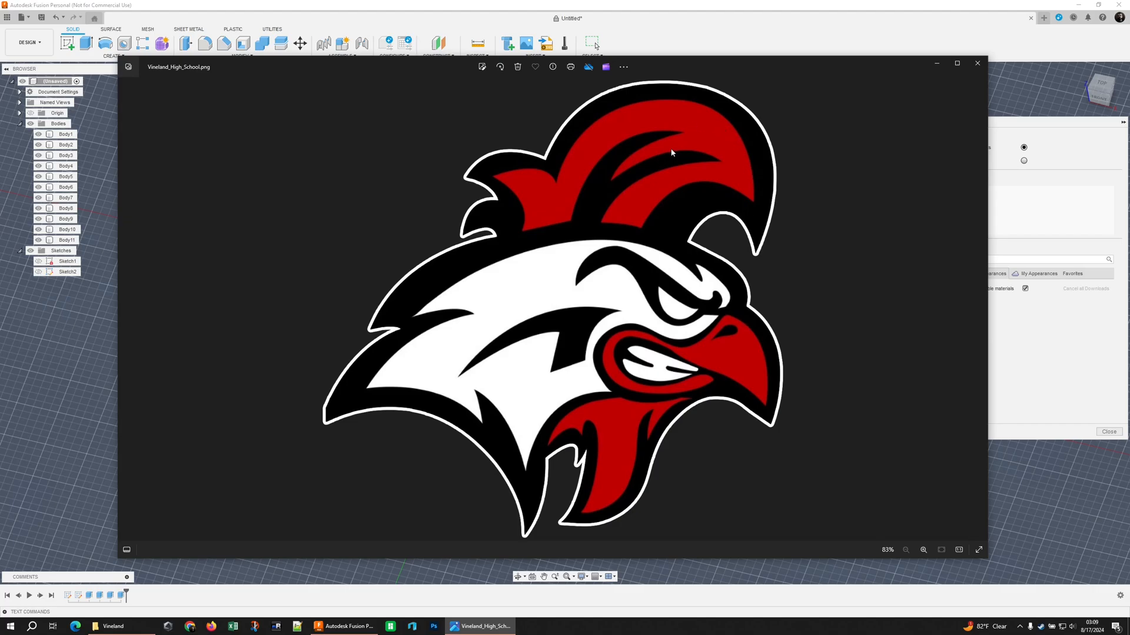
pyautogui.click(977, 64)
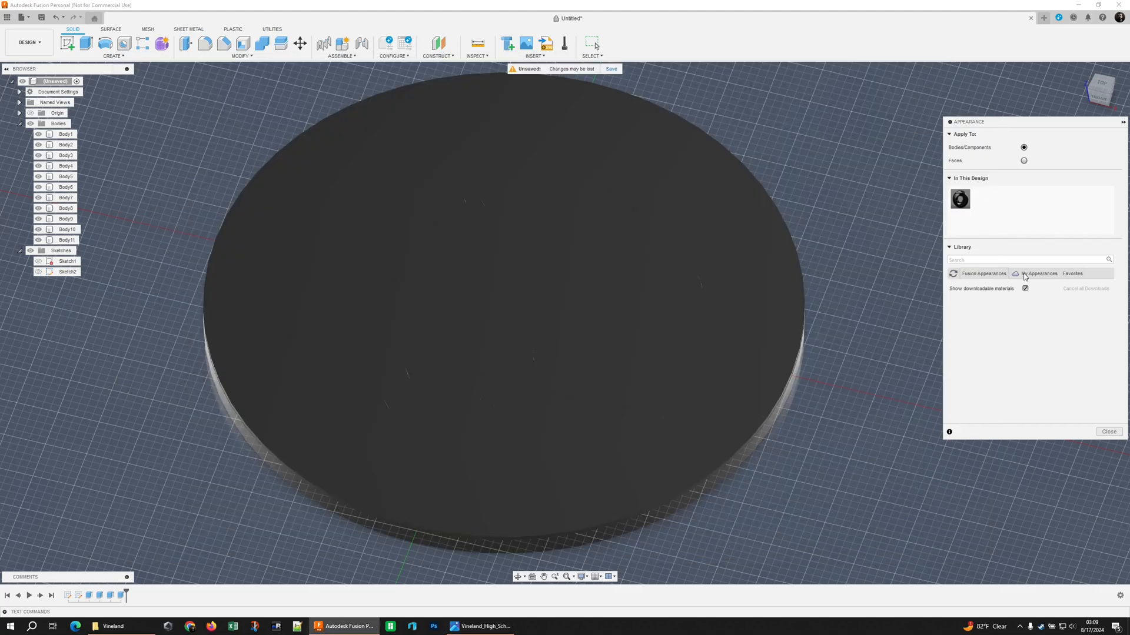
pyautogui.click(1038, 273)
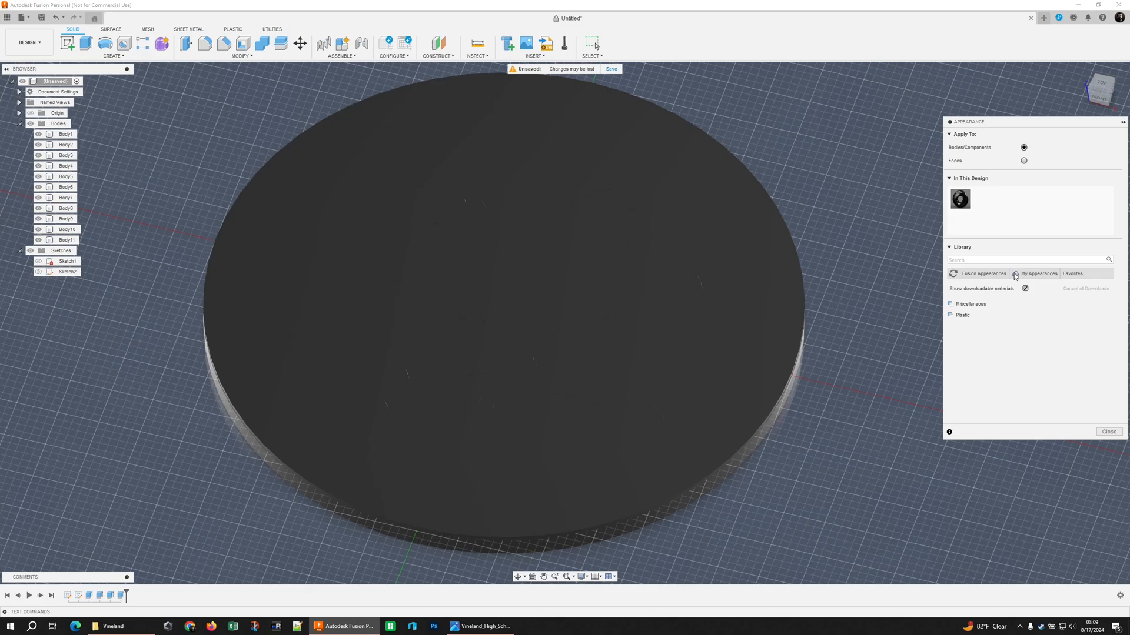
pyautogui.click(963, 316)
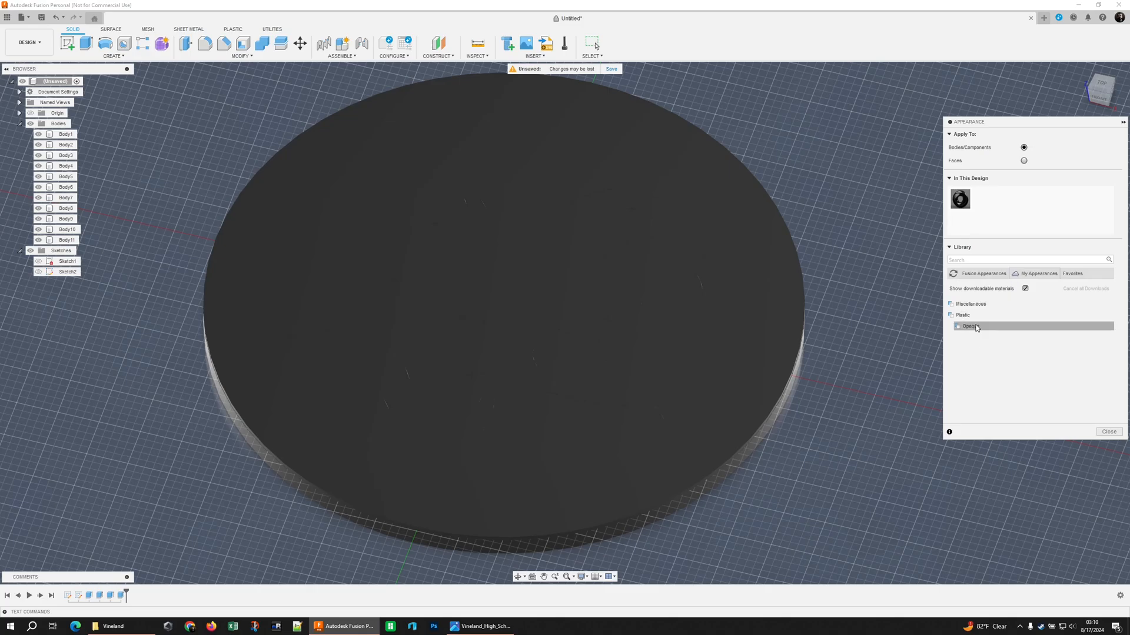
pyautogui.click(964, 315)
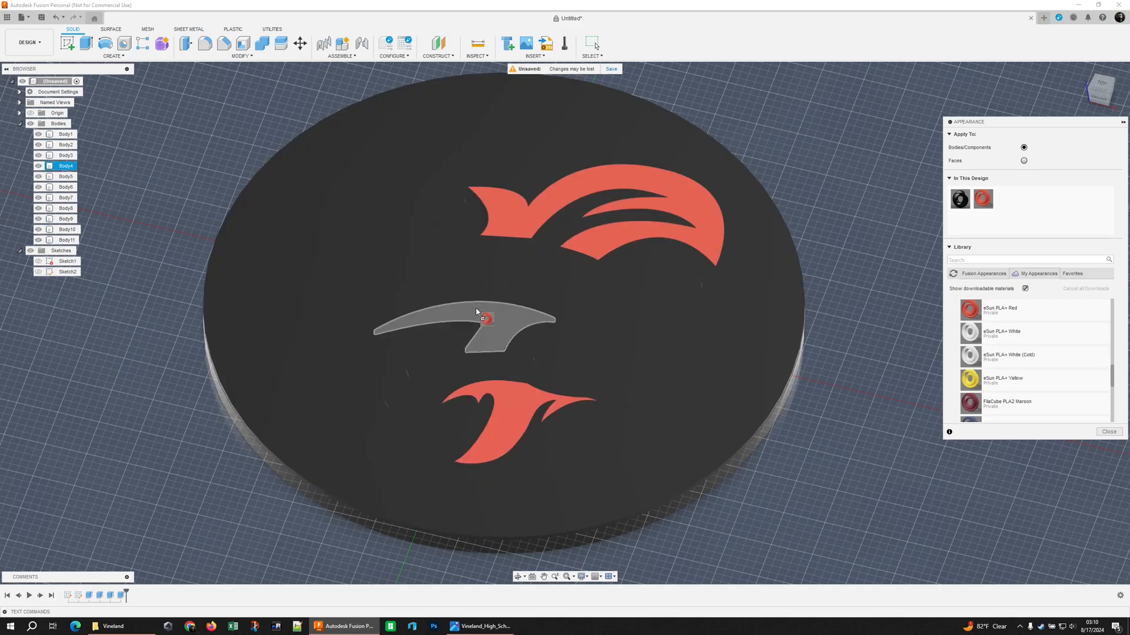
# - Apply eSun PLA+ Red to the rooster comb and wattle bodies and recheck against the logo
pyautogui.click(478, 626)
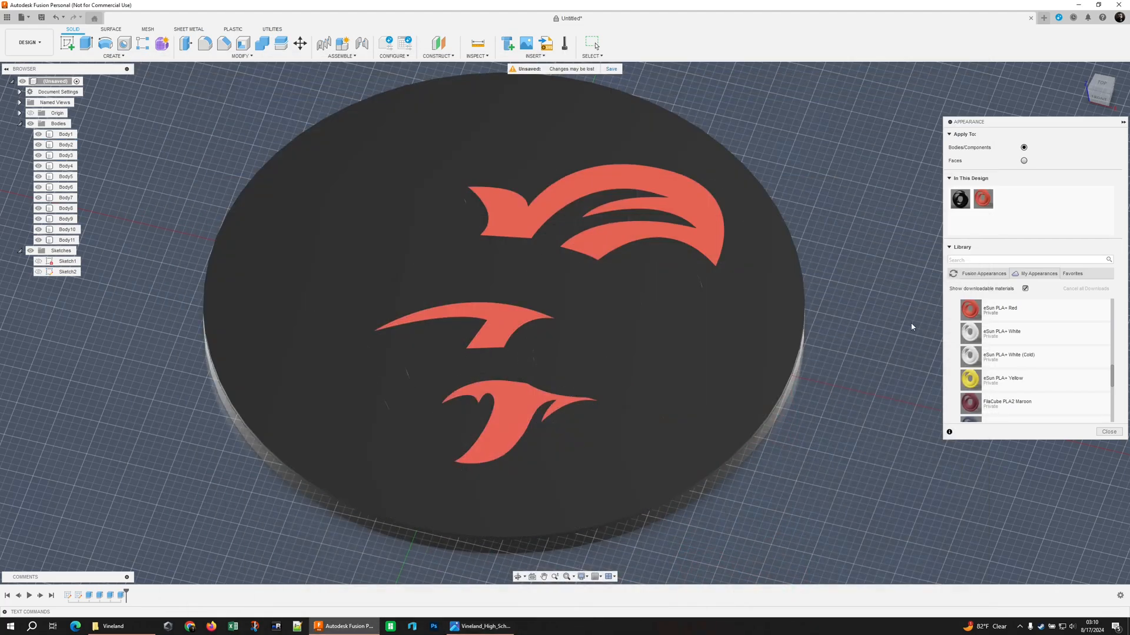
pyautogui.click(1109, 431)
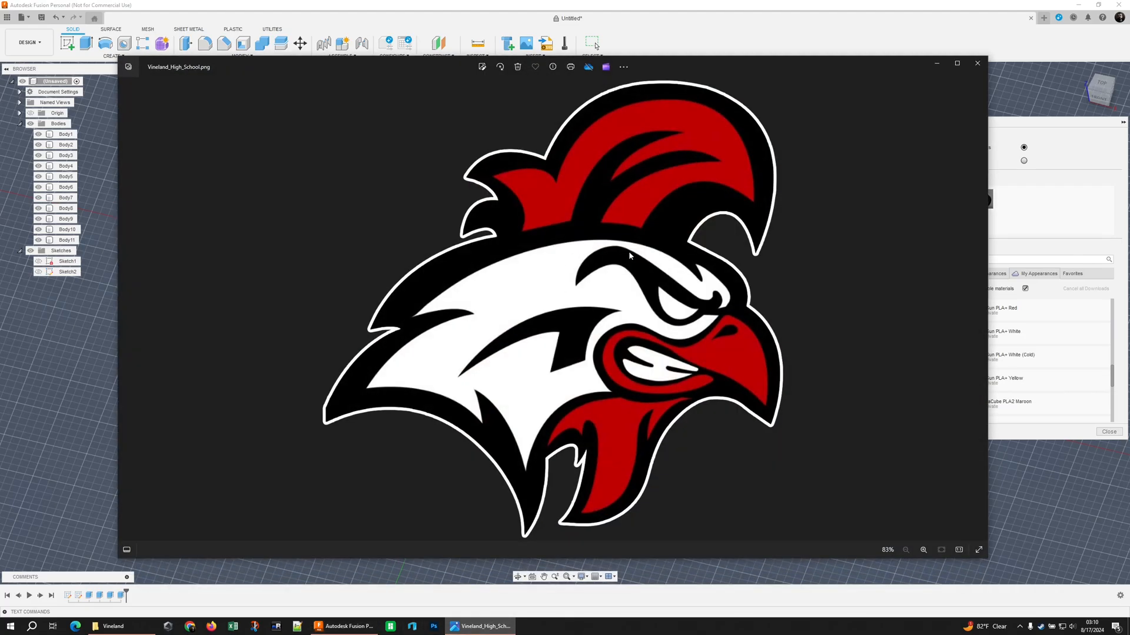
pyautogui.moveTo(523, 408)
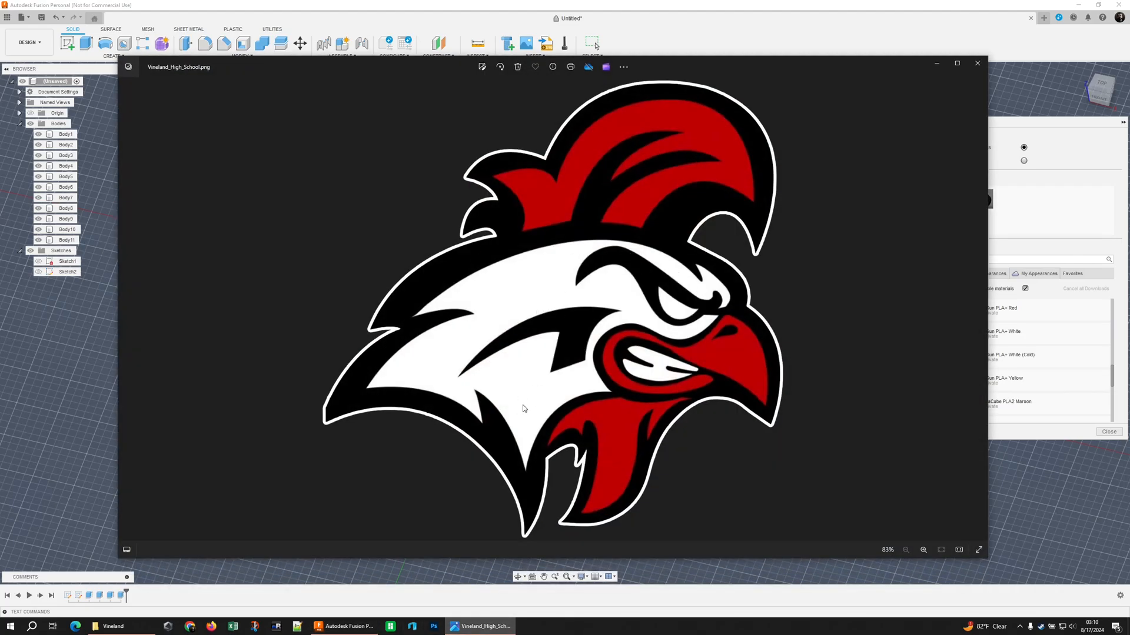
pyautogui.click(977, 63)
pyautogui.write('feature-black')
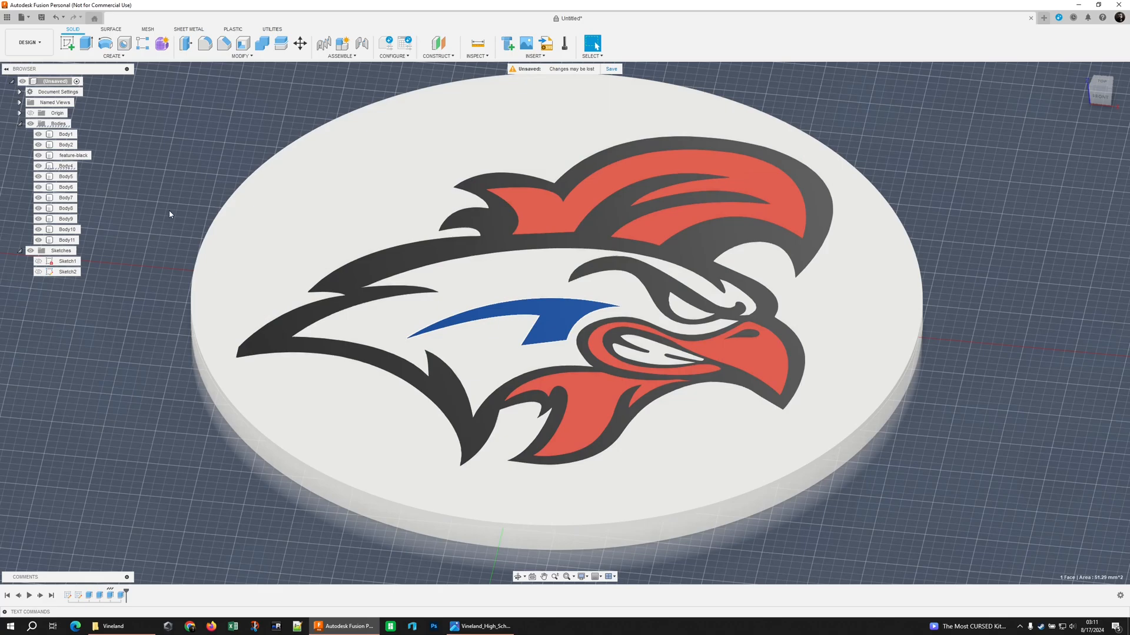
# - Rename a black outline body and group the black bodies into a feature-black component
pyautogui.click(66, 165)
pyautogui.write('feature-black (1)')
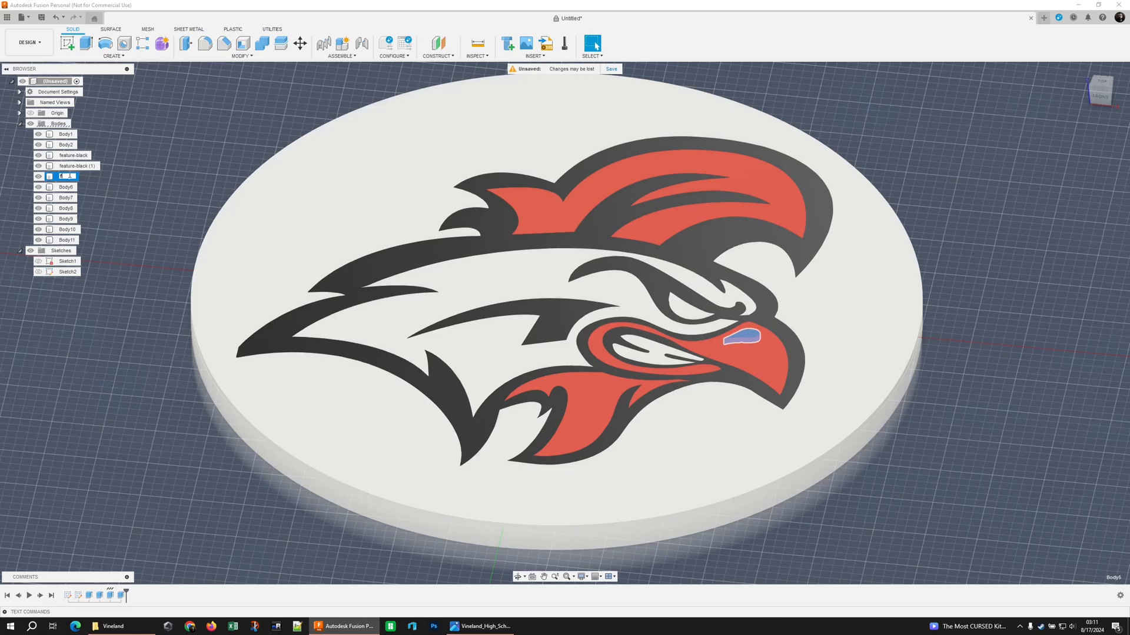
pyautogui.doubleClick(64, 175)
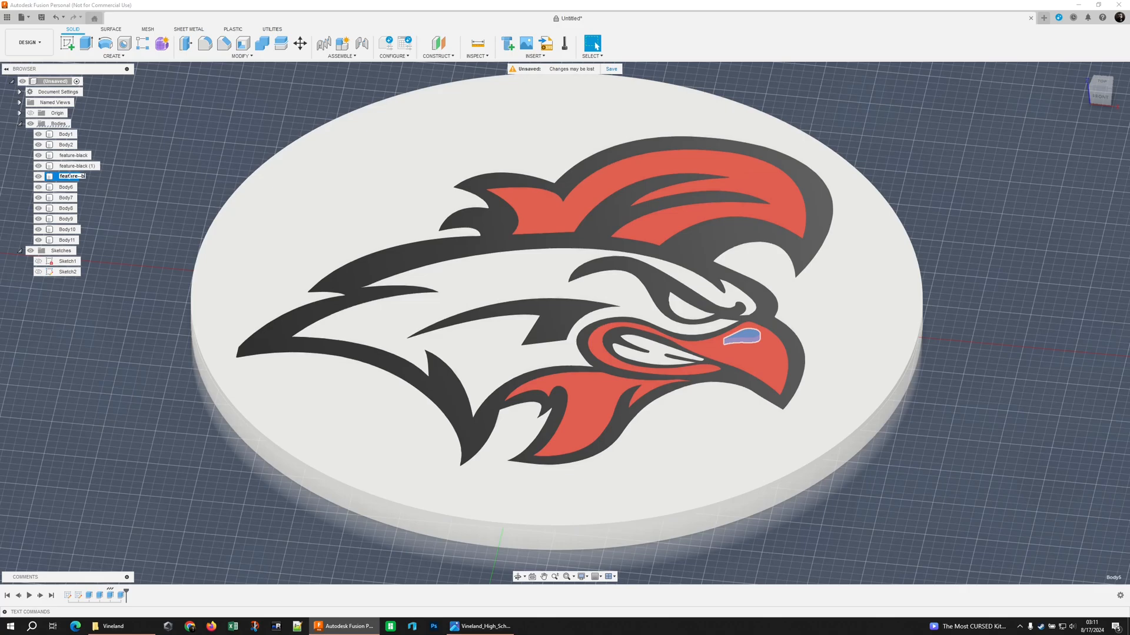
pyautogui.rightClick(72, 155)
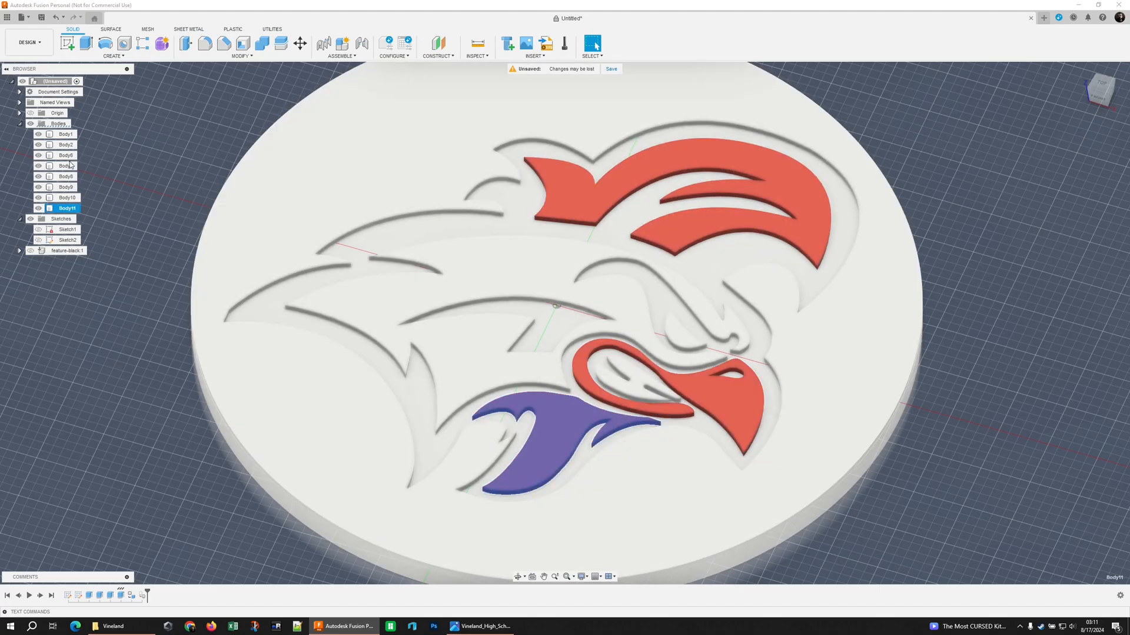
# - Group the red feature bodies into a component named feature-red
pyautogui.click(66, 166)
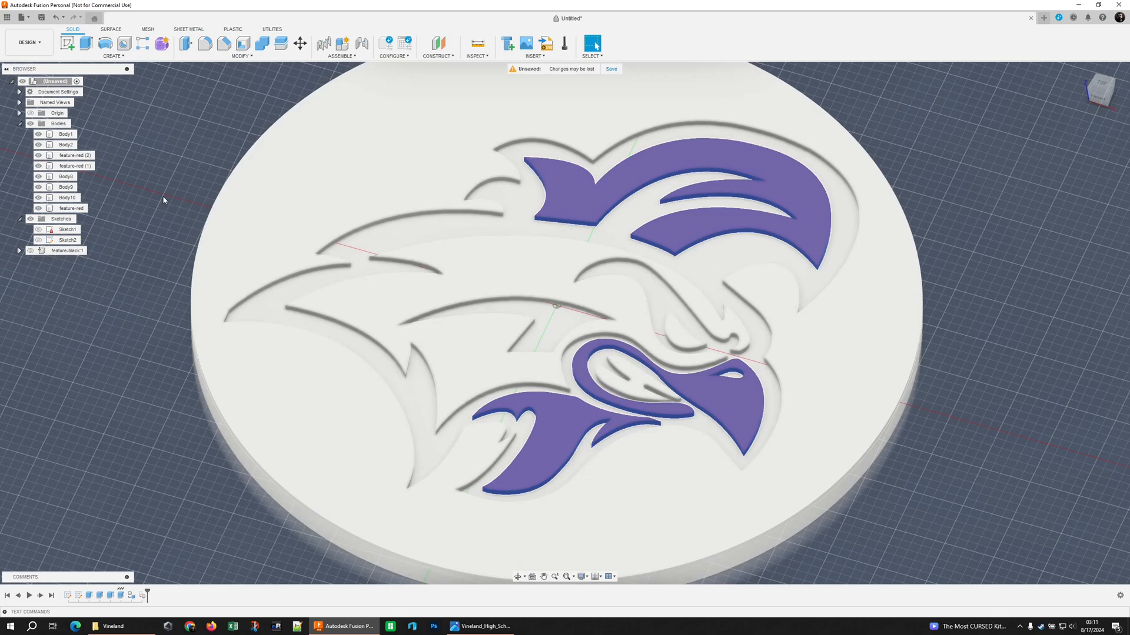
pyautogui.rightClick(70, 208)
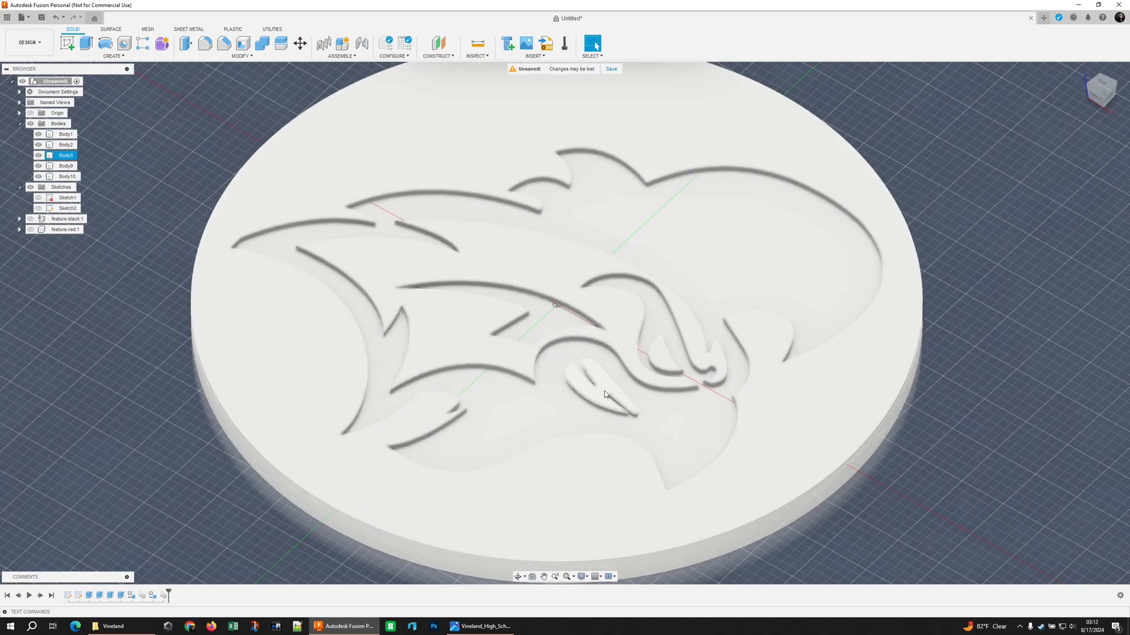
# - Group the white feature bodies, including the head piece, into a feature-white component
pyautogui.click(67, 176)
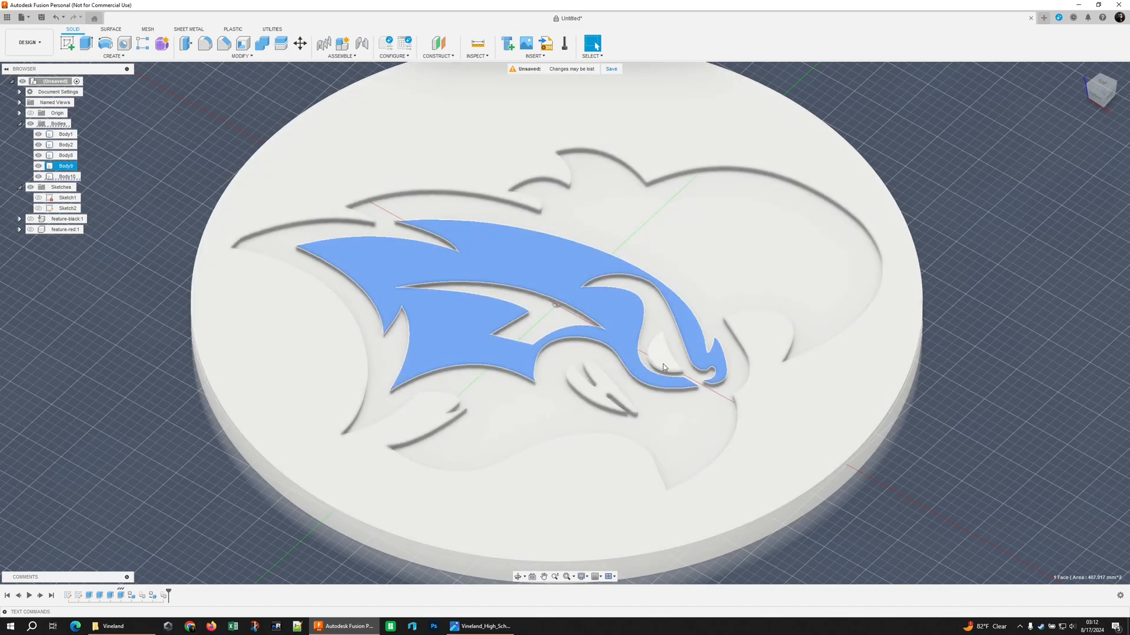
pyautogui.click(66, 156)
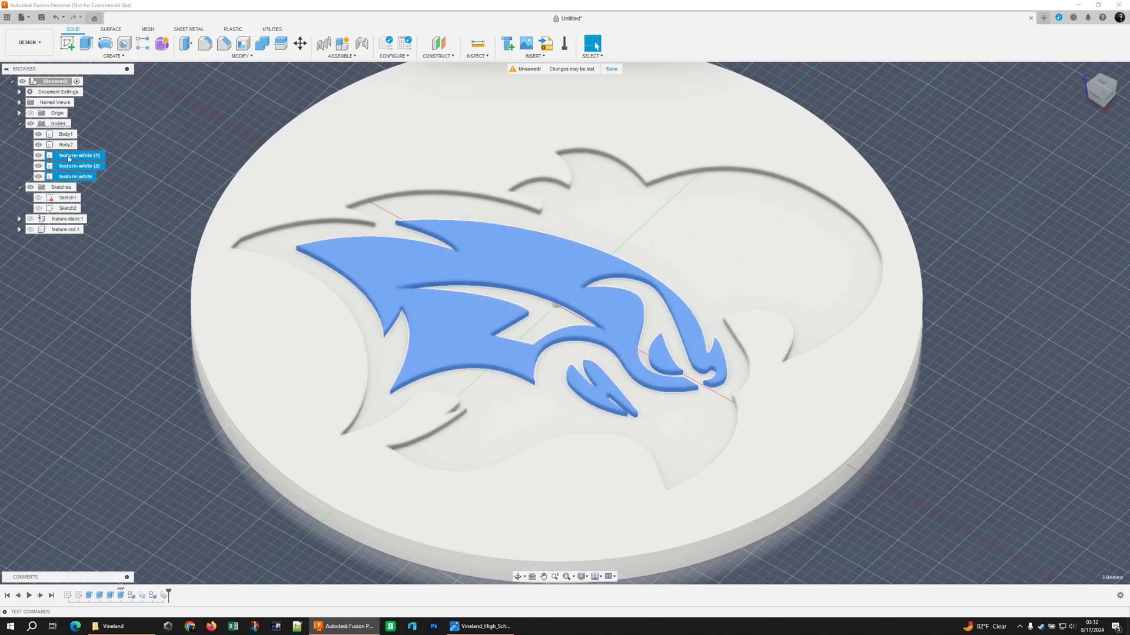
pyautogui.rightClick(75, 176)
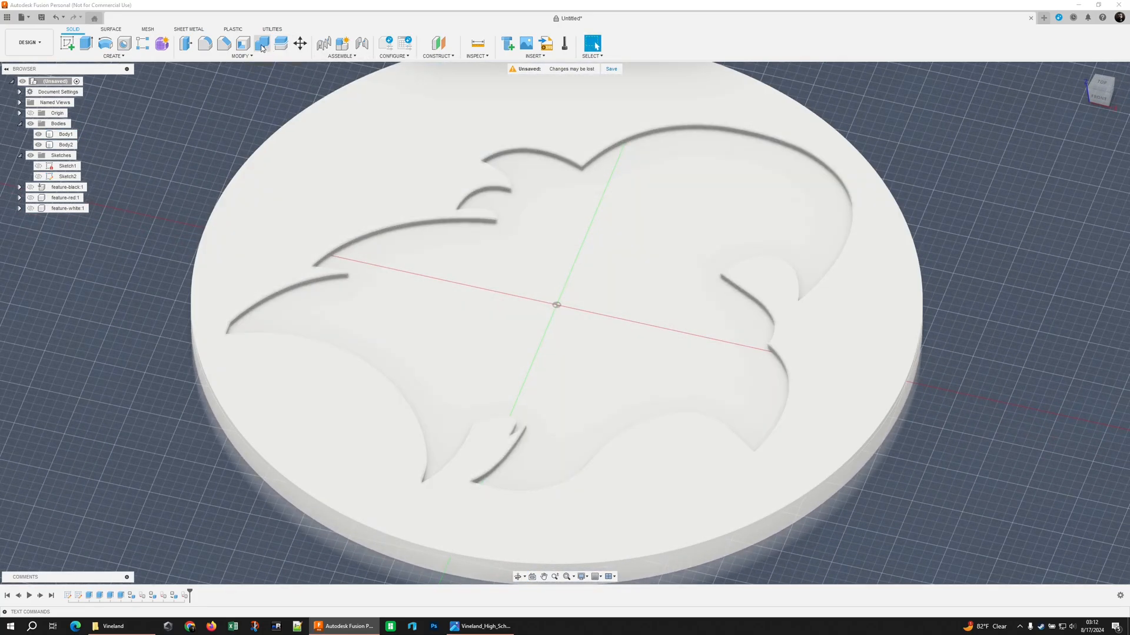
# - Combine Body1 with Body2 and make the joined disc a component named base
pyautogui.click(261, 44)
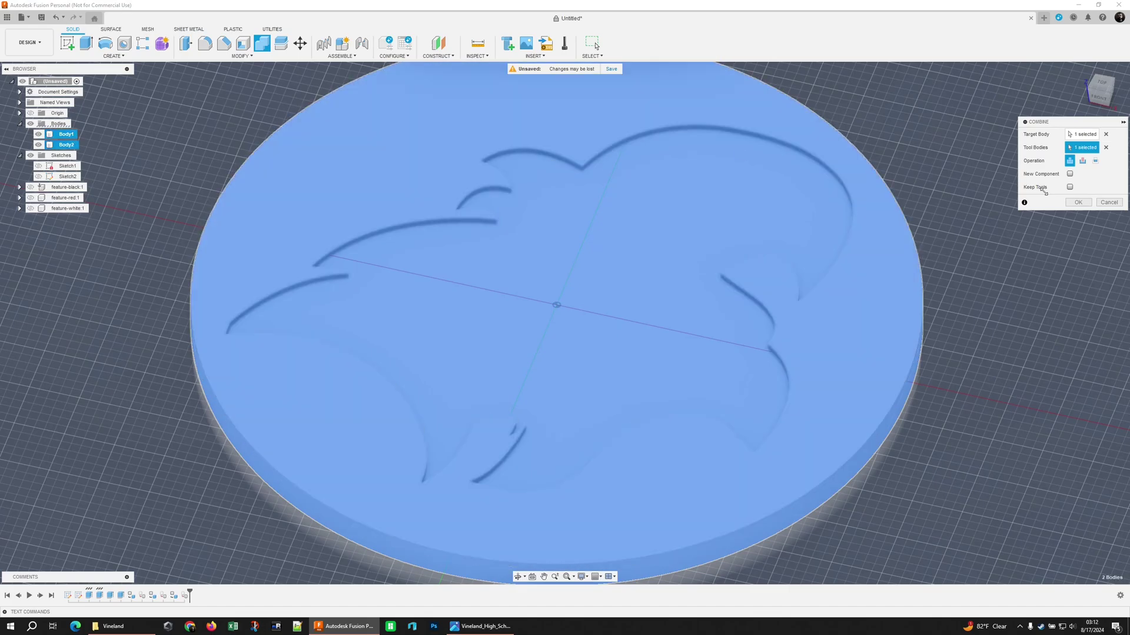
pyautogui.click(1078, 201)
pyautogui.write('base')
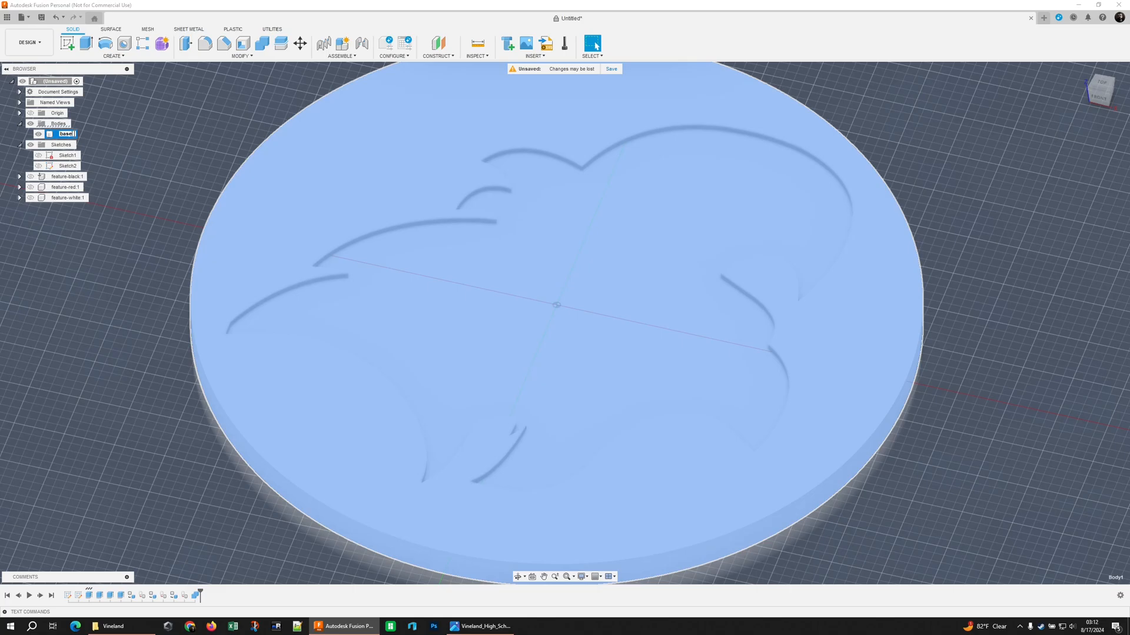
pyautogui.rightClick(66, 134)
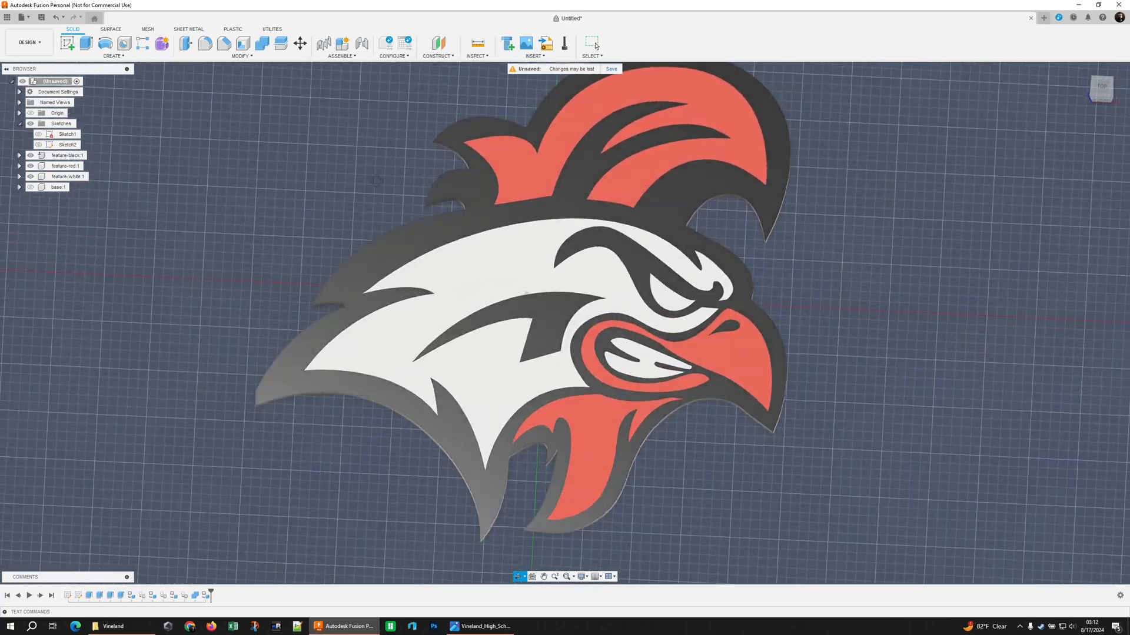
pyautogui.click(30, 187)
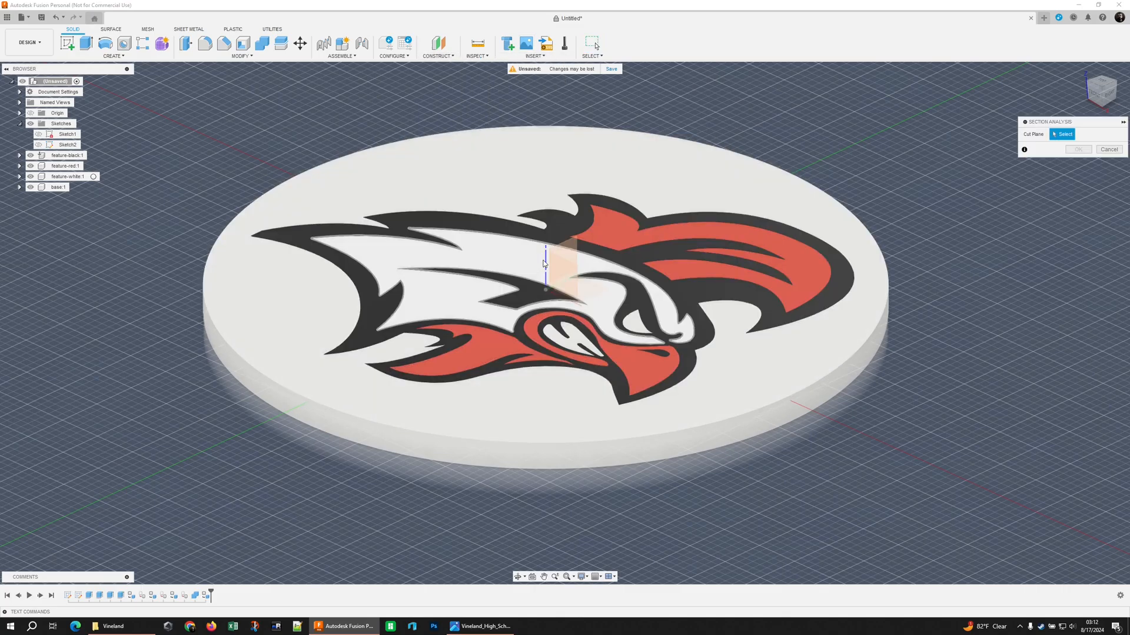
# - Section the coaster on a vertical plane to check inlay depth and colour the base eSun PLA+ Yellow
pyautogui.click(544, 267)
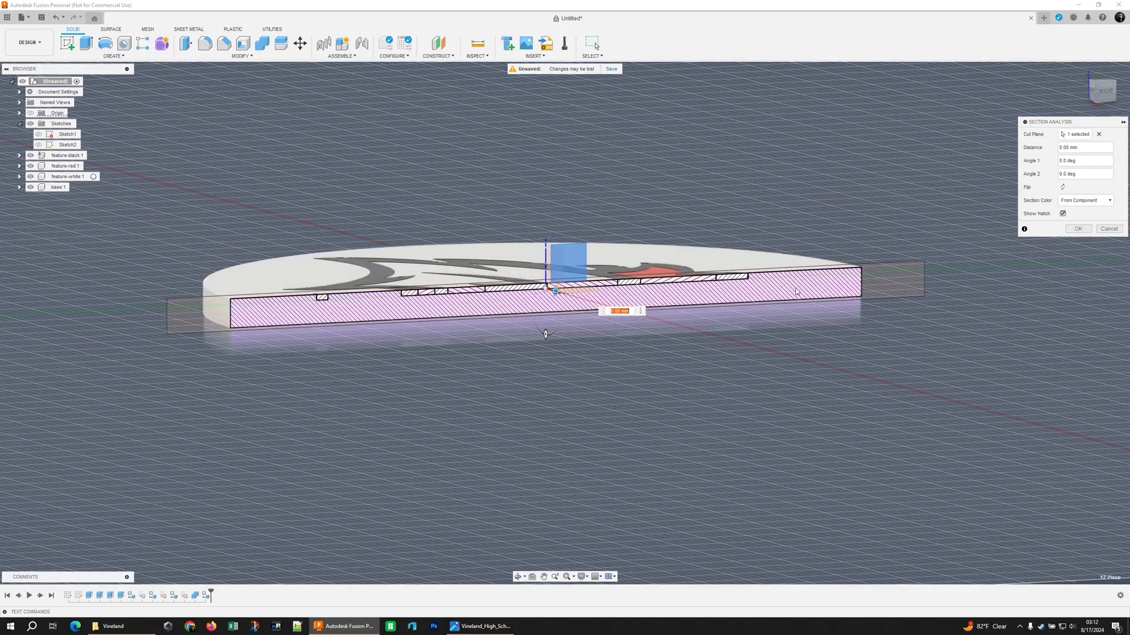
pyautogui.moveTo(505, 375)
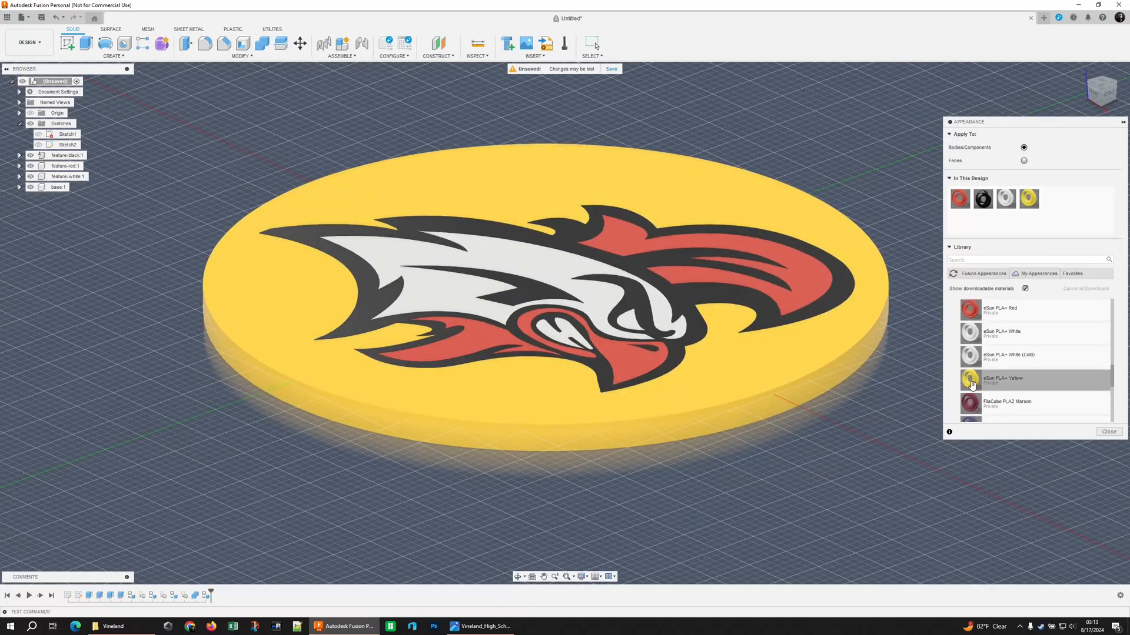
pyautogui.click(438, 46)
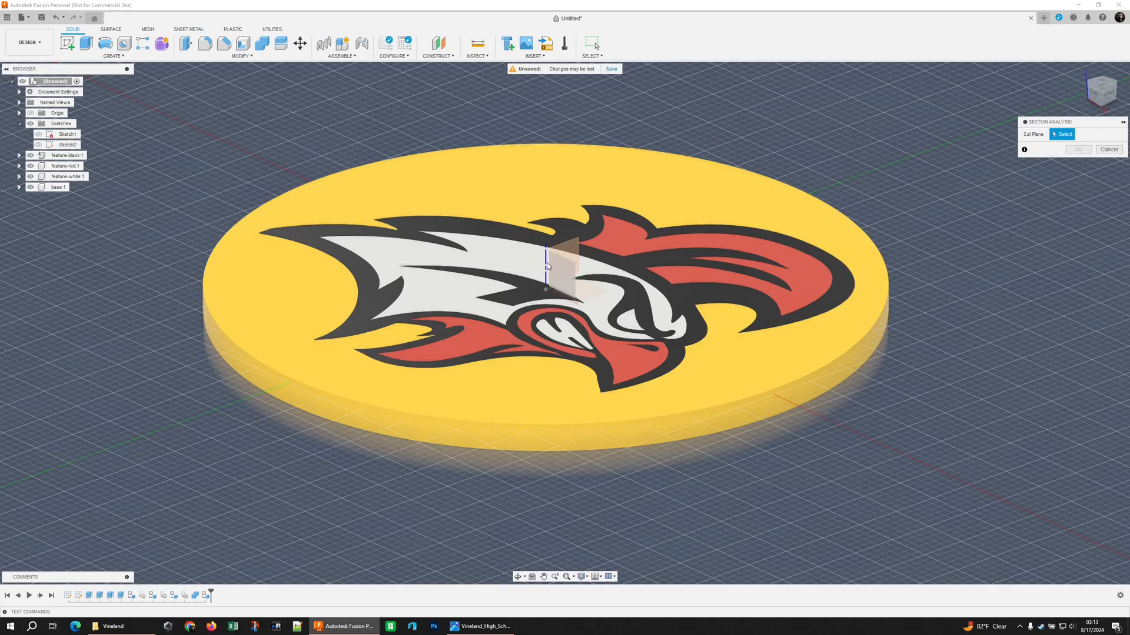
pyautogui.click(1078, 150)
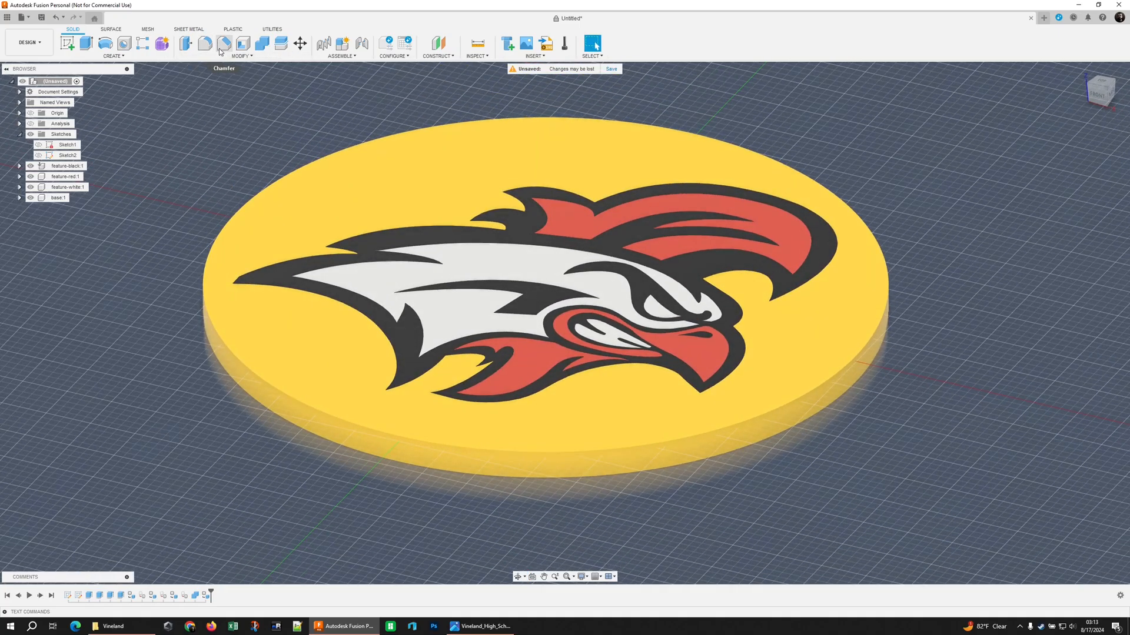
# - Chamfer the top circular outer edge of the yellow coaster base
pyautogui.click(224, 43)
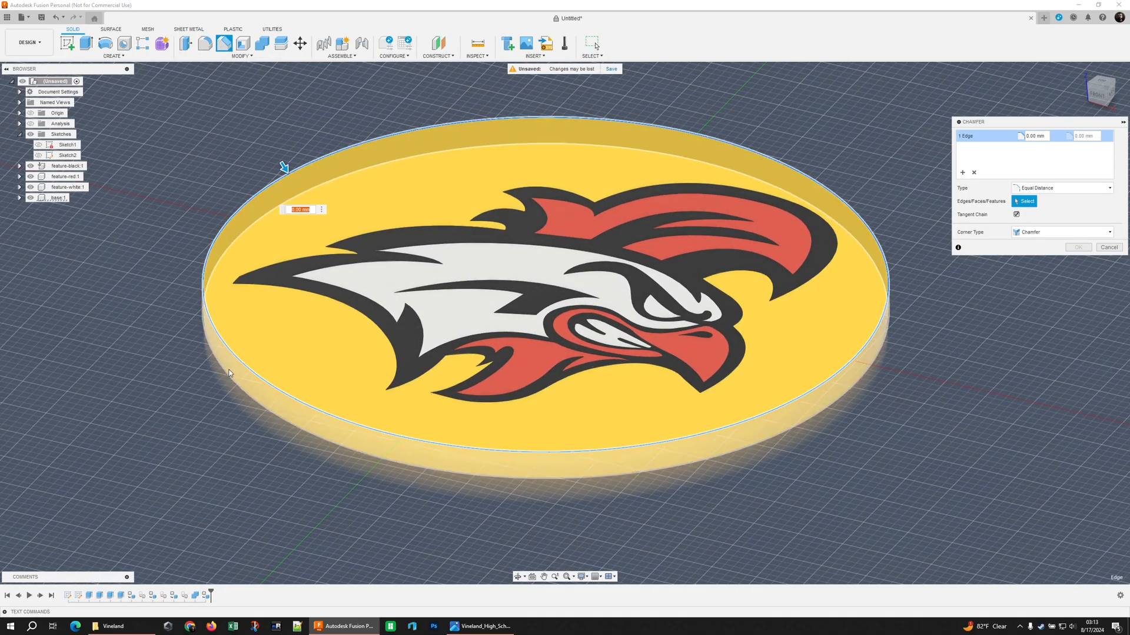
pyautogui.click(223, 374)
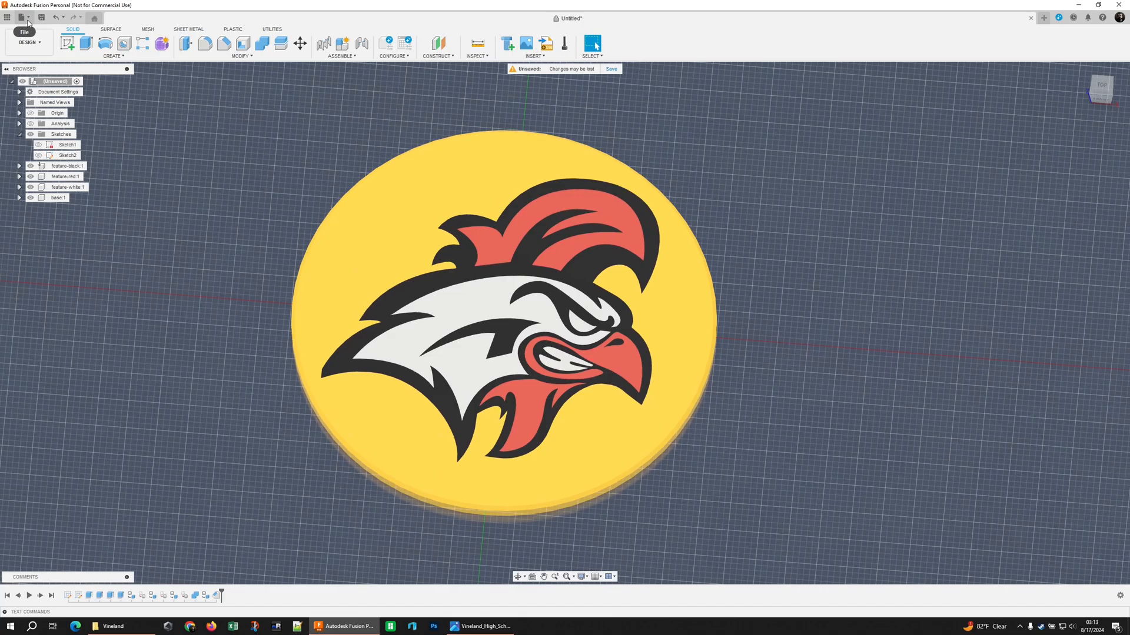
pyautogui.moveTo(373, 196)
pyautogui.write('vineland-c')
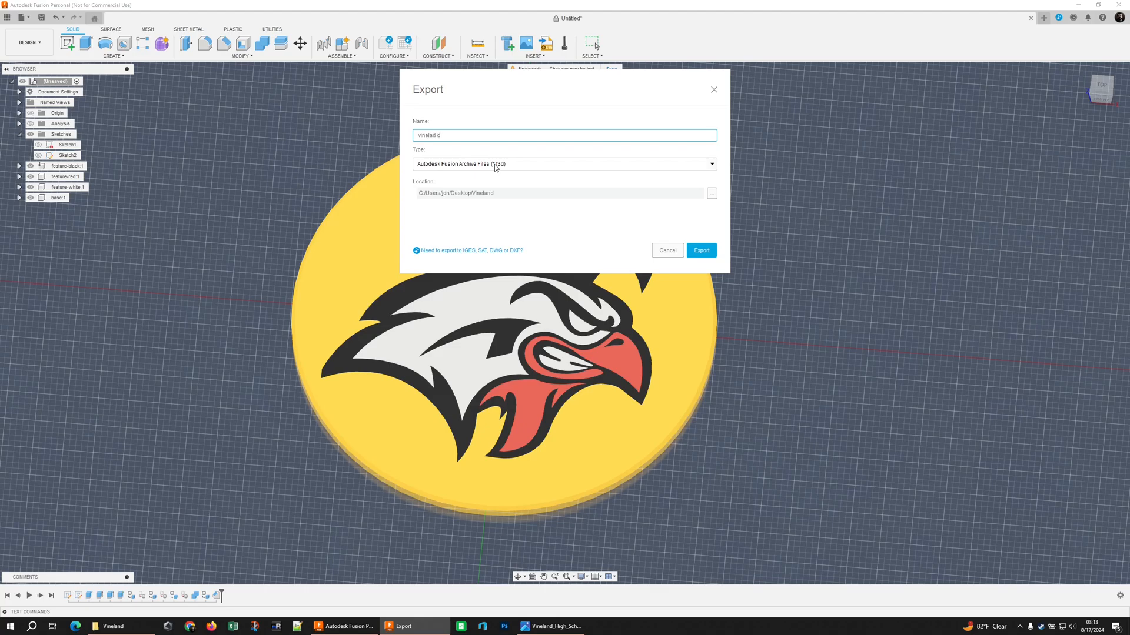
# - Export the design as a STEP (*.stp *.step) file named vineland coaster
pyautogui.click(563, 164)
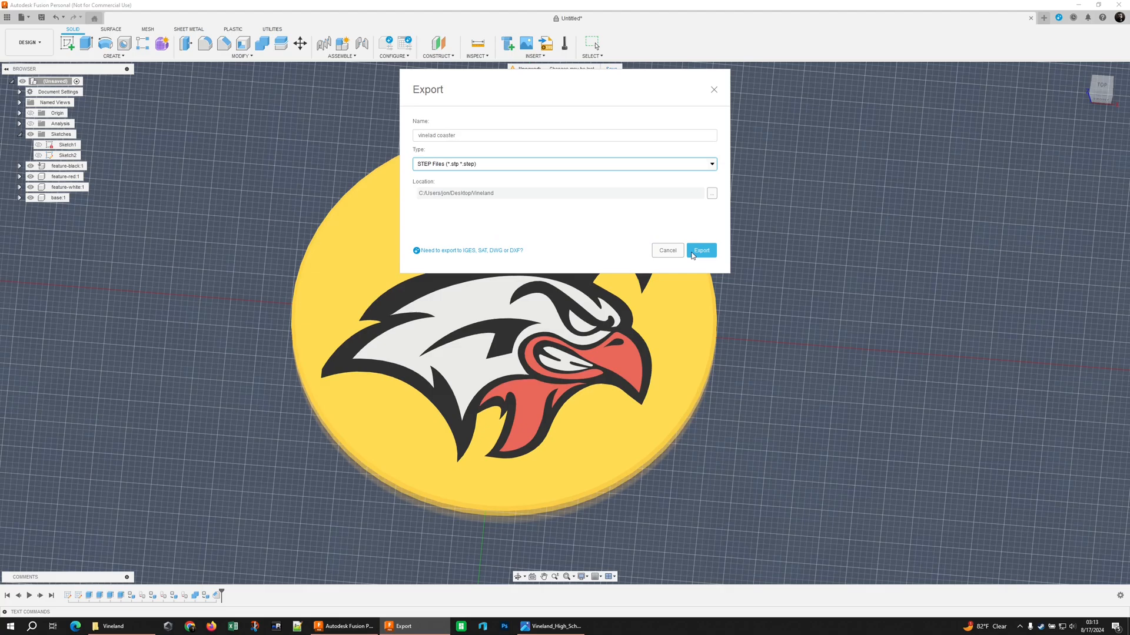
pyautogui.click(699, 249)
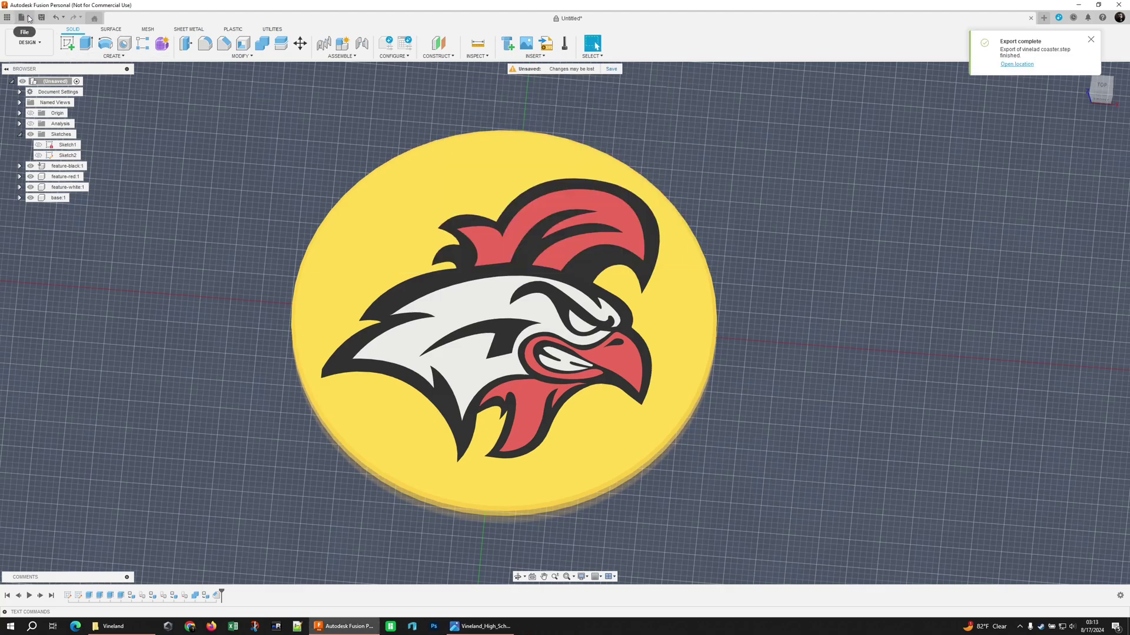
# - Export the design again as a 3MF file named 'vineland coaster'
pyautogui.click(24, 32)
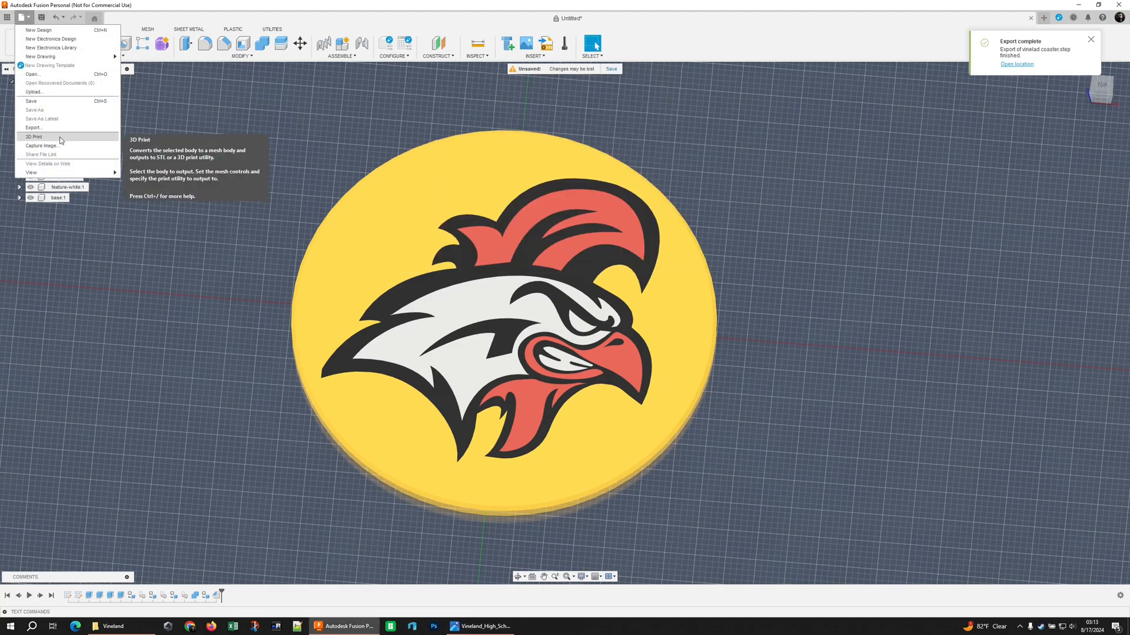
pyautogui.click(33, 127)
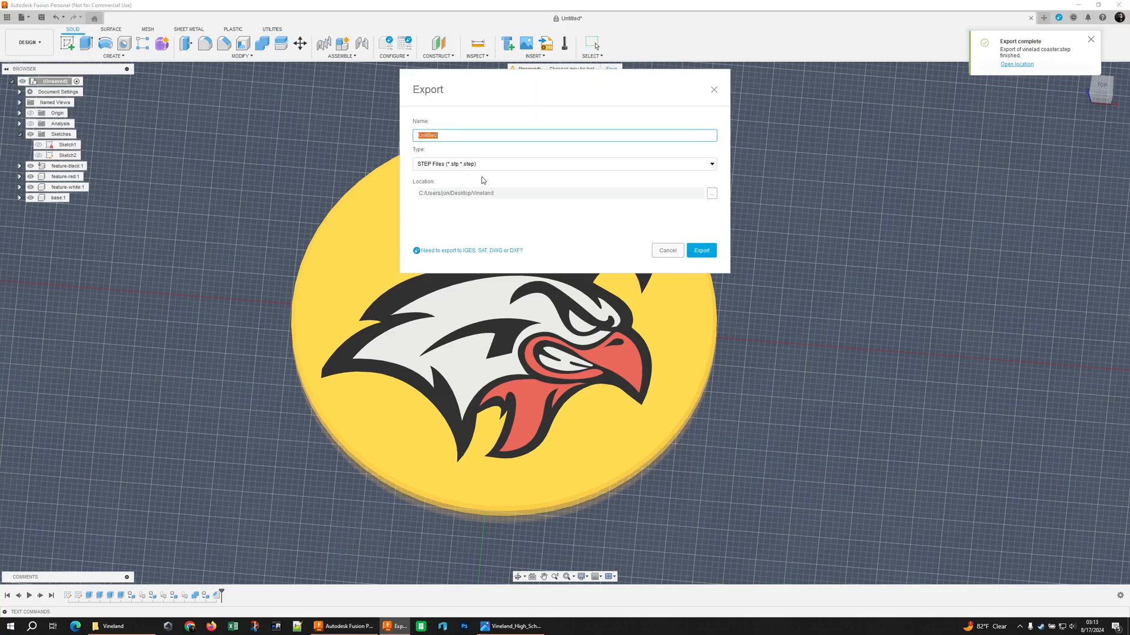
pyautogui.click(564, 163)
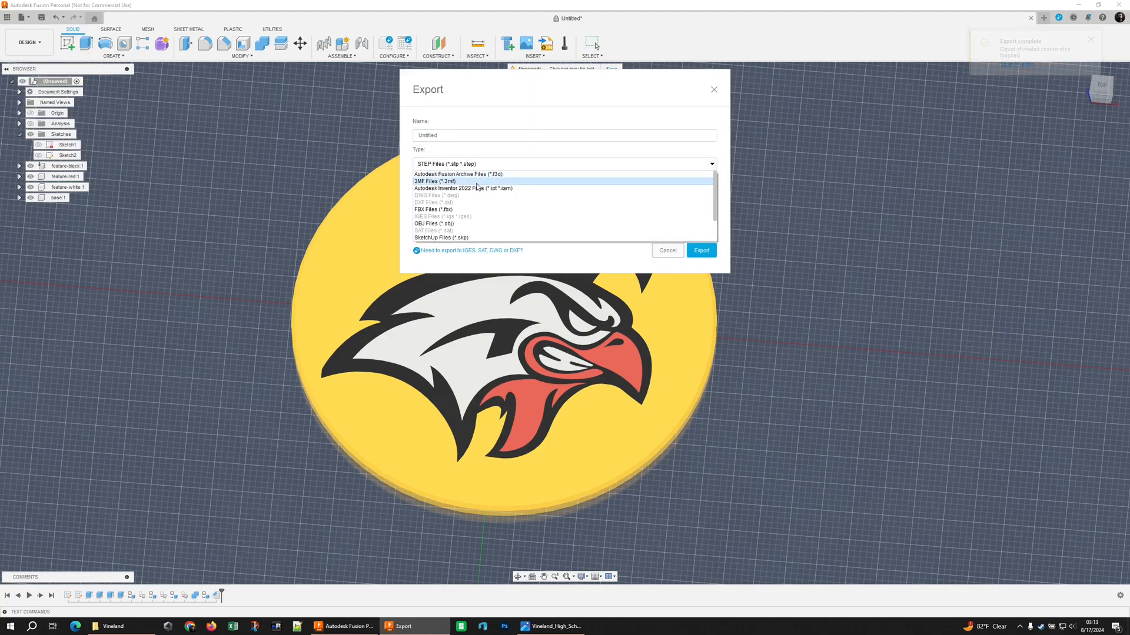
pyautogui.click(434, 181)
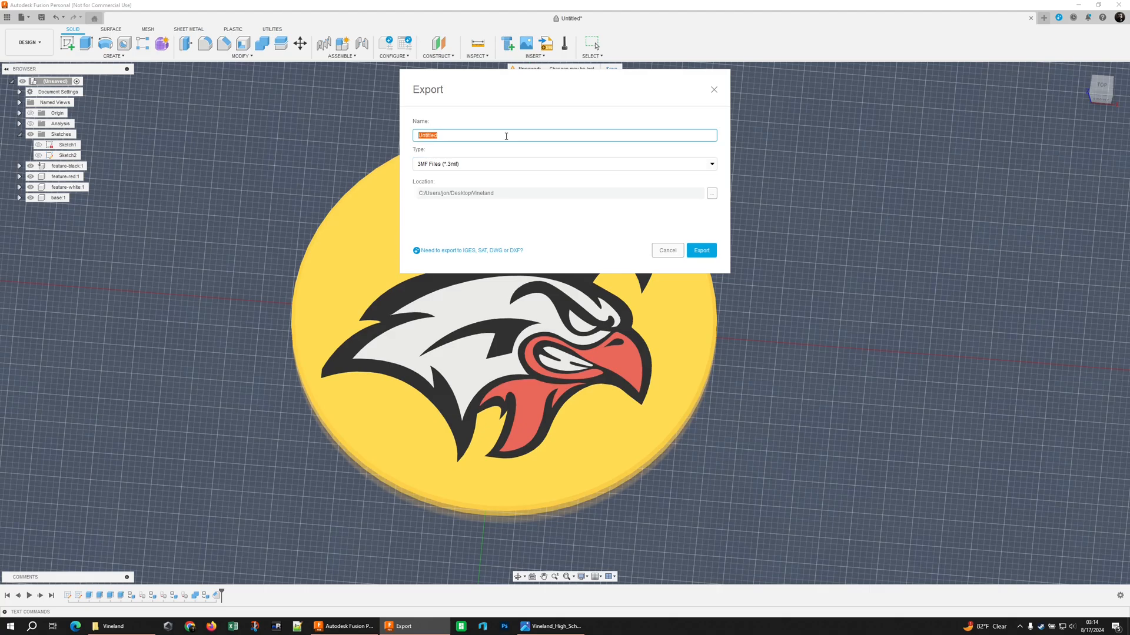
pyautogui.write('vineland coaster')
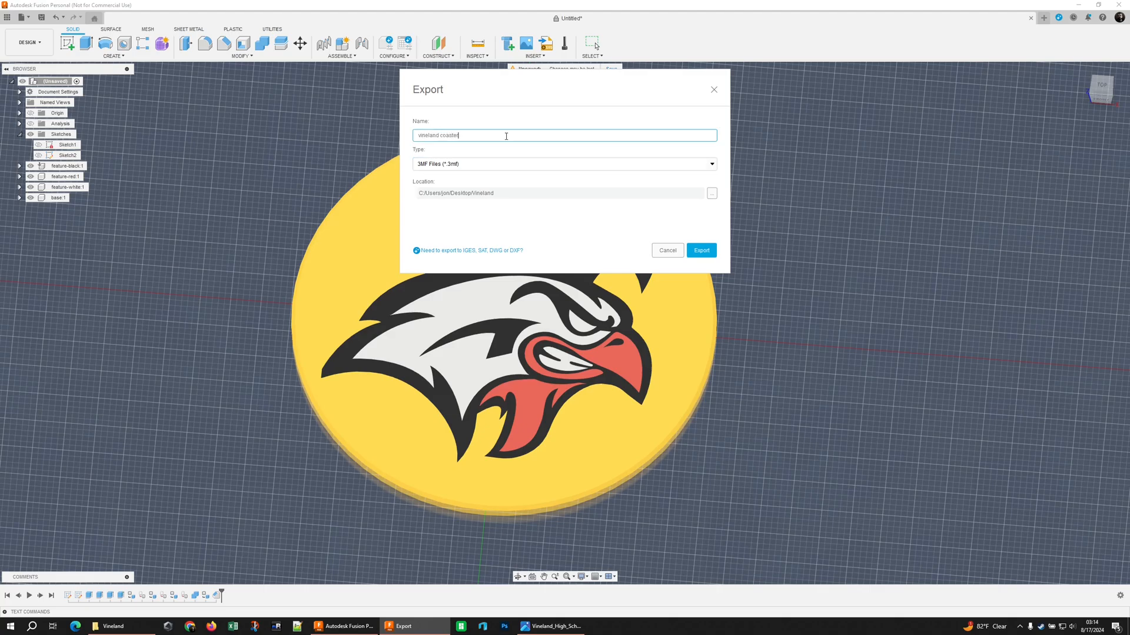
pyautogui.click(699, 249)
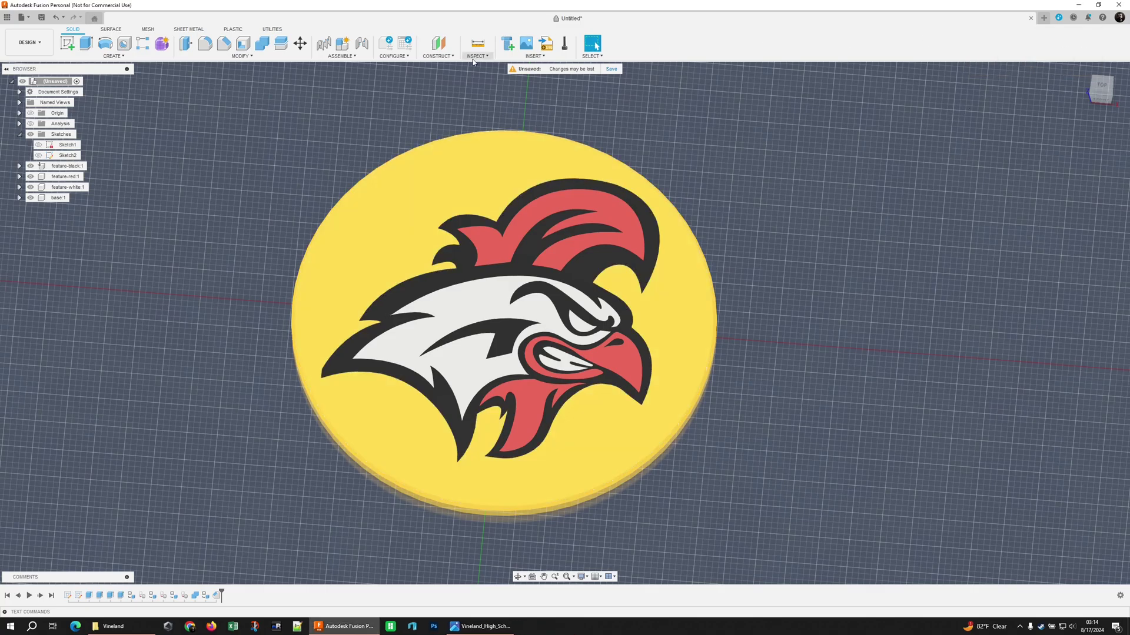
pyautogui.rightClick(54, 81)
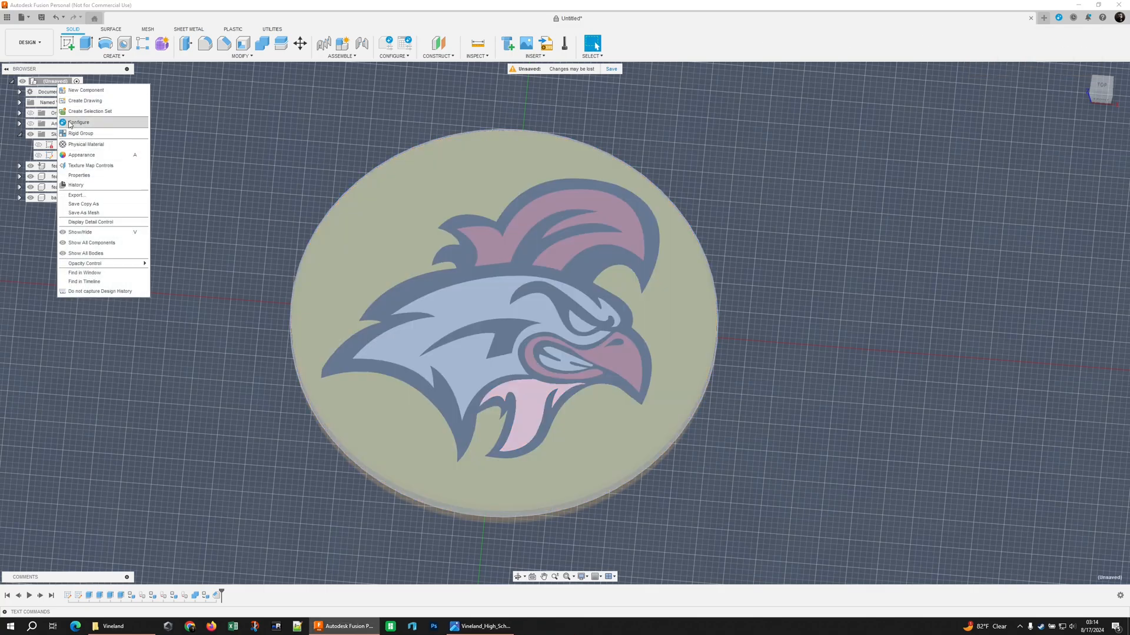
pyautogui.moveTo(105, 213)
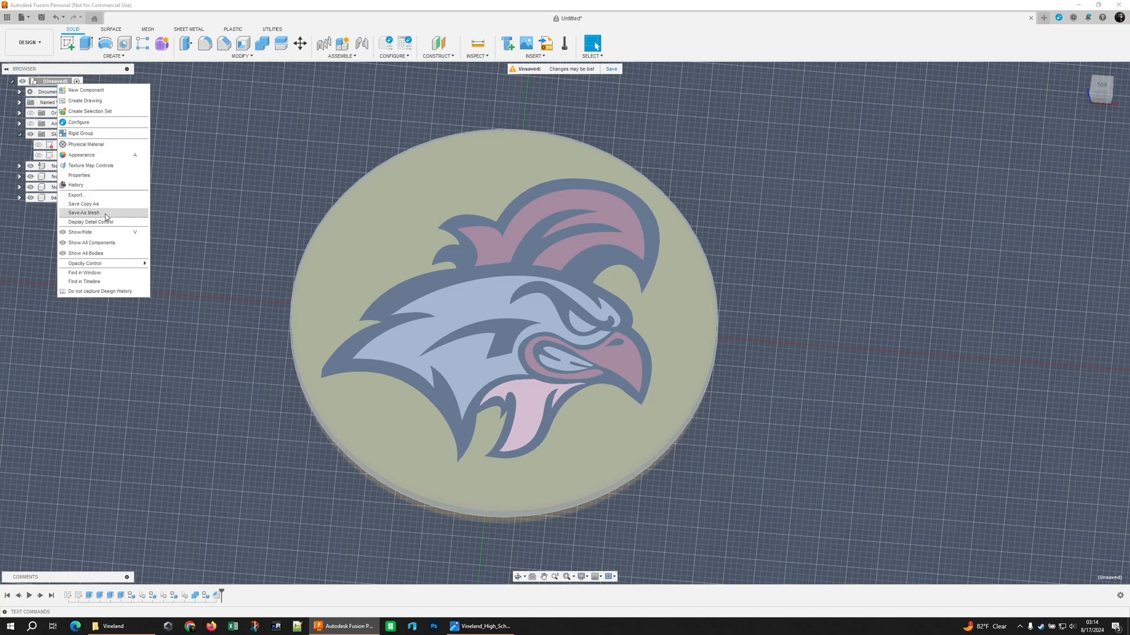
pyautogui.click(83, 213)
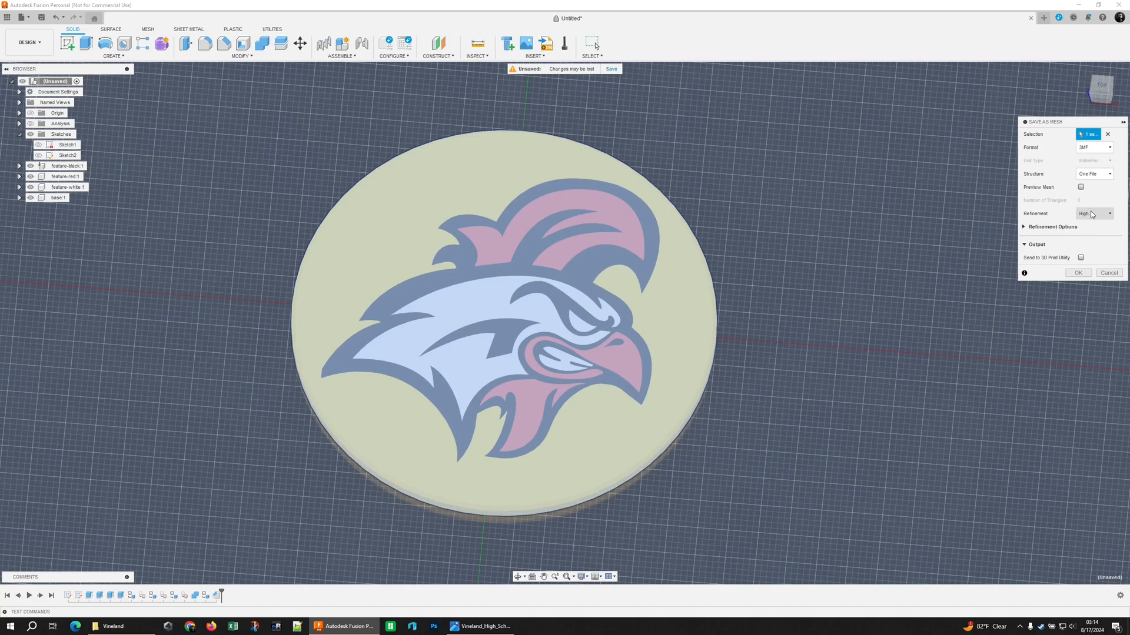
pyautogui.click(1093, 213)
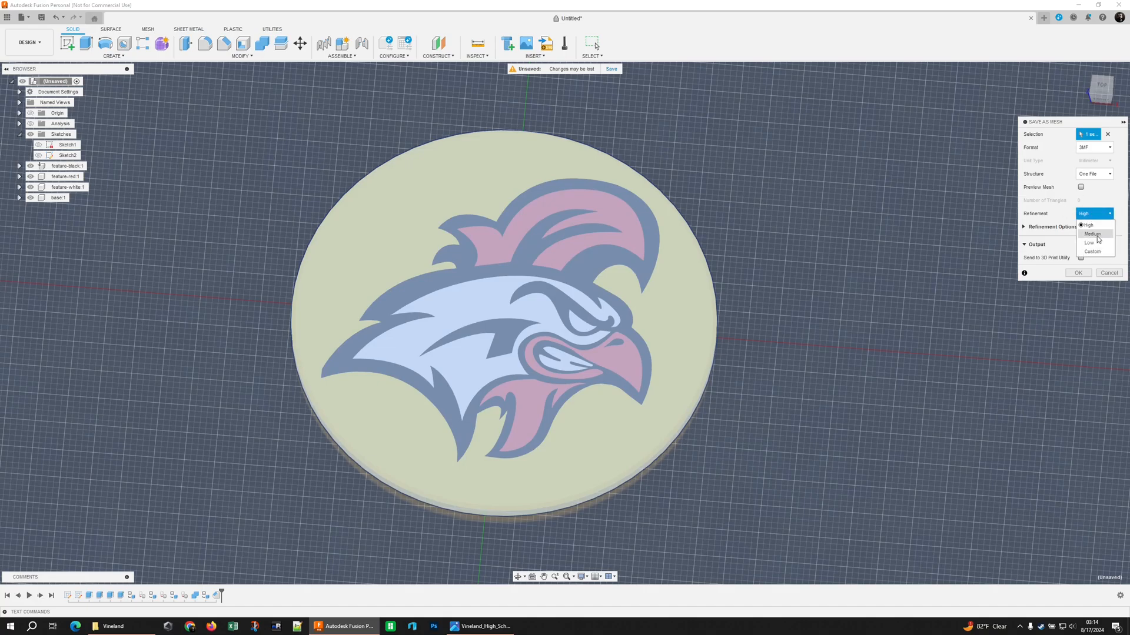
pyautogui.click(1093, 213)
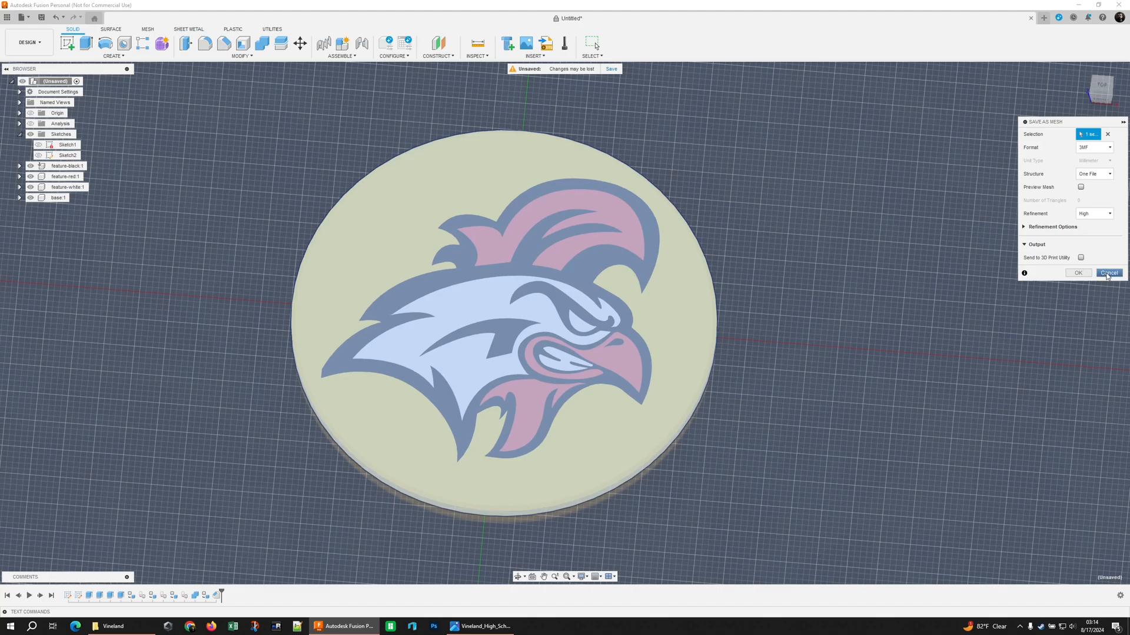
pyautogui.click(1109, 273)
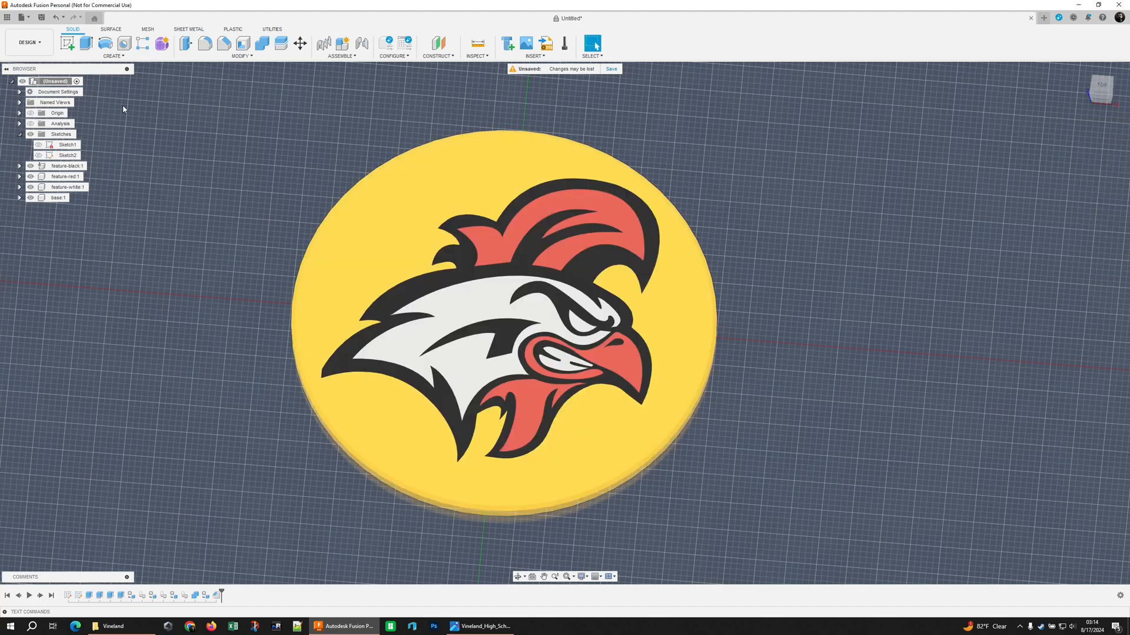
pyautogui.rightClick(54, 81)
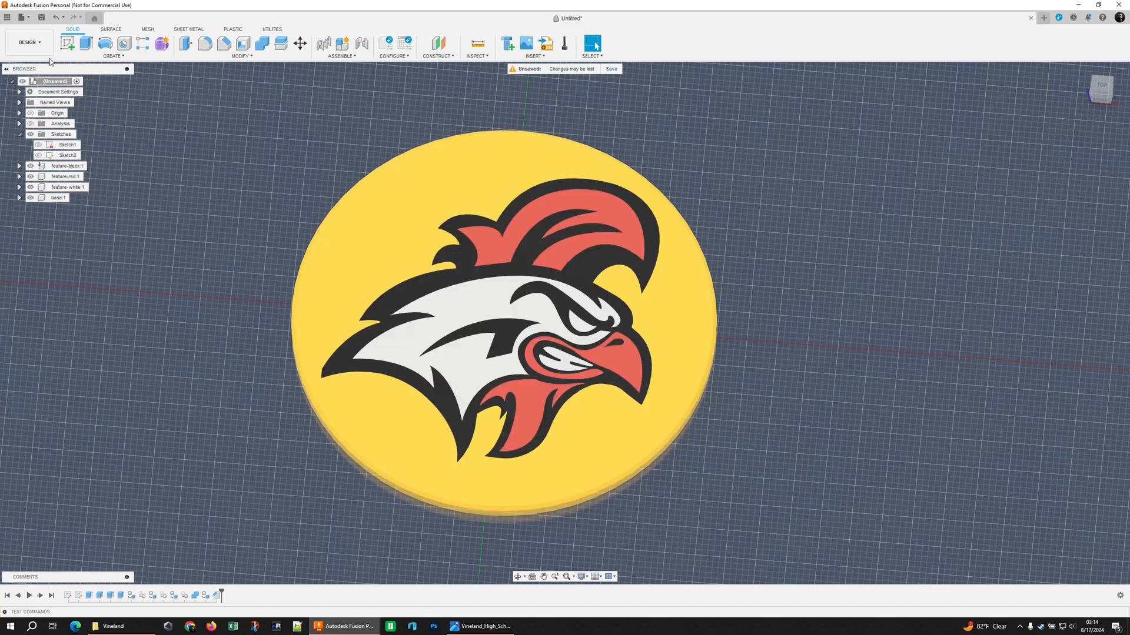
pyautogui.moveTo(23, 16)
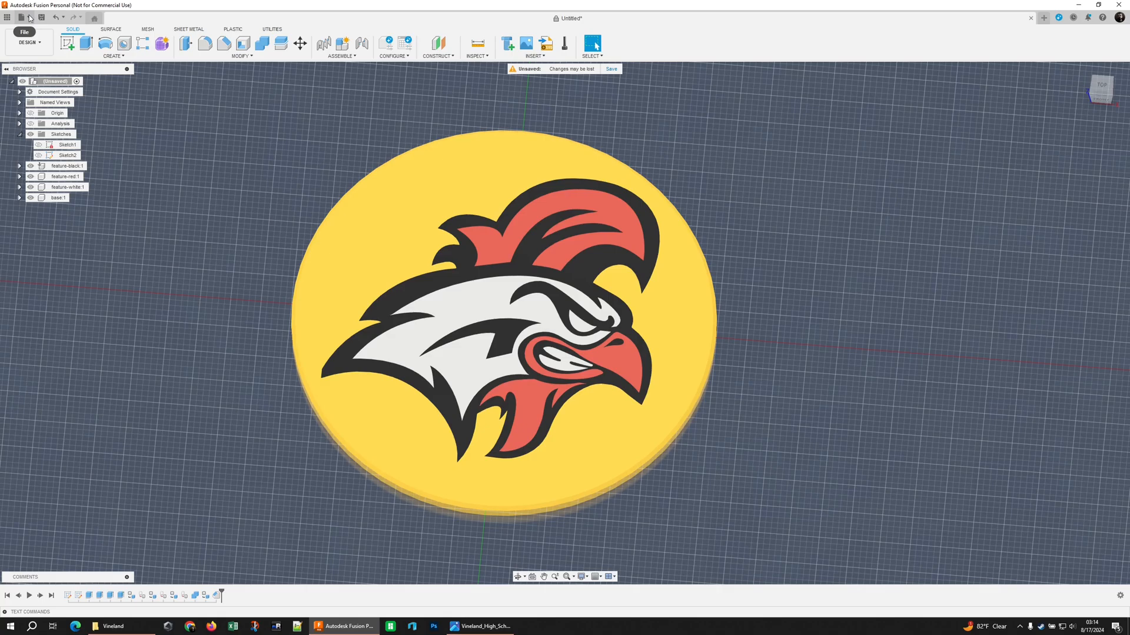
# - Re-export the coaster as 'vineland coaster' in 3MF format
pyautogui.click(24, 32)
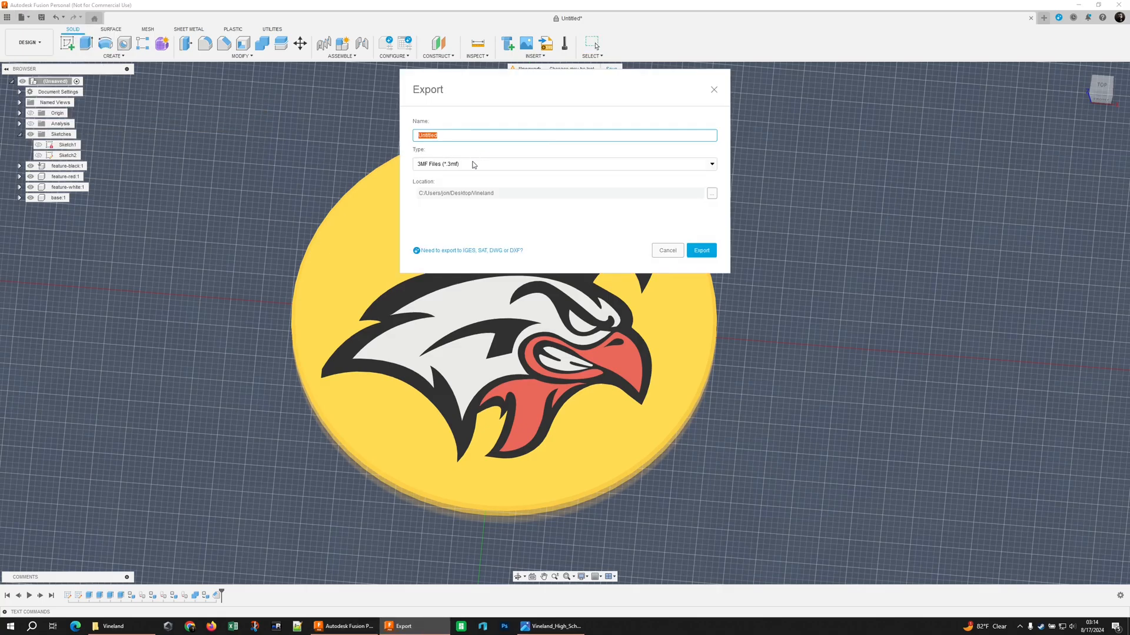
pyautogui.write('vineland')
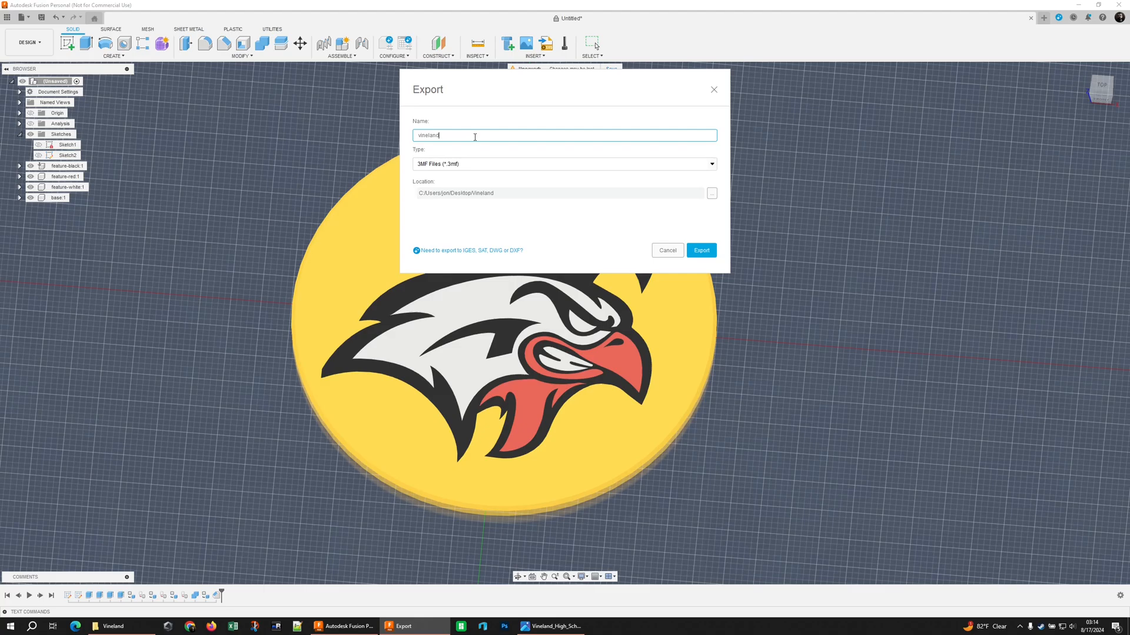
pyautogui.write('coaster')
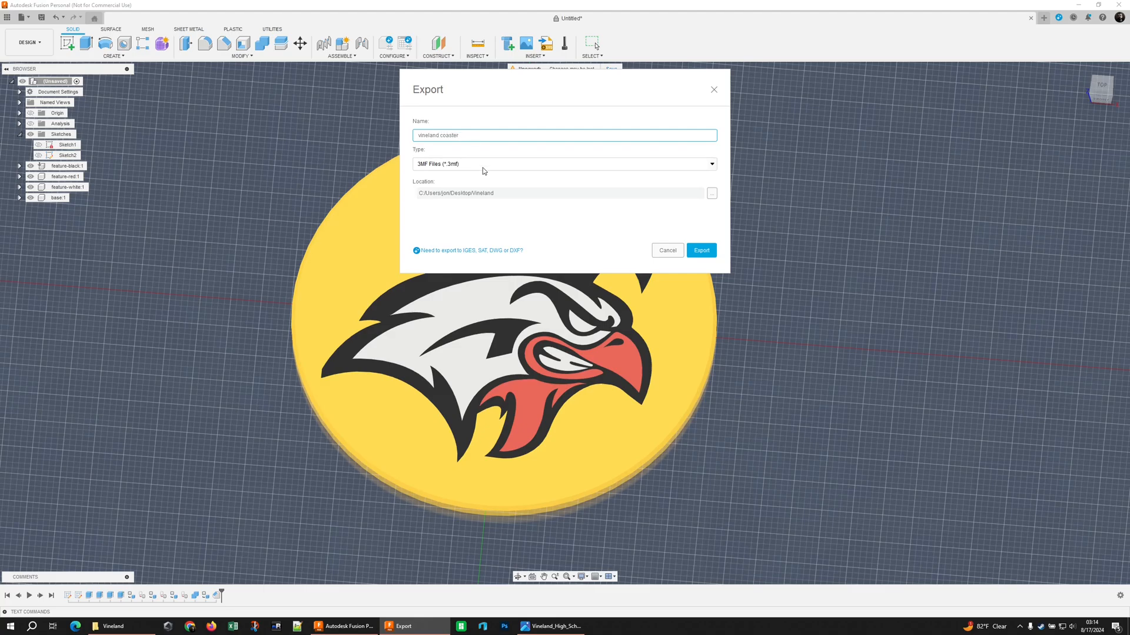
pyautogui.click(700, 250)
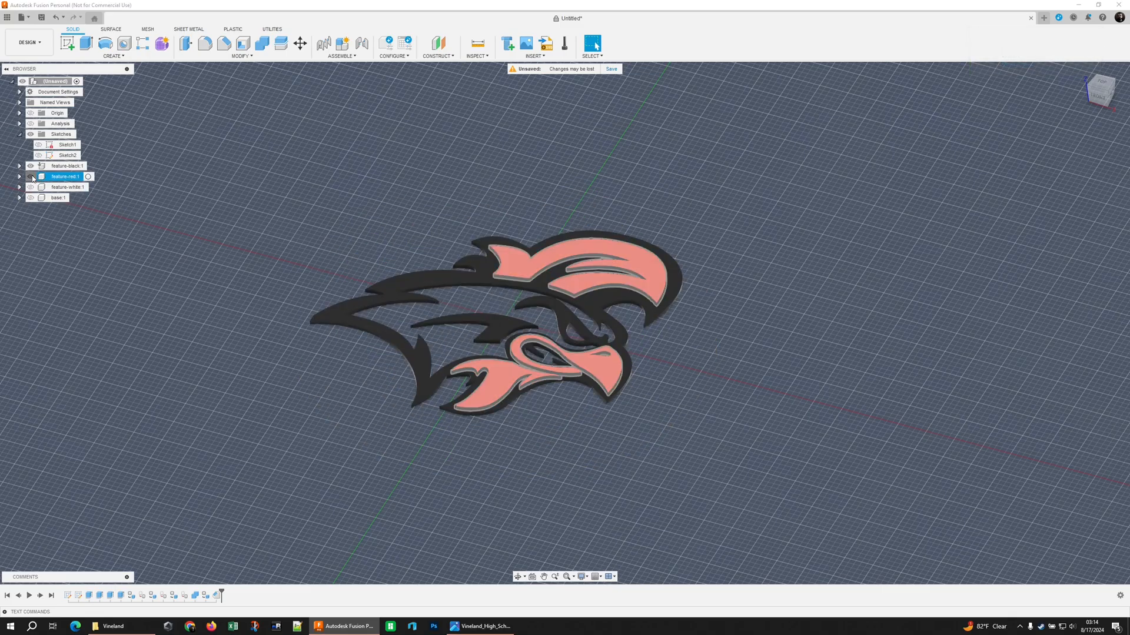
# - Save the black rooster outline component as an STL (Binary) mesh file
pyautogui.click(31, 176)
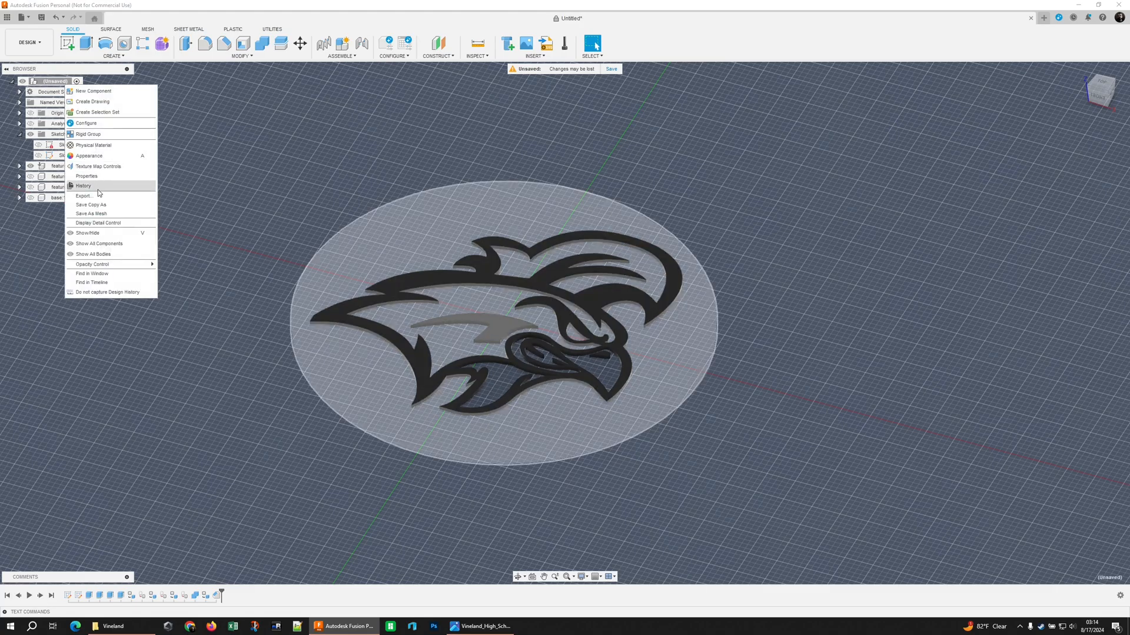
pyautogui.click(91, 213)
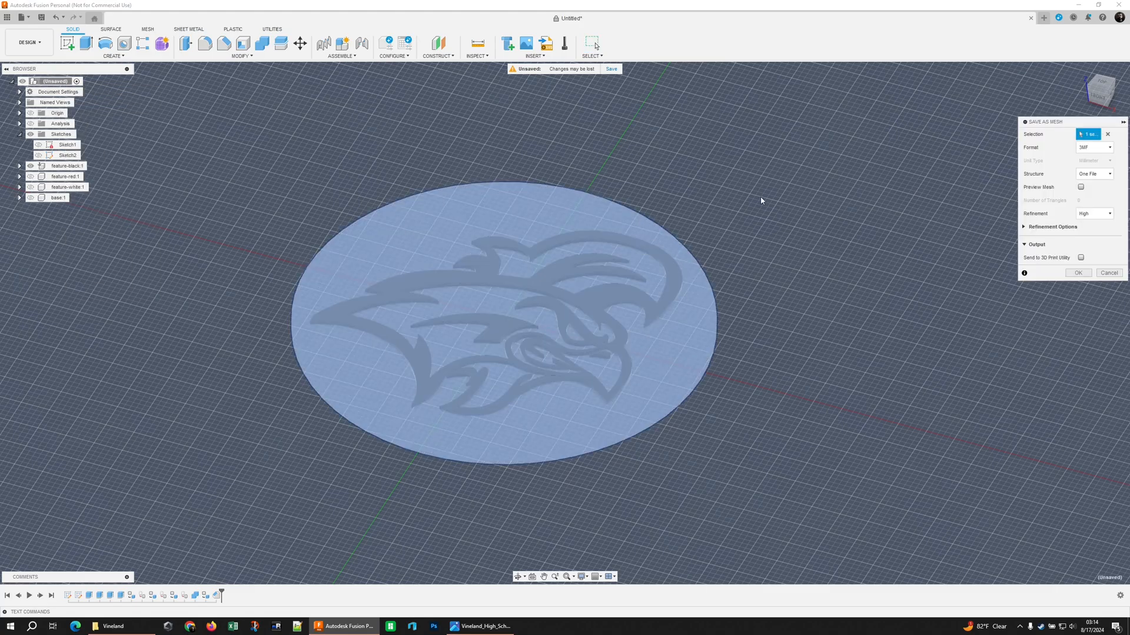
pyautogui.click(1093, 147)
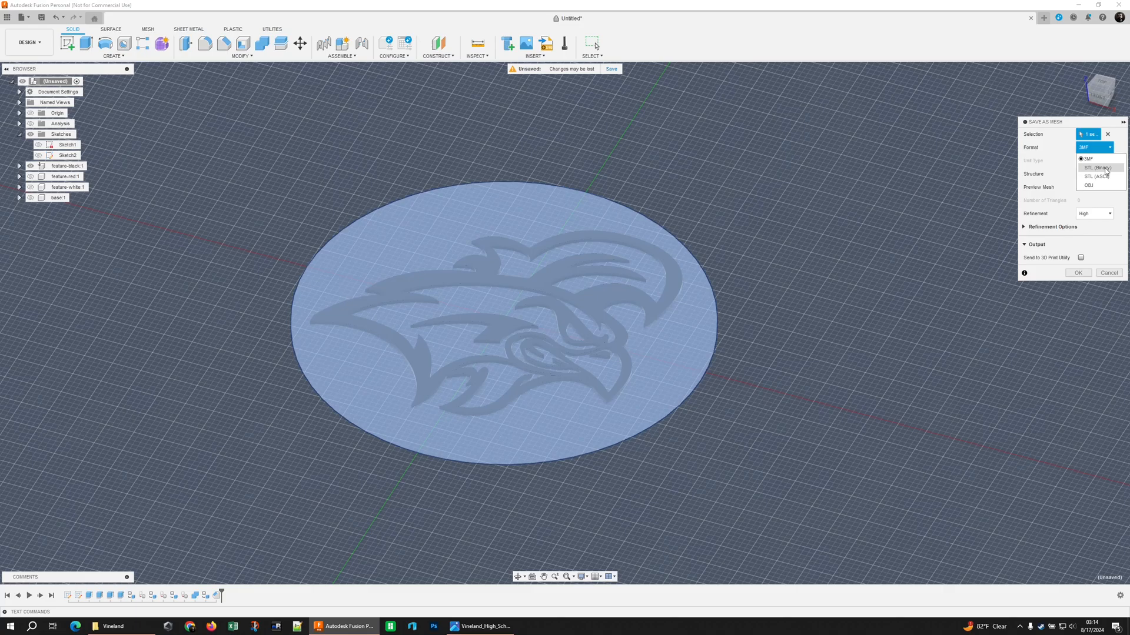
pyautogui.click(1099, 168)
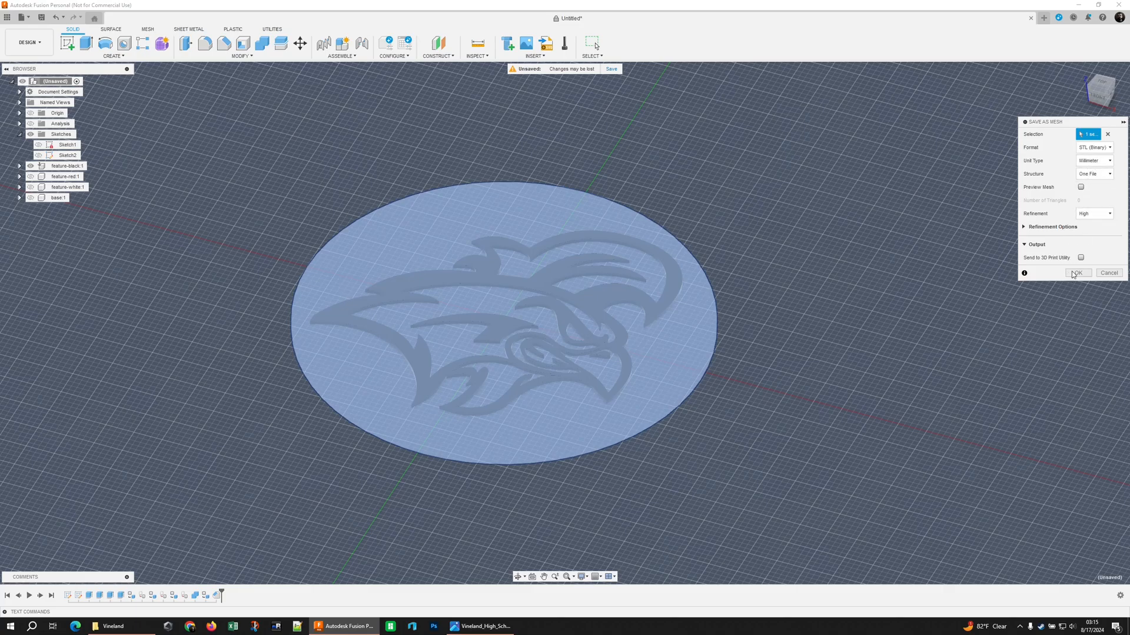
pyautogui.click(1076, 272)
pyautogui.write('vineland-b')
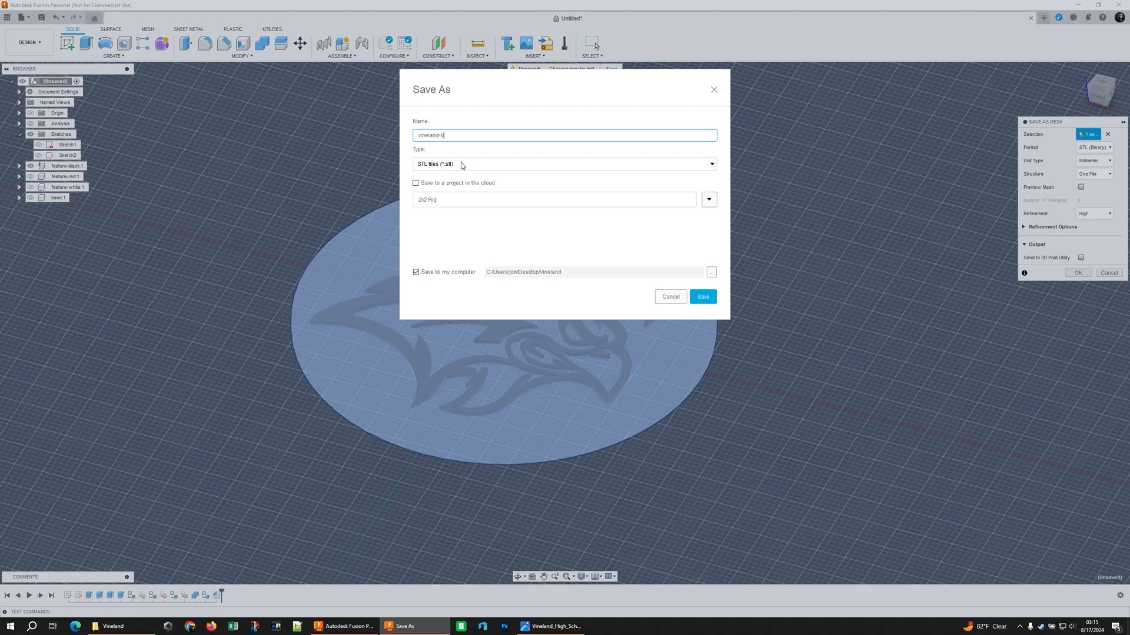
pyautogui.click(552, 624)
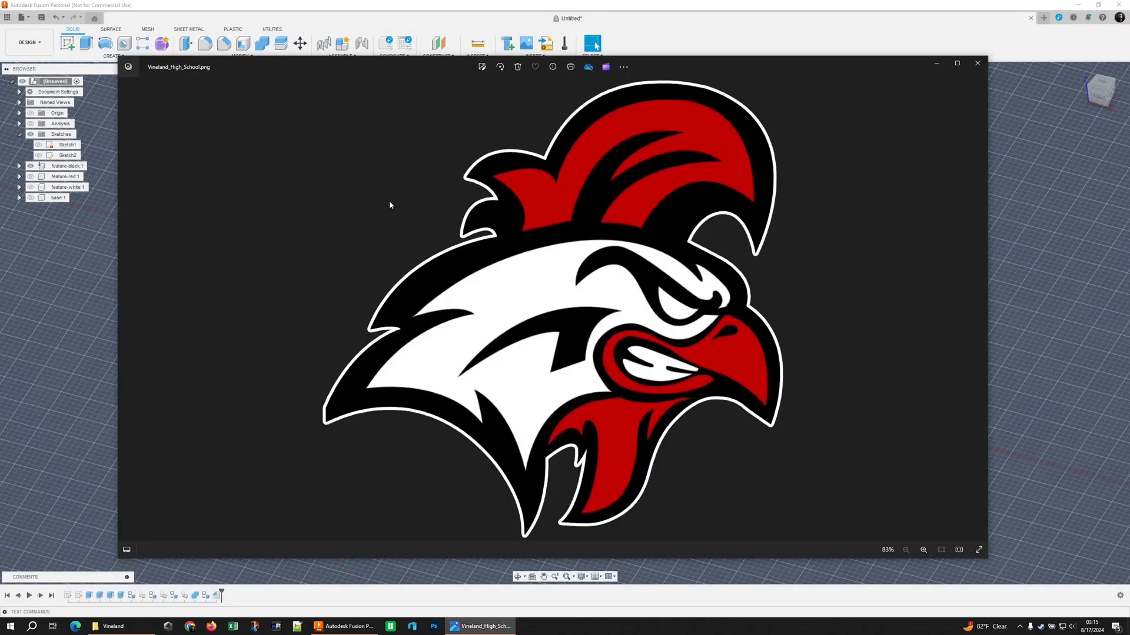
# - Return to the design and bring up options to isolate the red rooster pieces
pyautogui.click(977, 64)
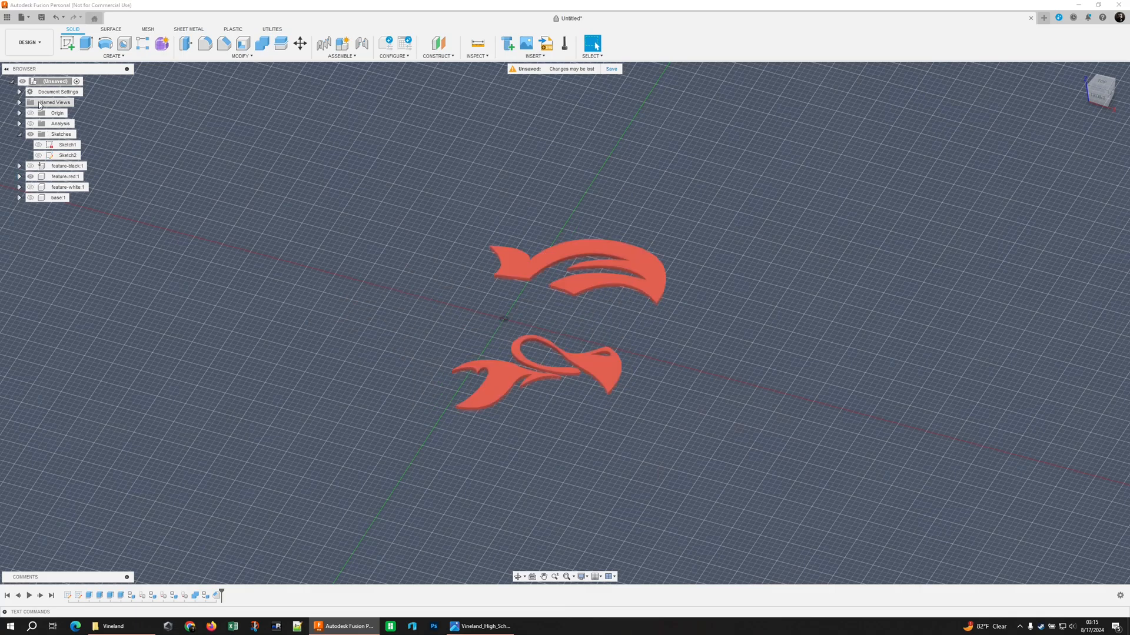
pyautogui.rightClick(55, 81)
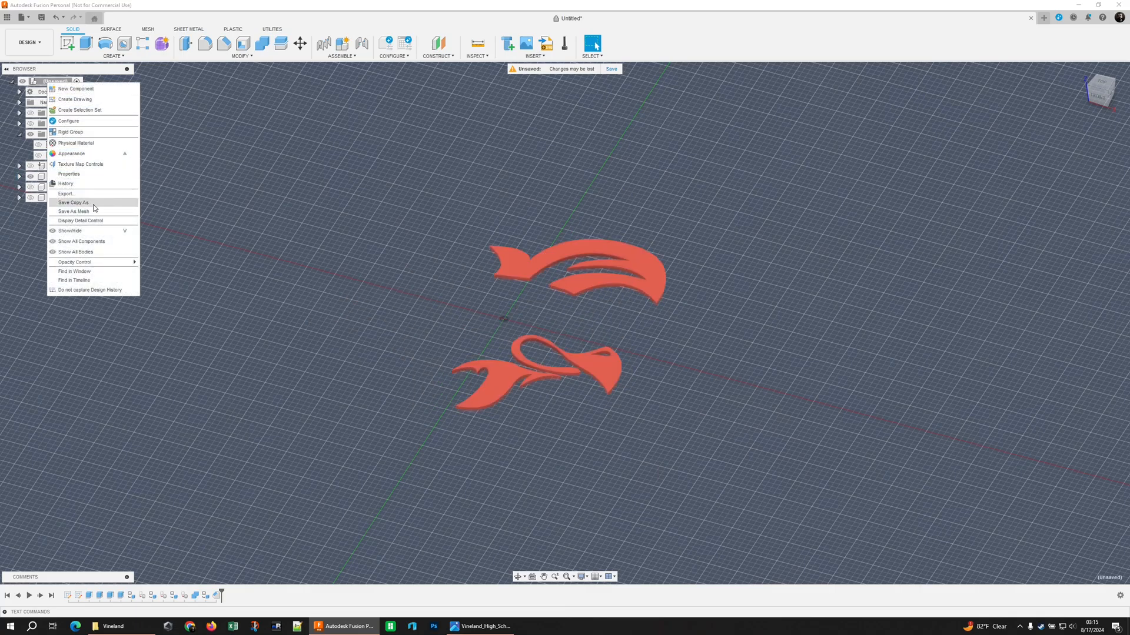
# - Save the red and white rooster parts as binary STL meshes, leaving only the base visible
pyautogui.click(74, 210)
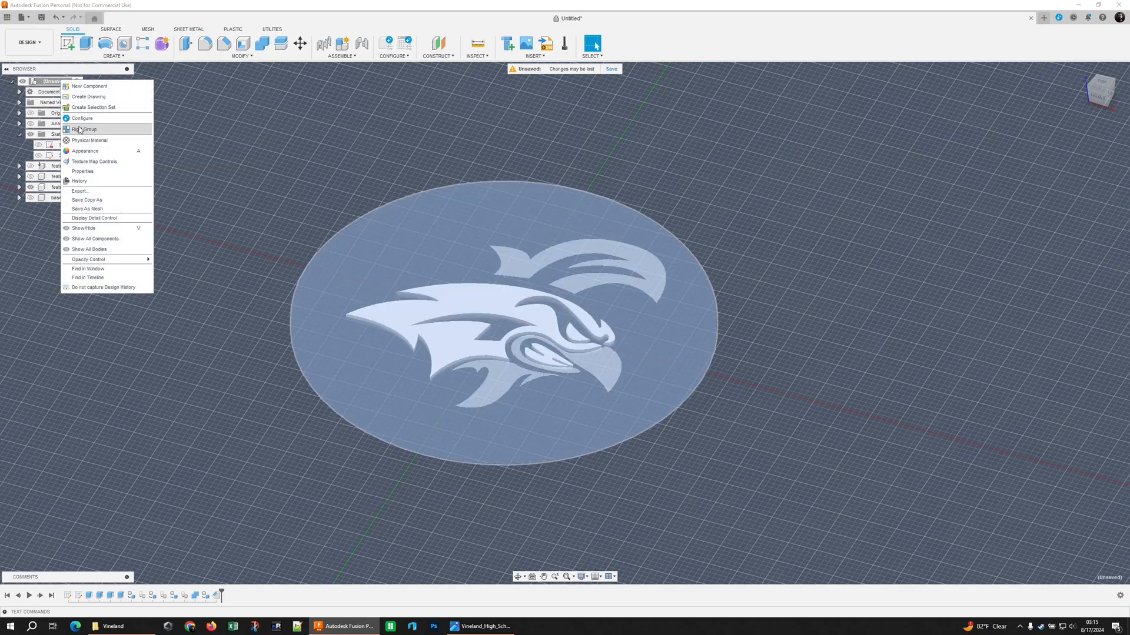
pyautogui.moveTo(88, 86)
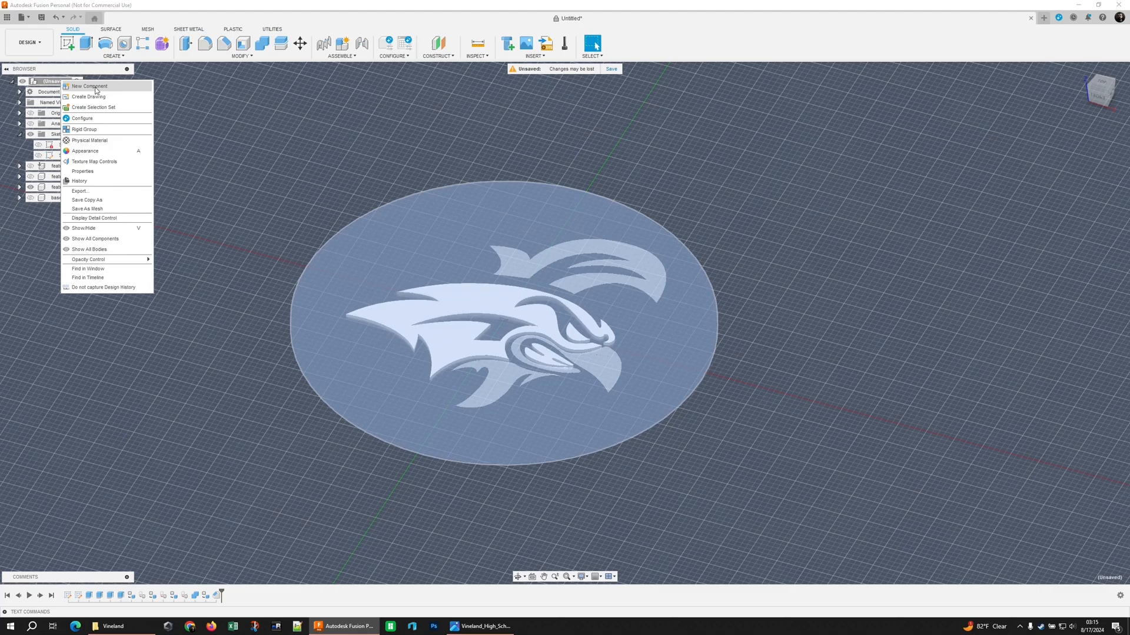
pyautogui.click(86, 208)
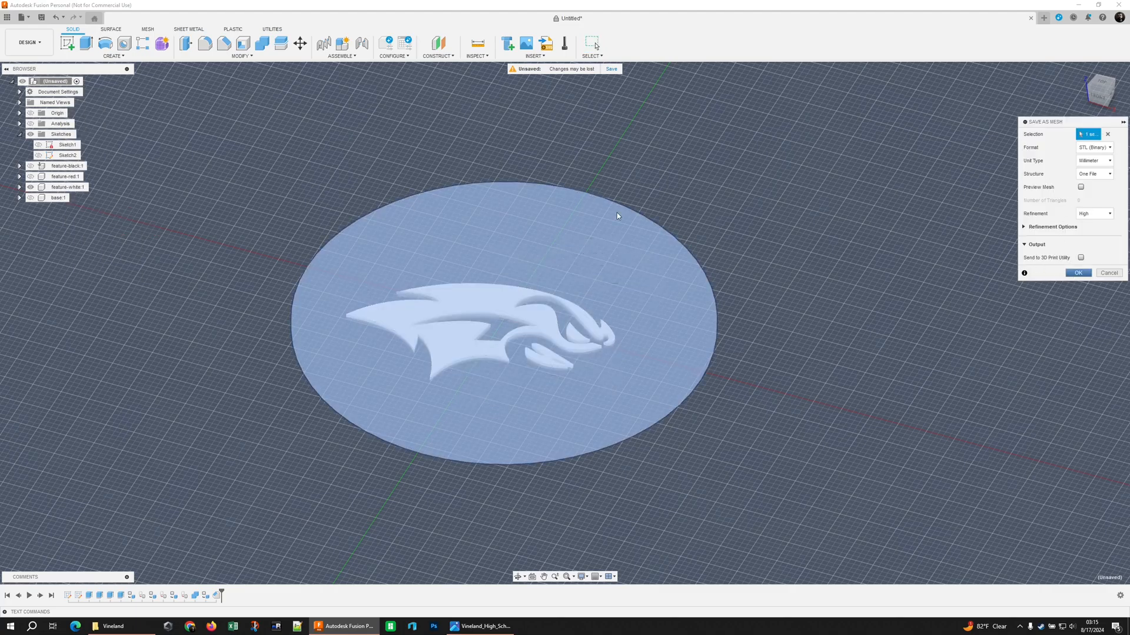
pyautogui.click(1108, 272)
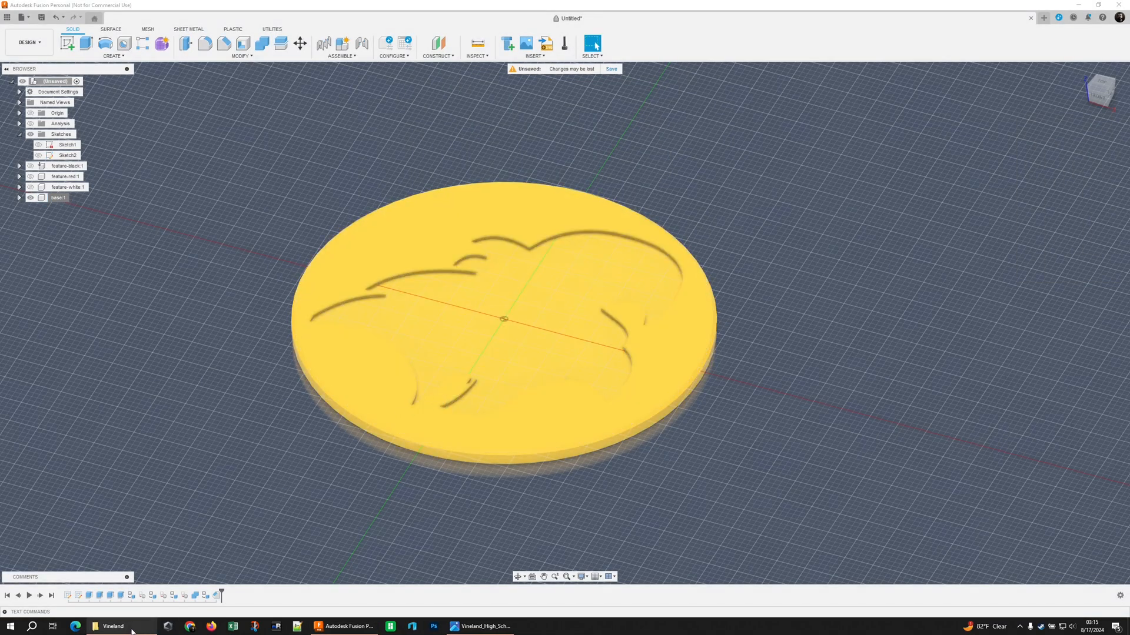
# - Select vineland-base, -black, -red and -white STL files in the Vineland folder to open in Bambu Studio
pyautogui.click(112, 626)
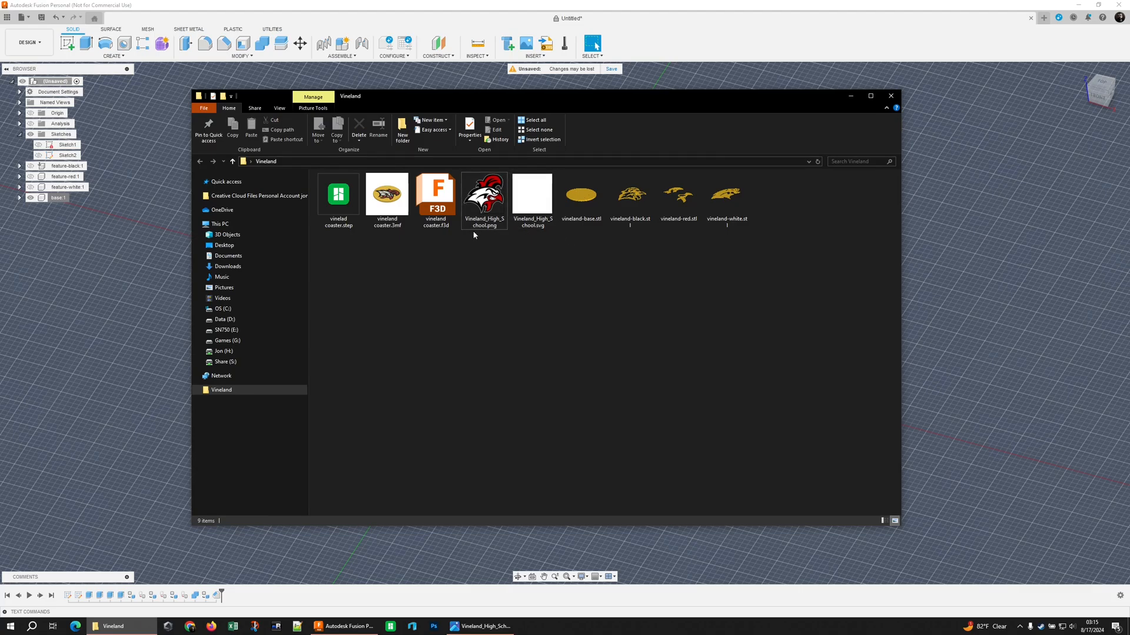
pyautogui.click(386, 200)
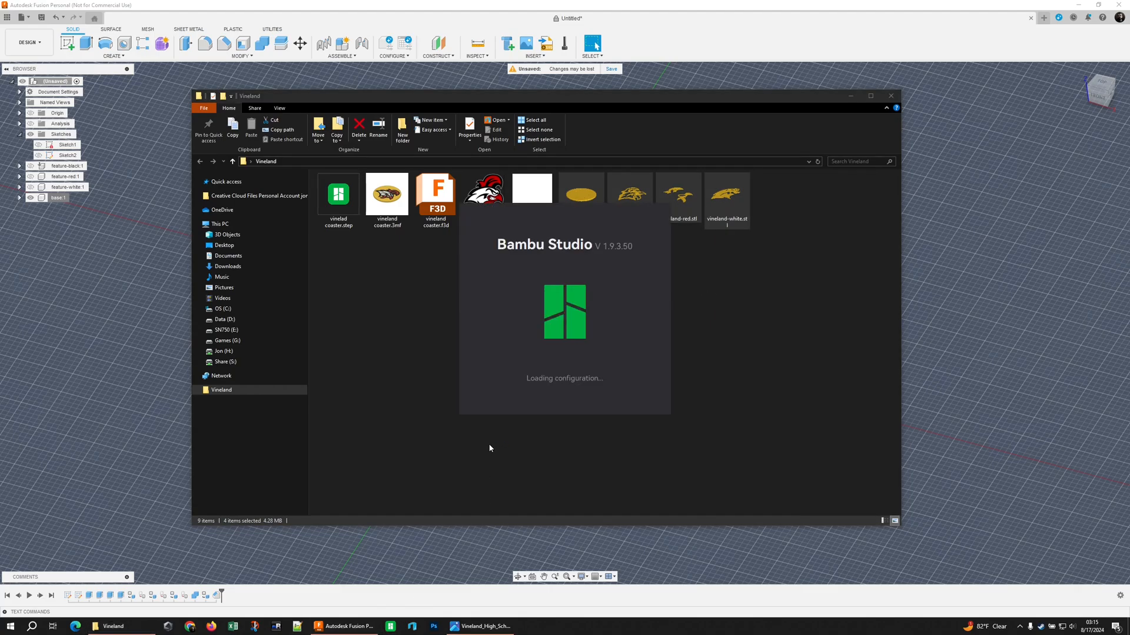
pyautogui.moveTo(481, 448)
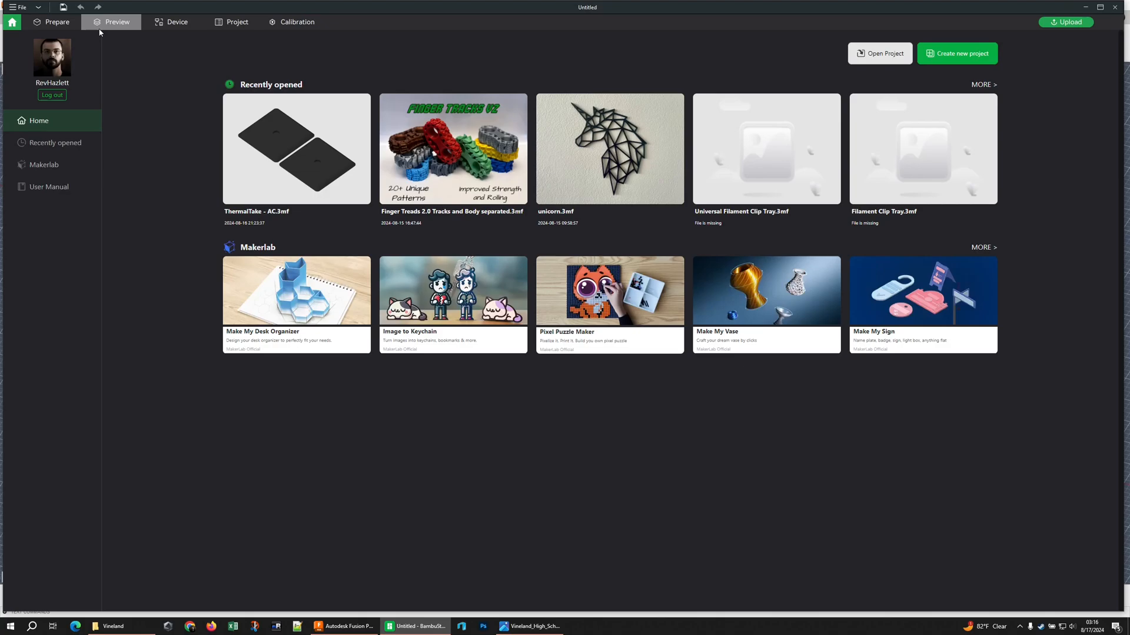
# - Import the four Vineland STL files and confirm Yes to load them as one multi-part object
pyautogui.click(56, 21)
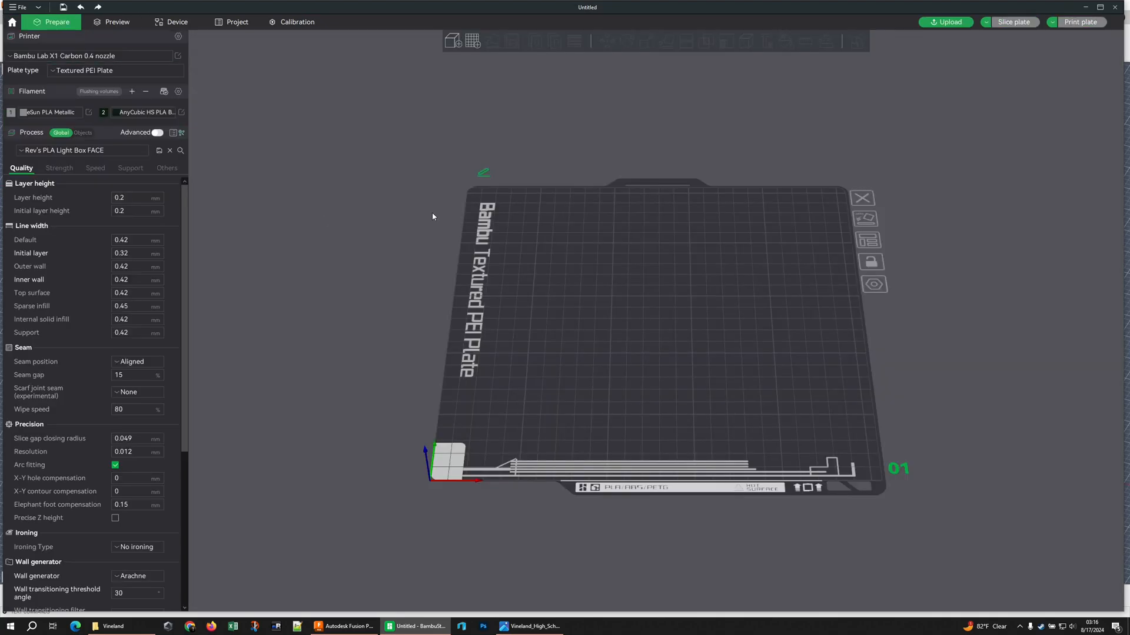
pyautogui.moveTo(204, 597)
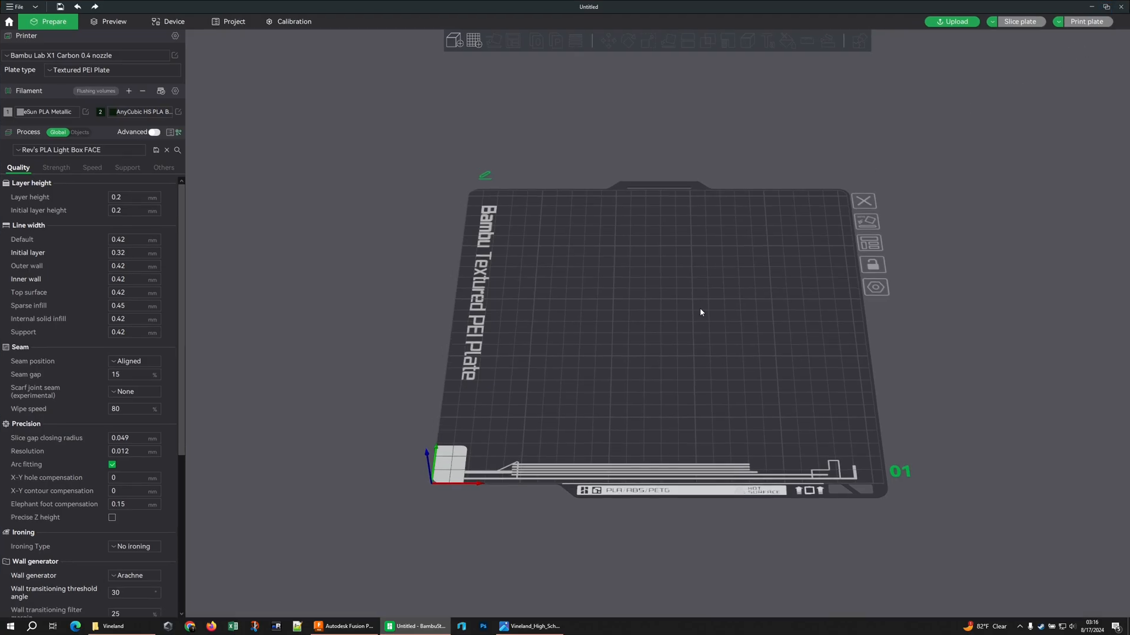
pyautogui.click(113, 625)
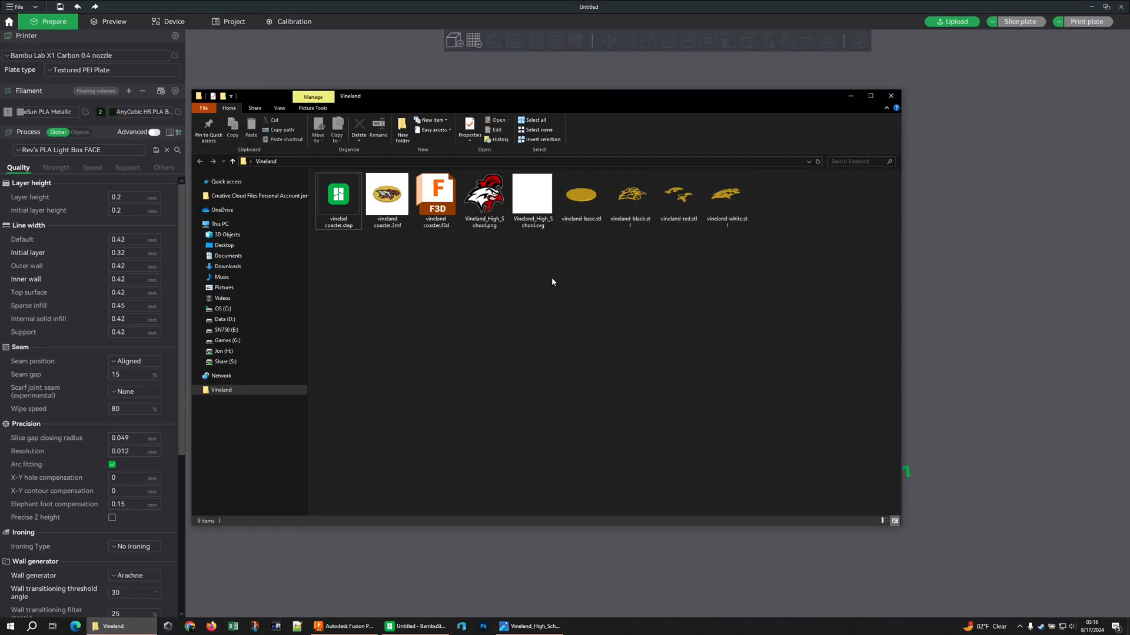
pyautogui.click(629, 195)
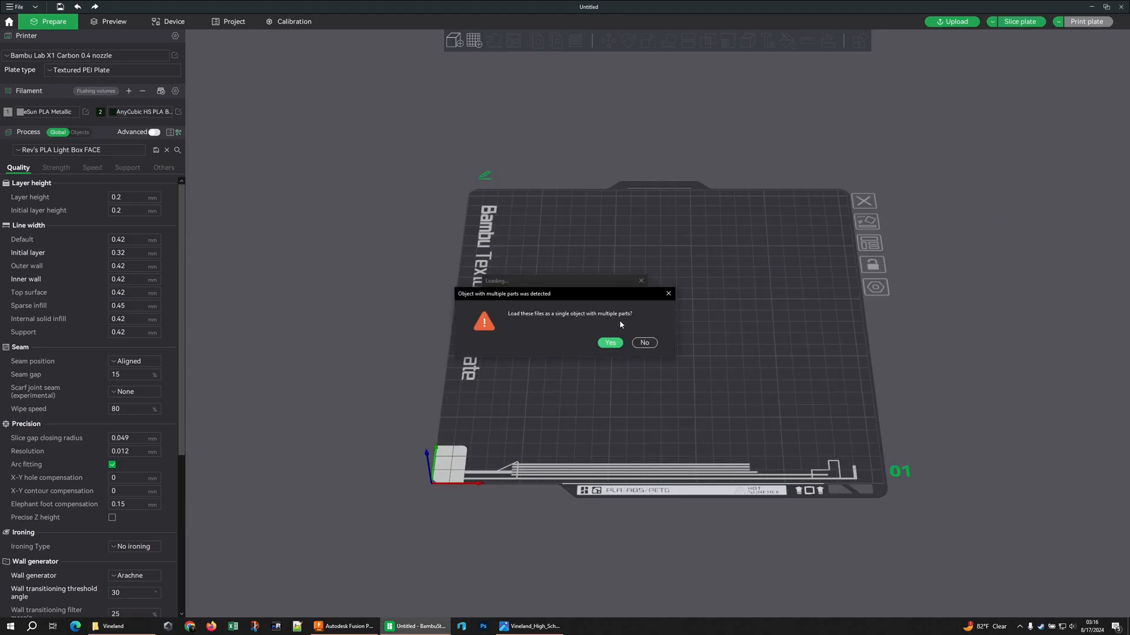
pyautogui.click(608, 343)
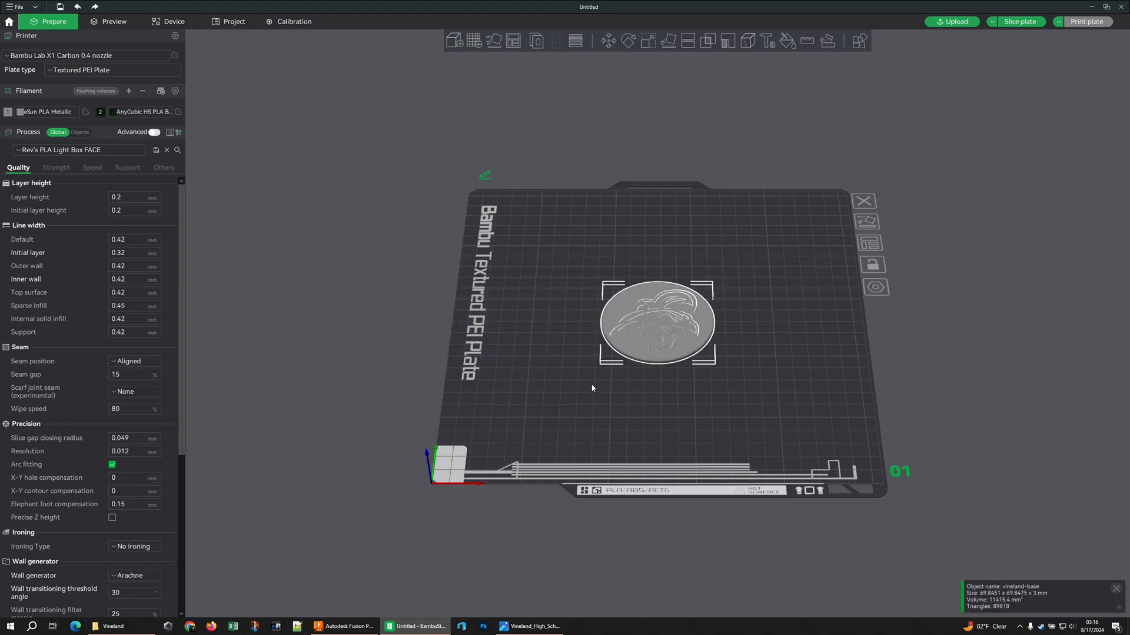
# - Add filament slots and assign eSUN PLA+ Red, Yellow and White to the first three
pyautogui.scroll(3)
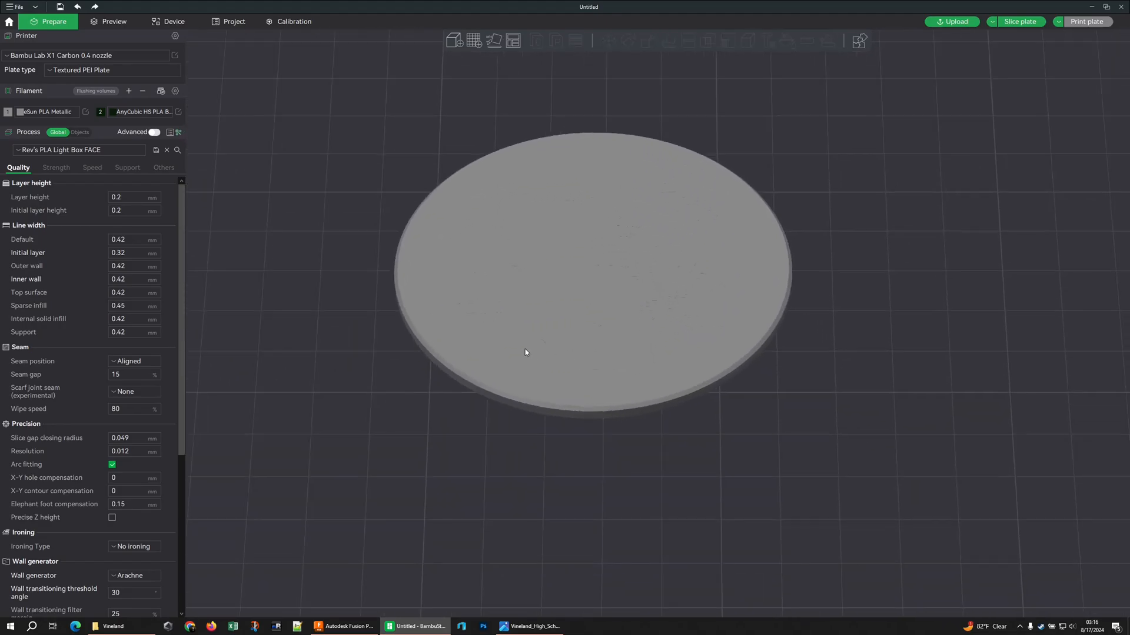
pyautogui.click(128, 91)
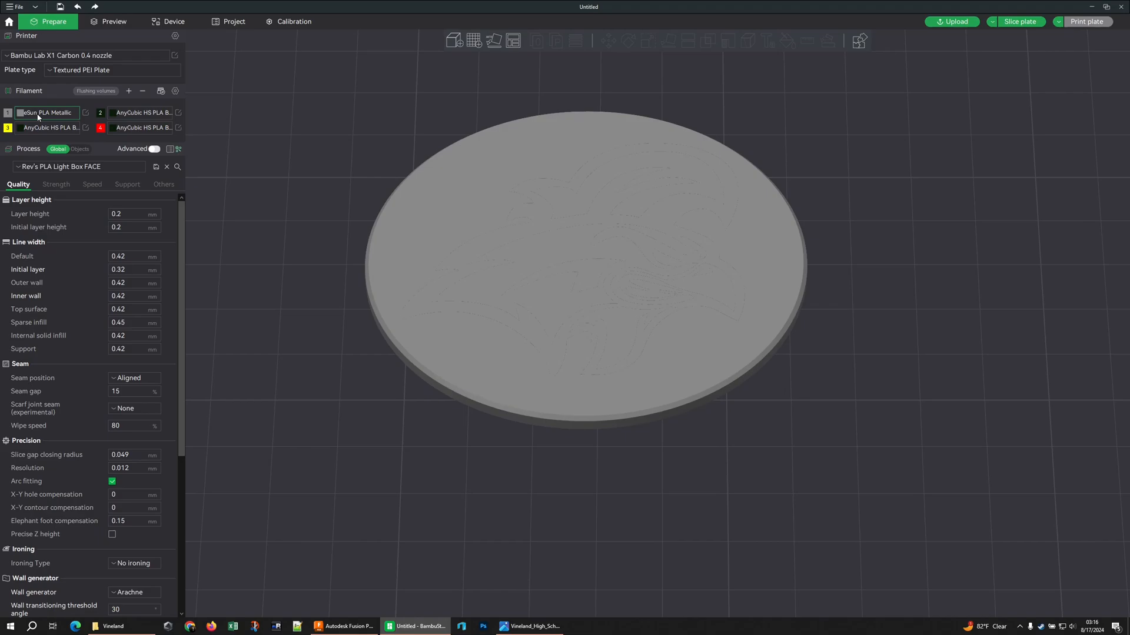
pyautogui.click(45, 113)
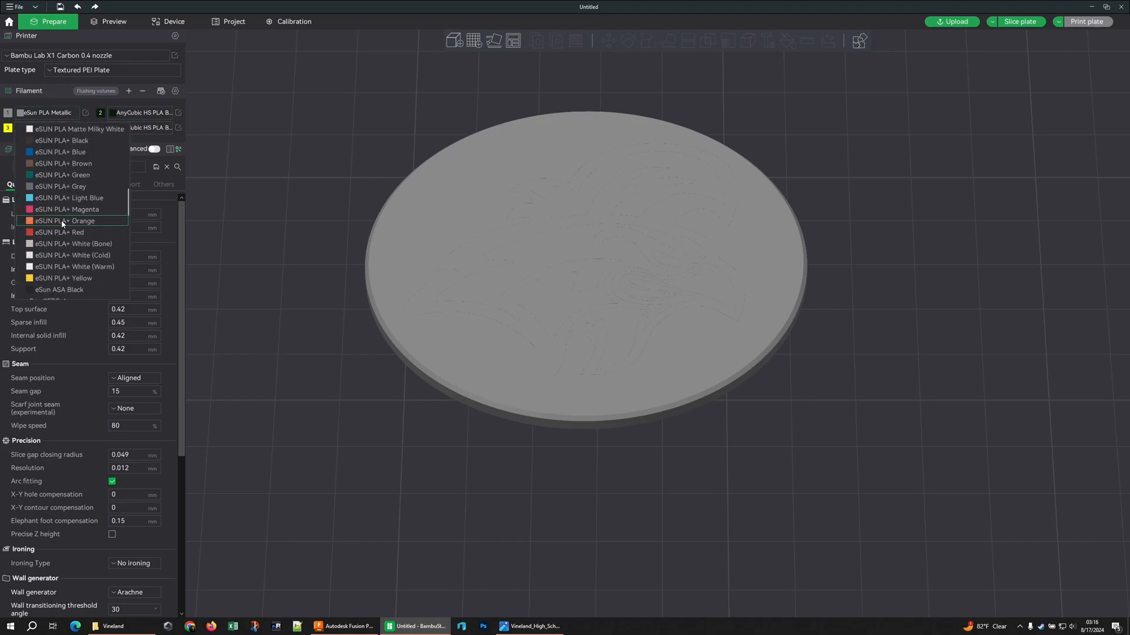
pyautogui.click(64, 231)
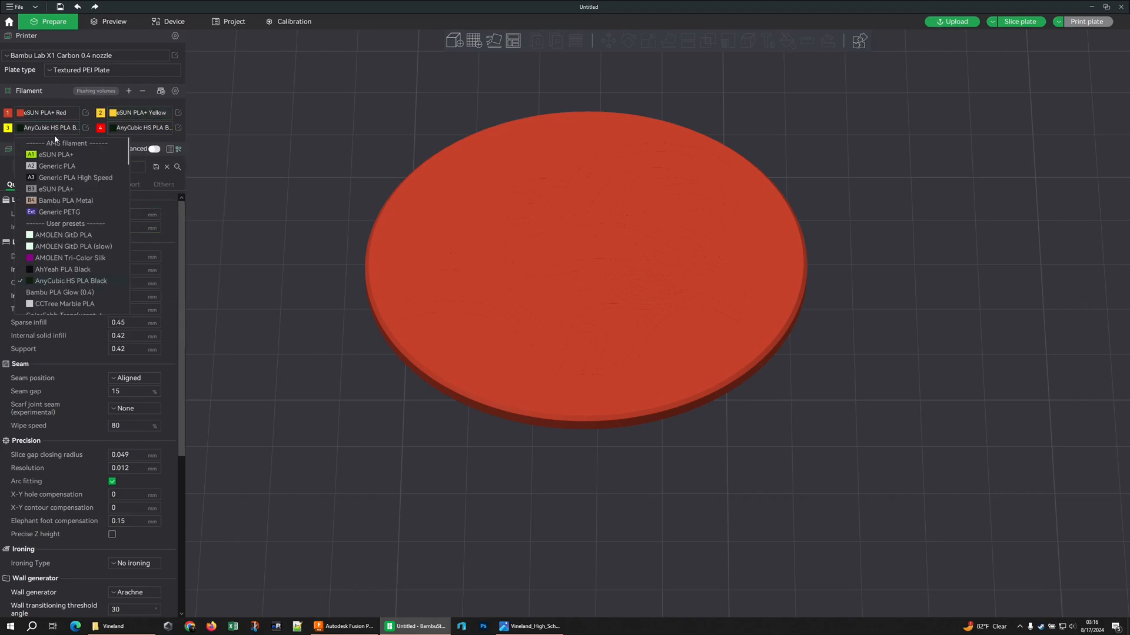
pyautogui.scroll(-3)
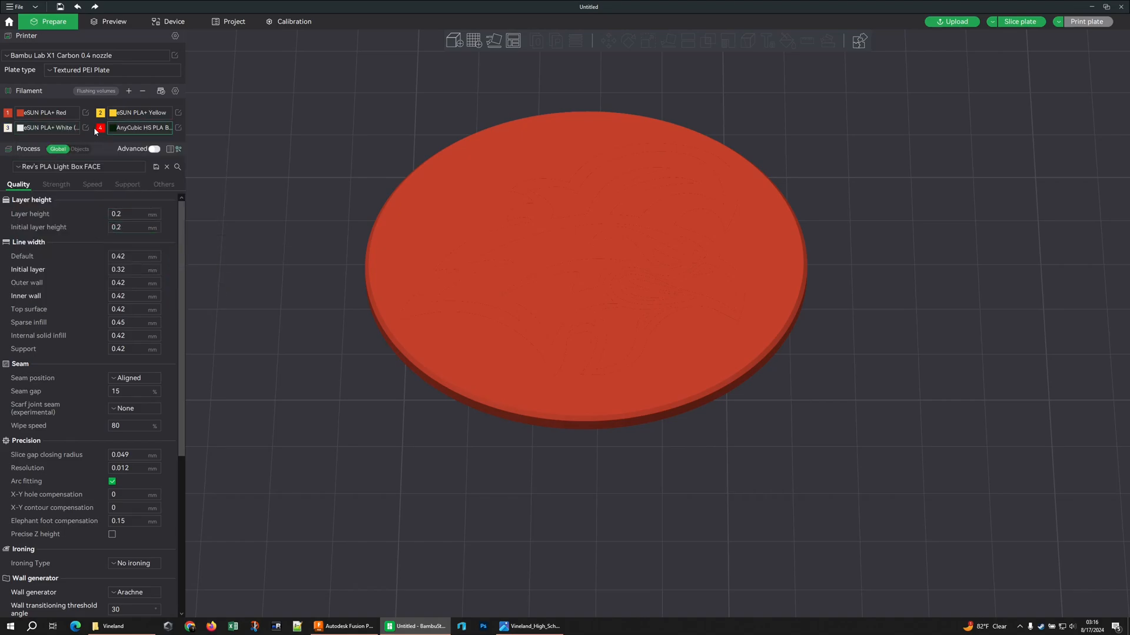
# - Set the fourth filament to Generic PLA High Speed and switch to per-object view on vineland-base
pyautogui.click(139, 127)
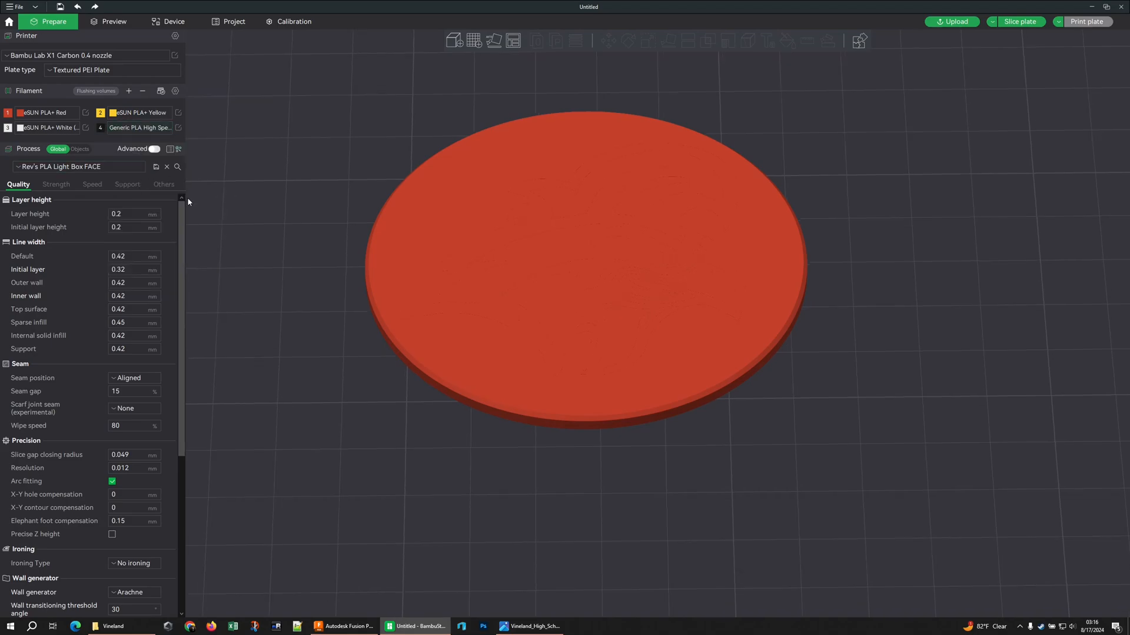
pyautogui.click(80, 150)
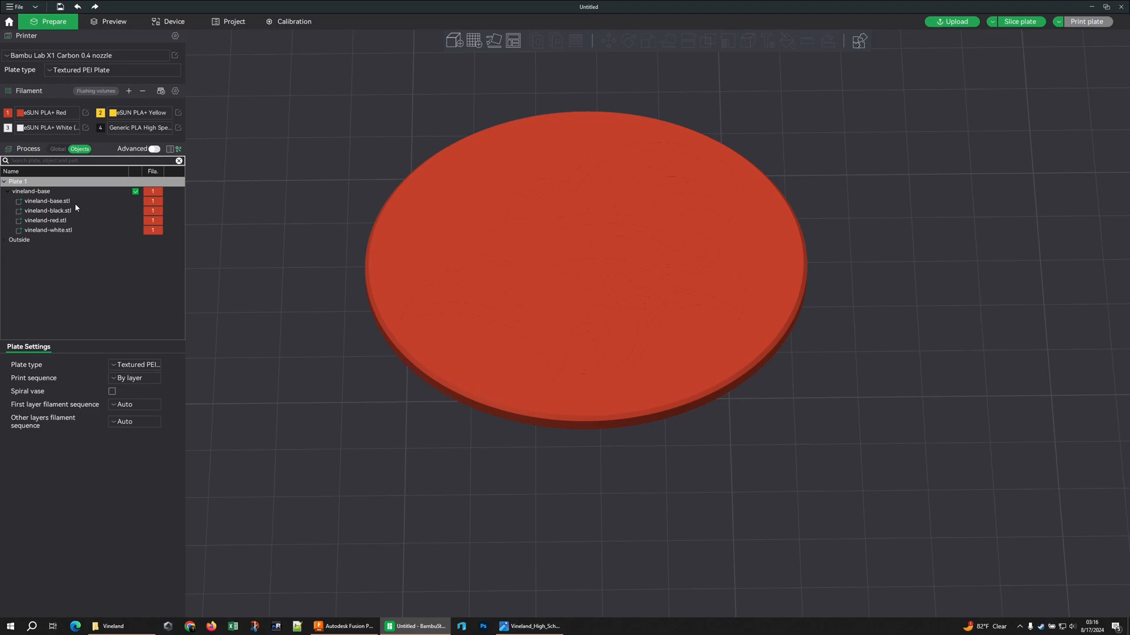
pyautogui.click(47, 192)
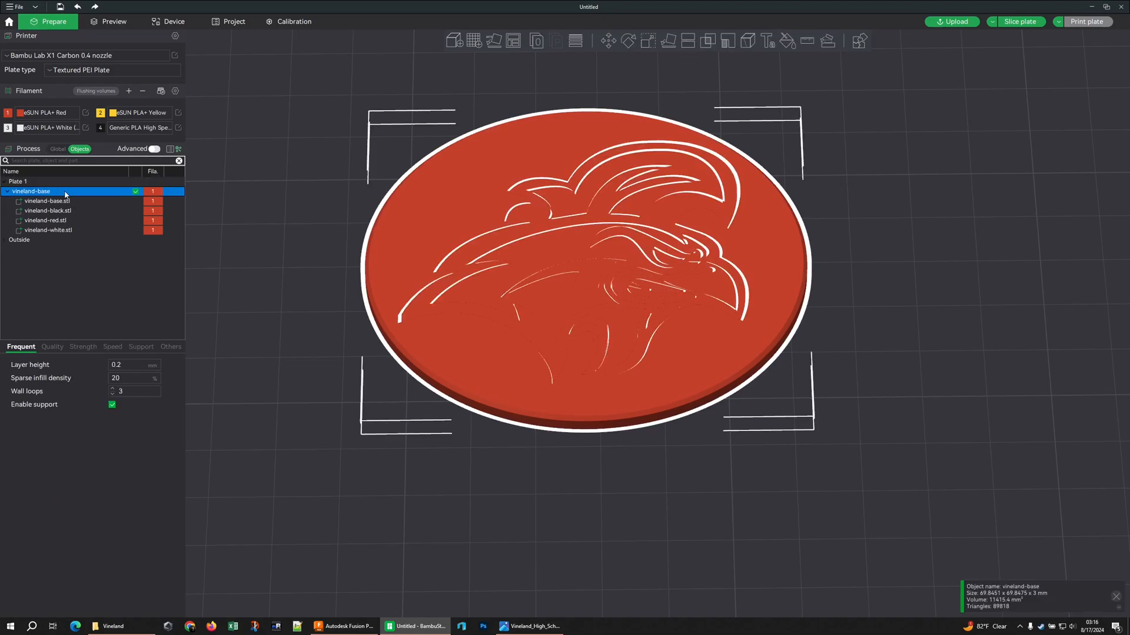
pyautogui.moveTo(68, 205)
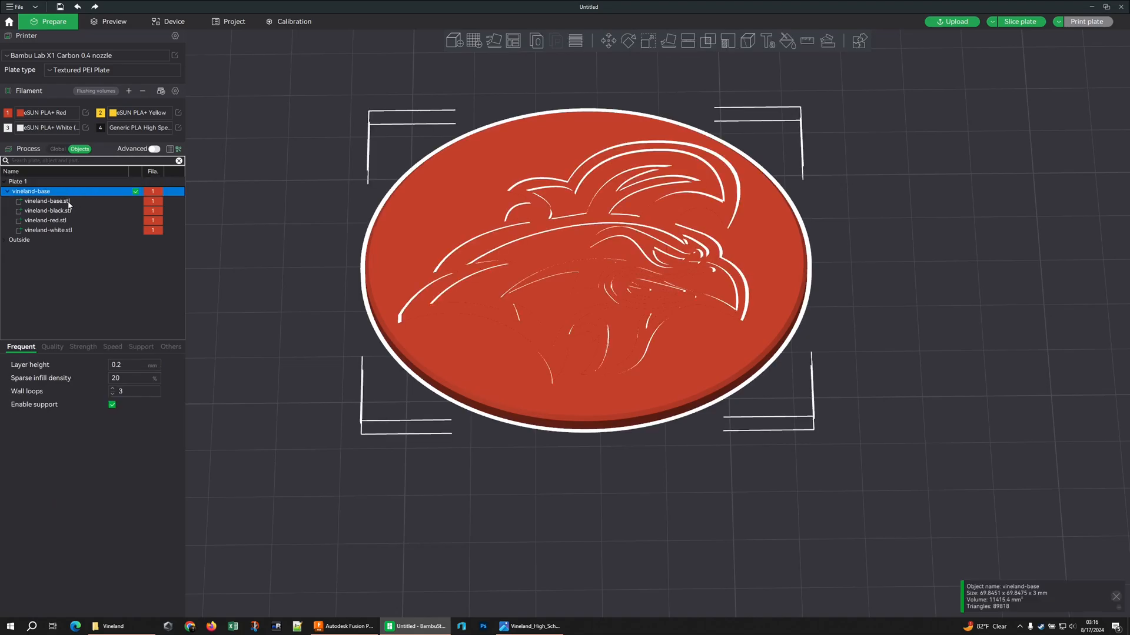
# - Assign yellow to the whole coaster, filament 4 black to the outline, red to the comb and filament 3 white to the face
pyautogui.rightClick(33, 191)
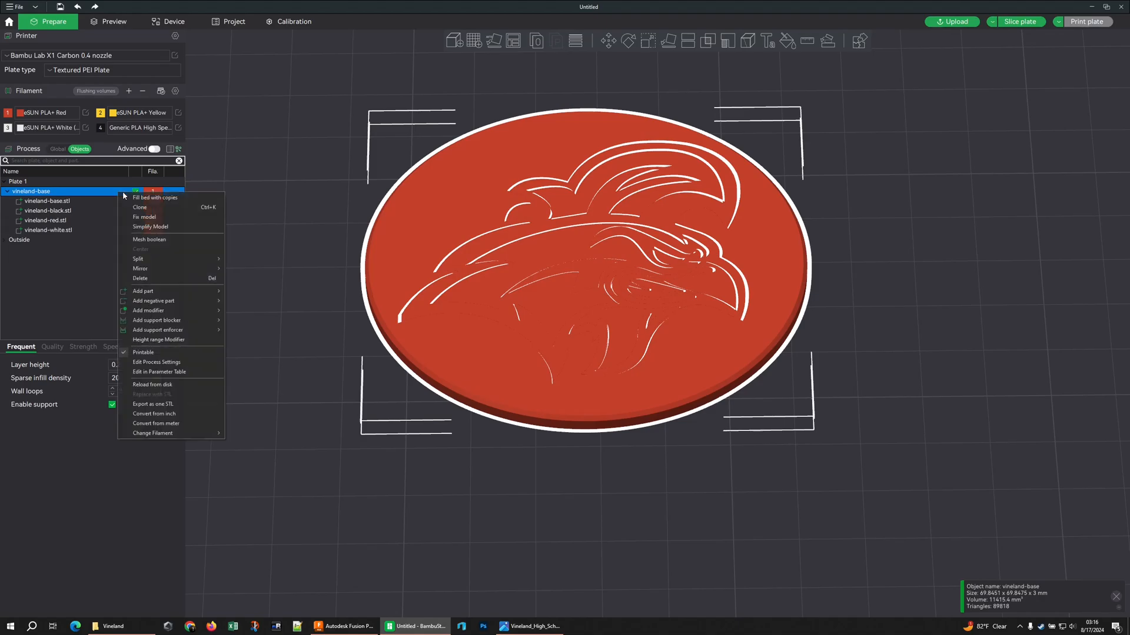
pyautogui.moveTo(193, 335)
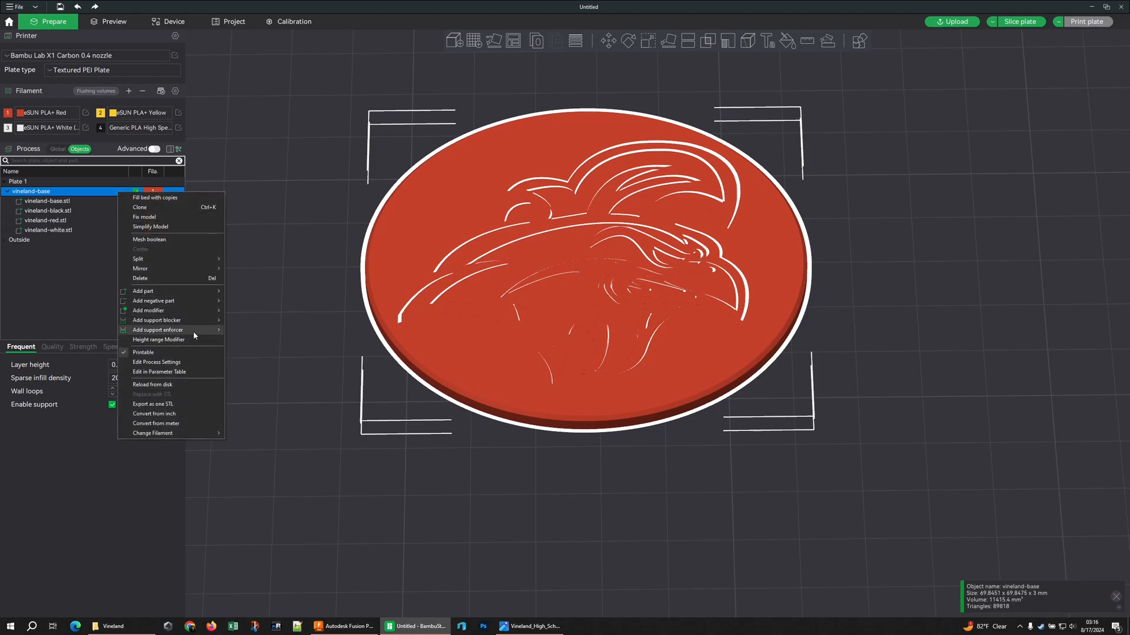
pyautogui.click(153, 433)
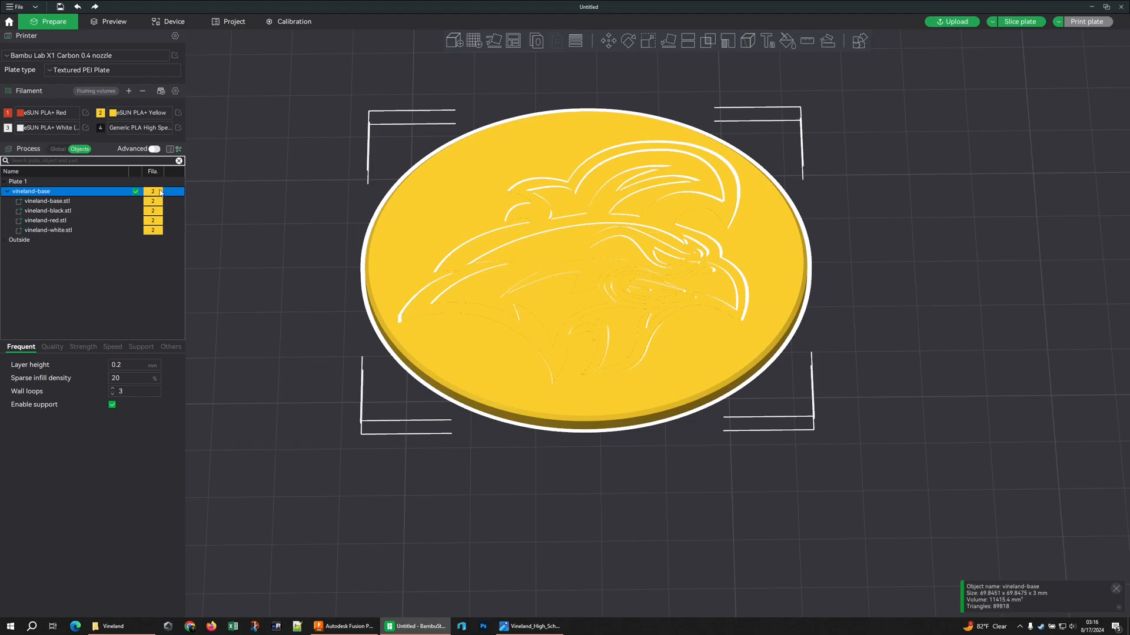
pyautogui.click(48, 200)
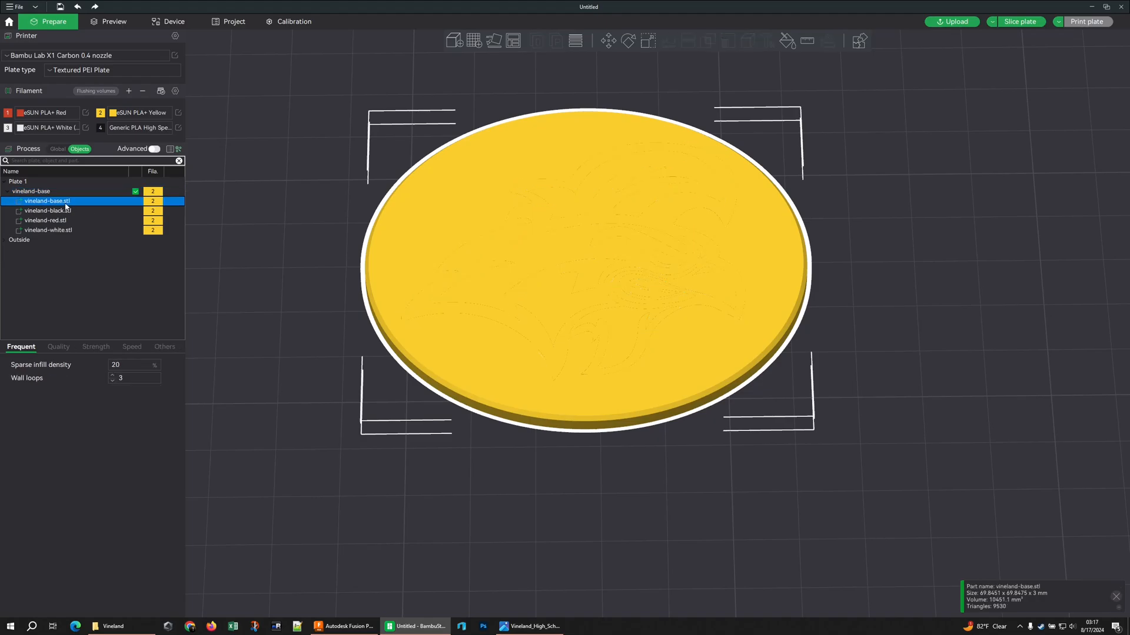
pyautogui.rightClick(47, 210)
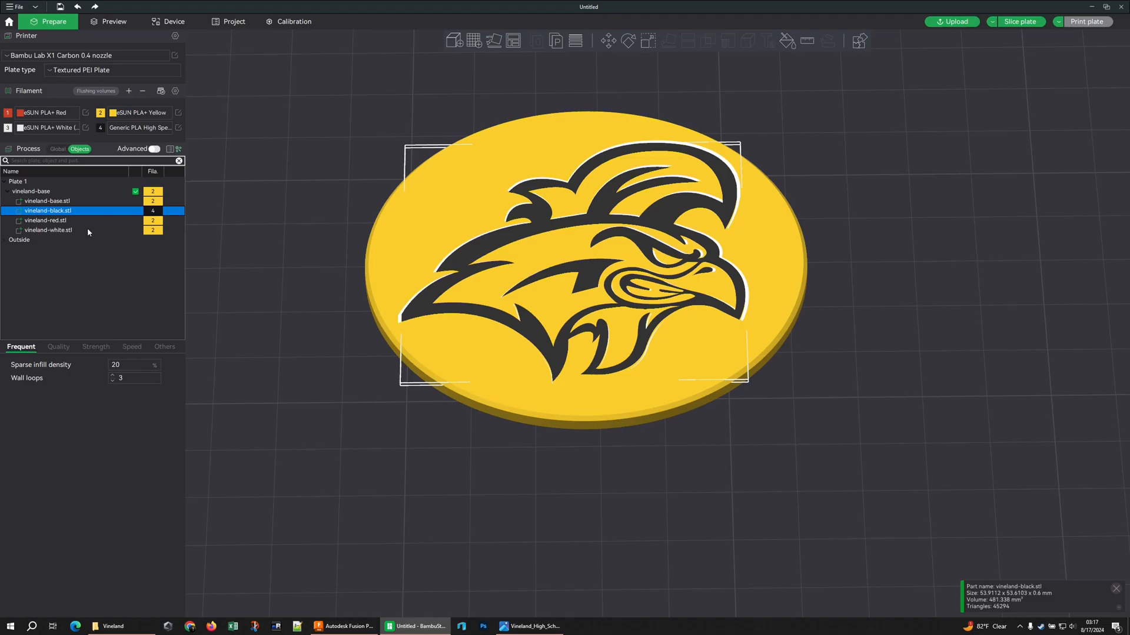
pyautogui.rightClick(46, 220)
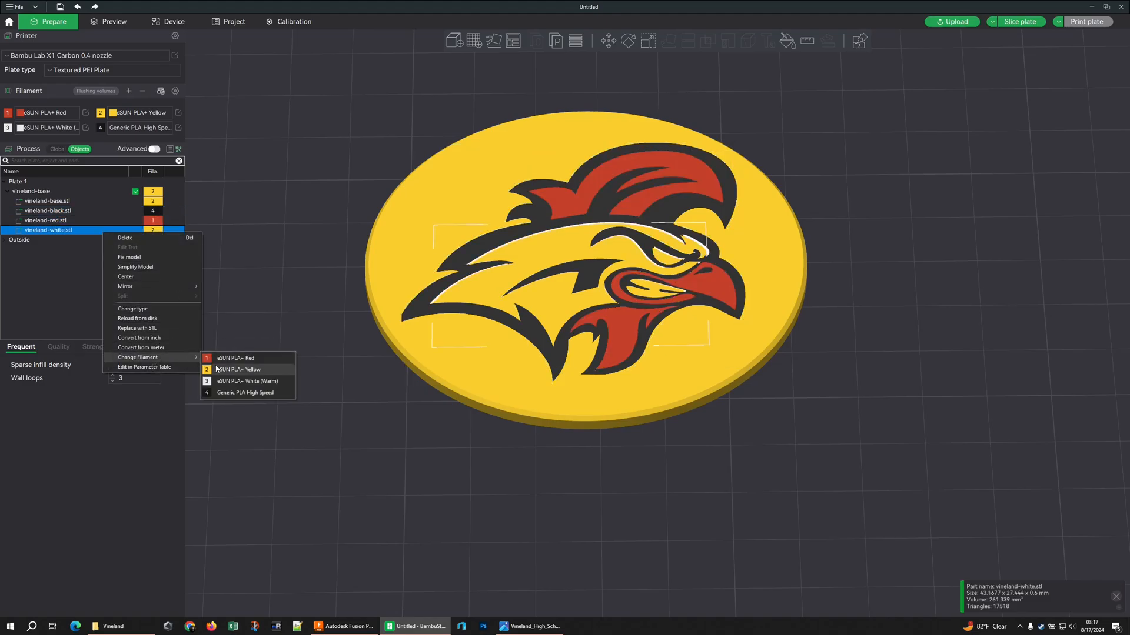
pyautogui.click(246, 381)
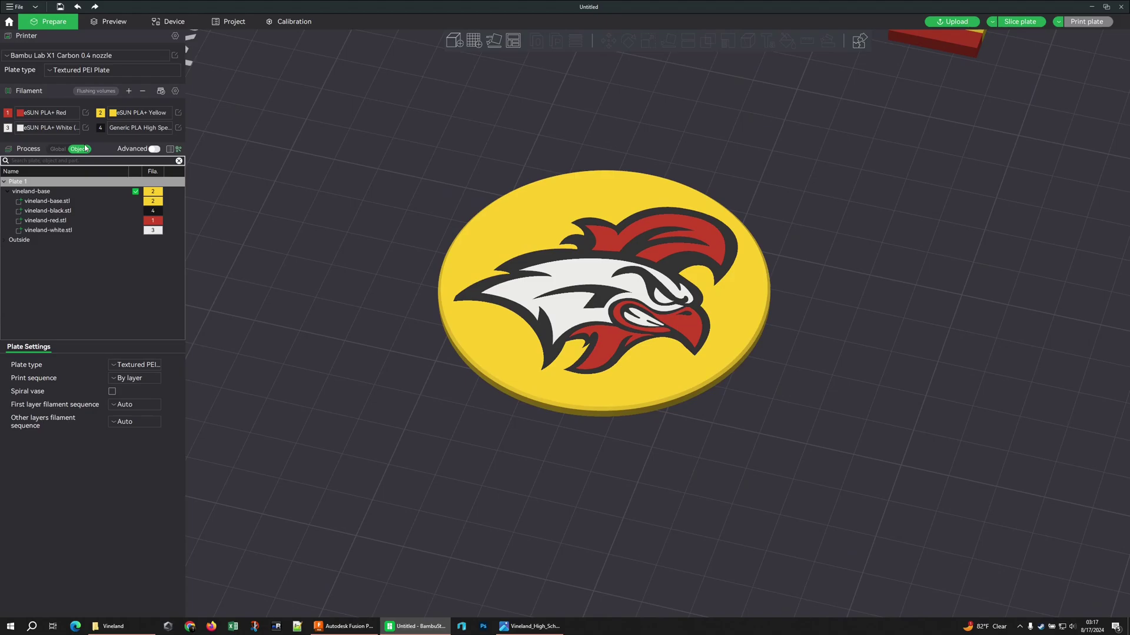
# - In global Quality settings, set the initial layer flow ratio to 1.01
pyautogui.click(57, 149)
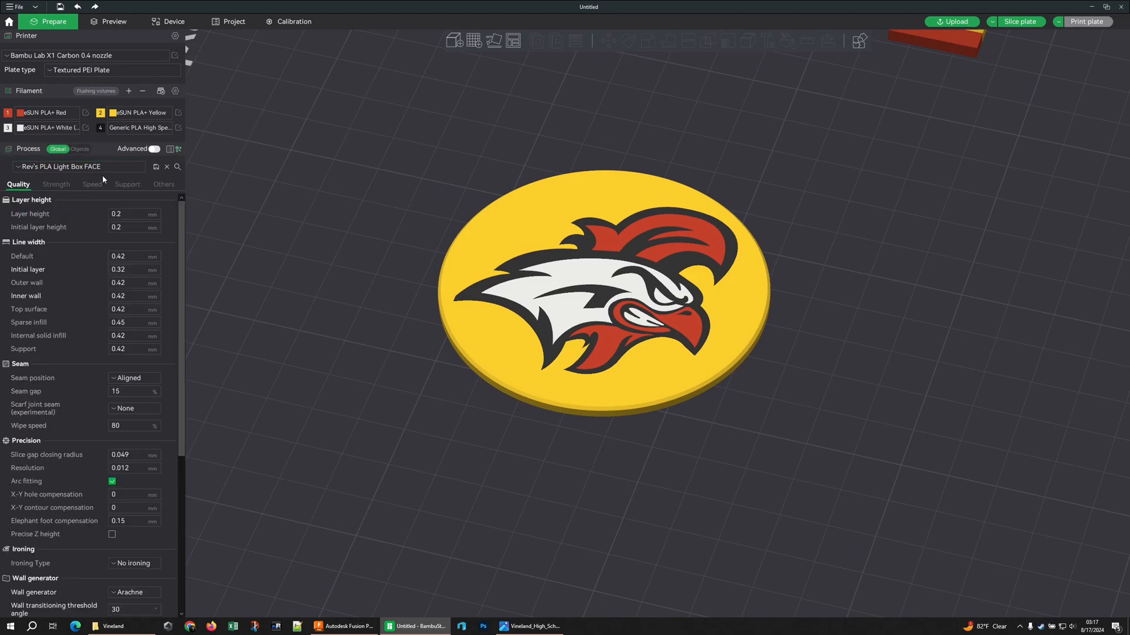
pyautogui.click(79, 166)
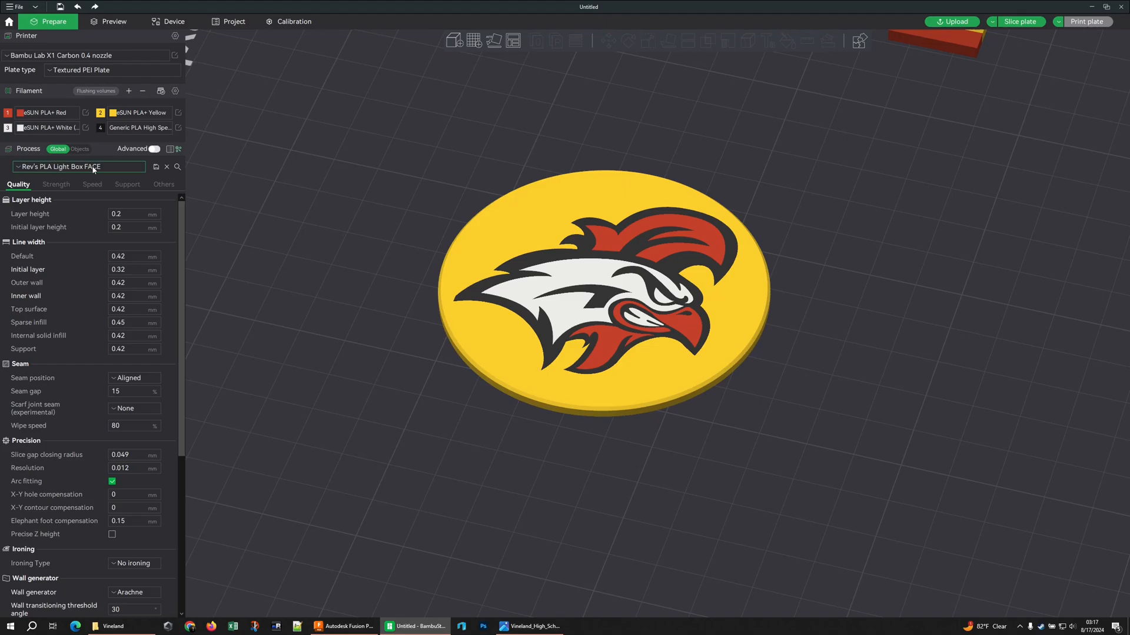
pyautogui.click(604, 289)
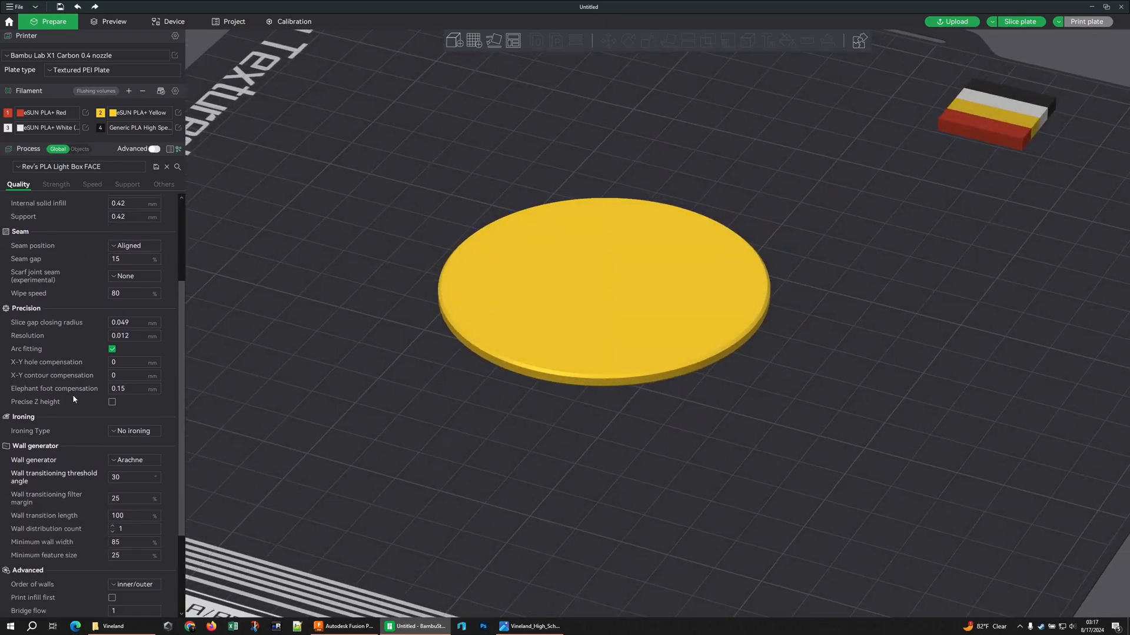
# - In Strength settings, raise the bottom shell layers to 5
pyautogui.scroll(-3)
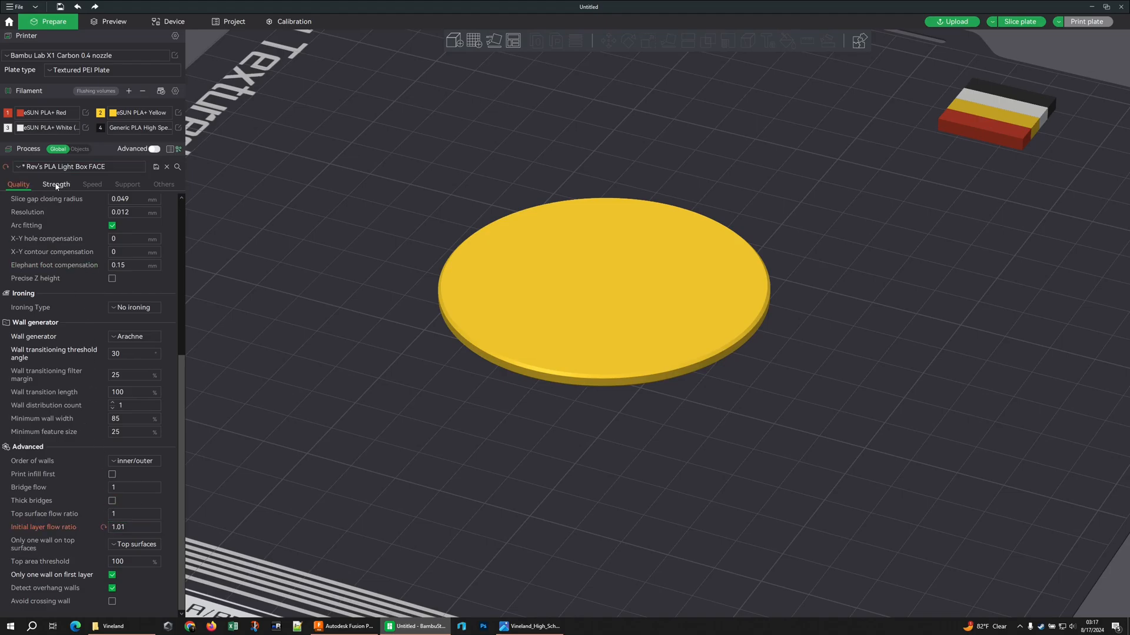
pyautogui.click(55, 184)
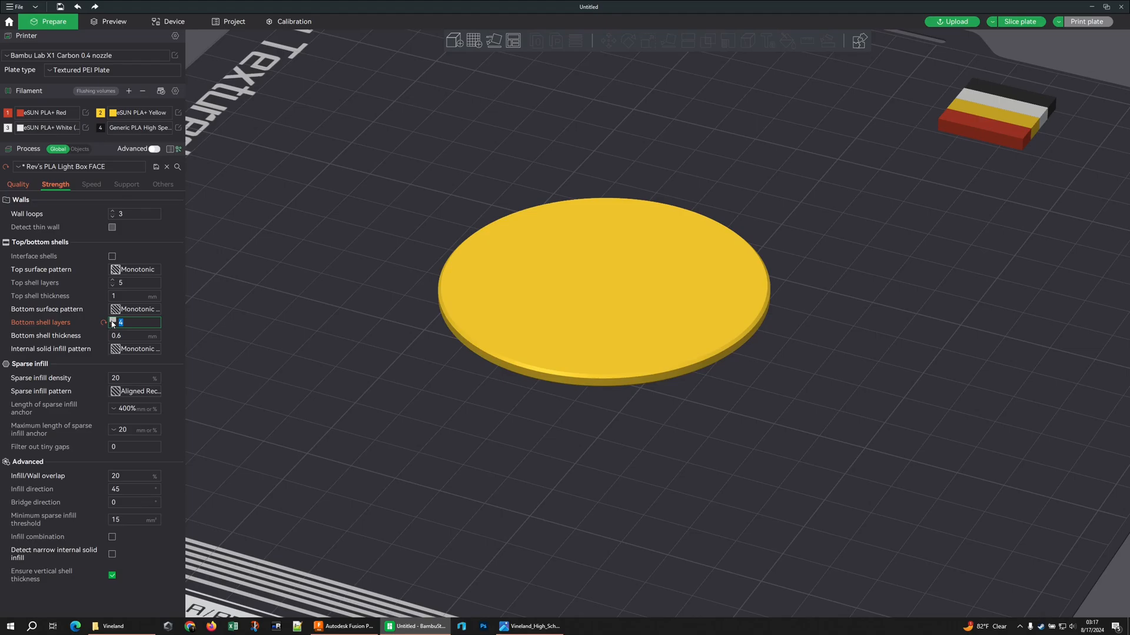
pyautogui.click(113, 320)
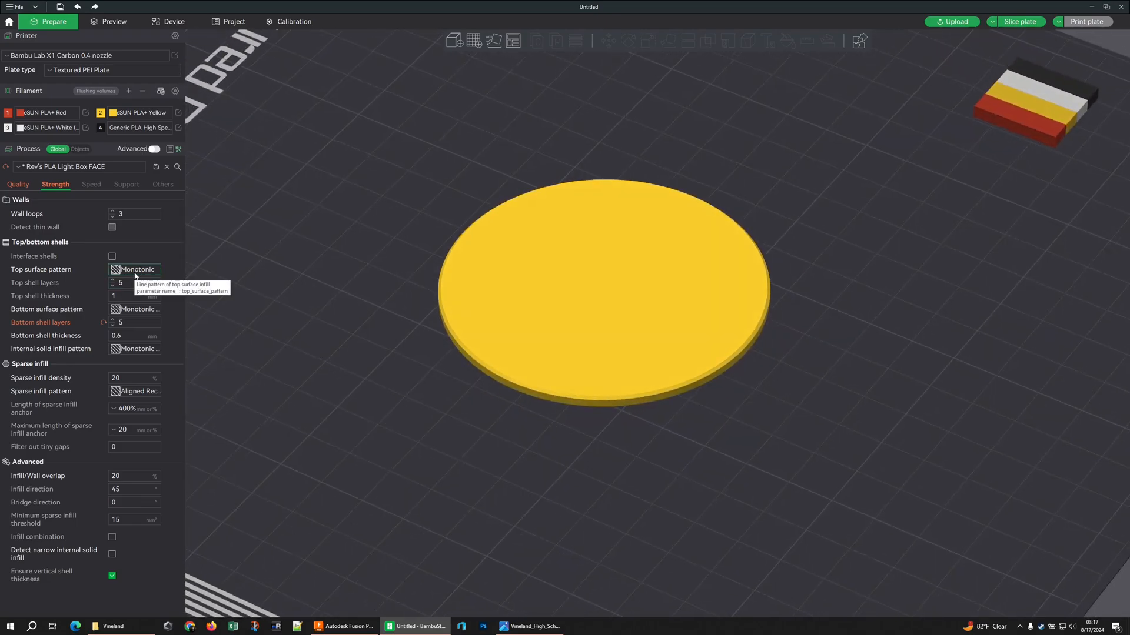
pyautogui.moveTo(94, 362)
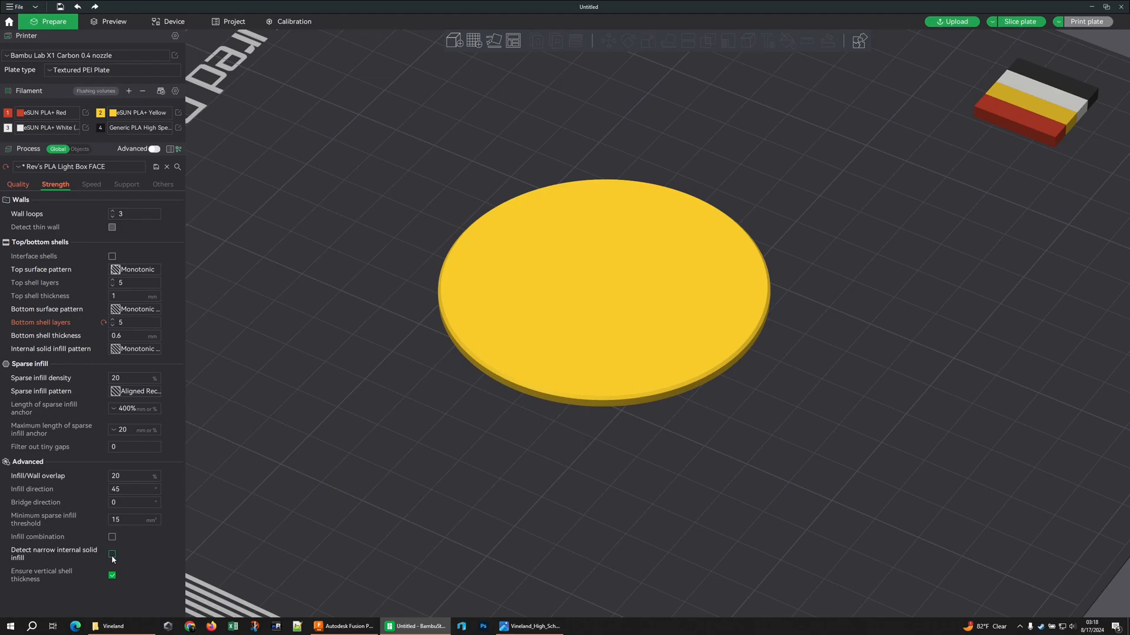
pyautogui.moveTo(1022, 102)
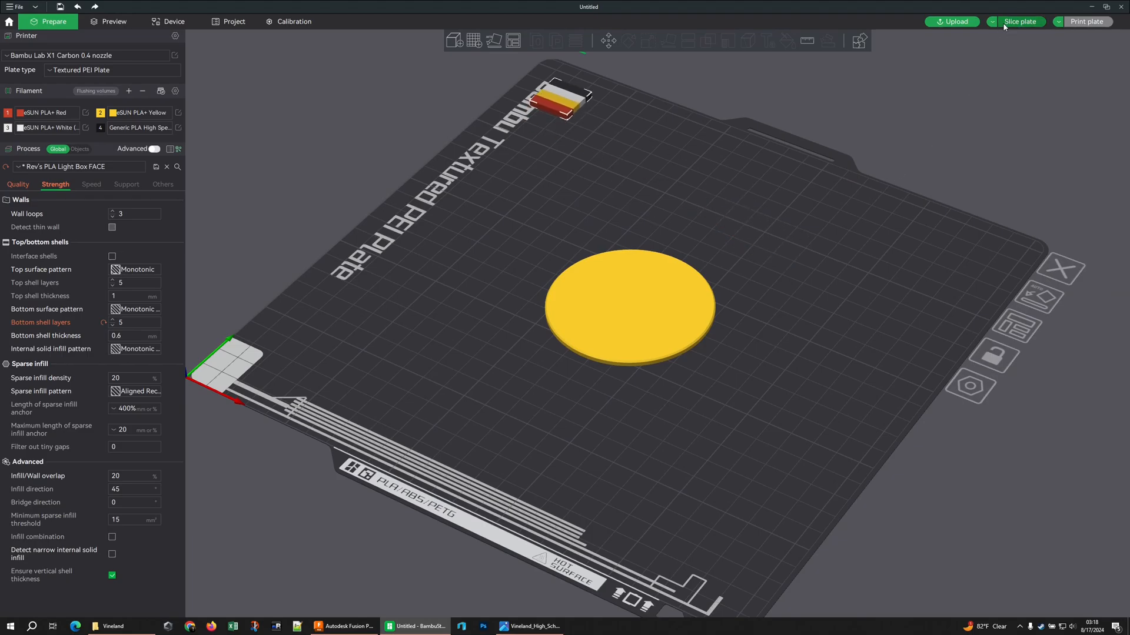
# - Slice the plate, then raise the wall transitioning threshold angle to 40 in Quality
pyautogui.click(1018, 21)
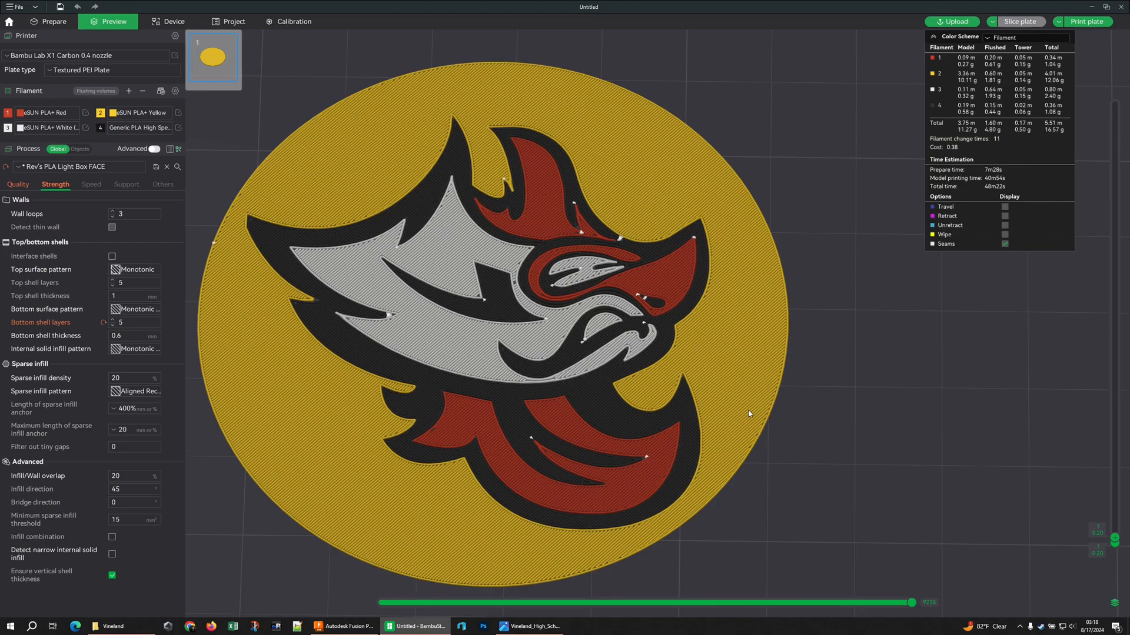
pyautogui.scroll(3)
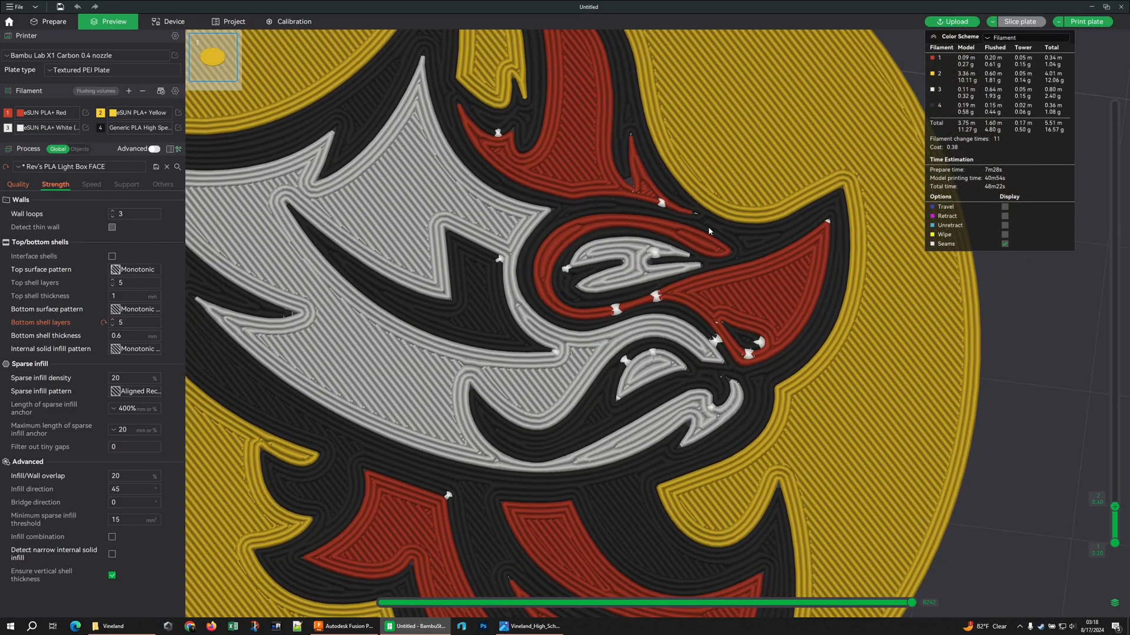
pyautogui.moveTo(633, 189)
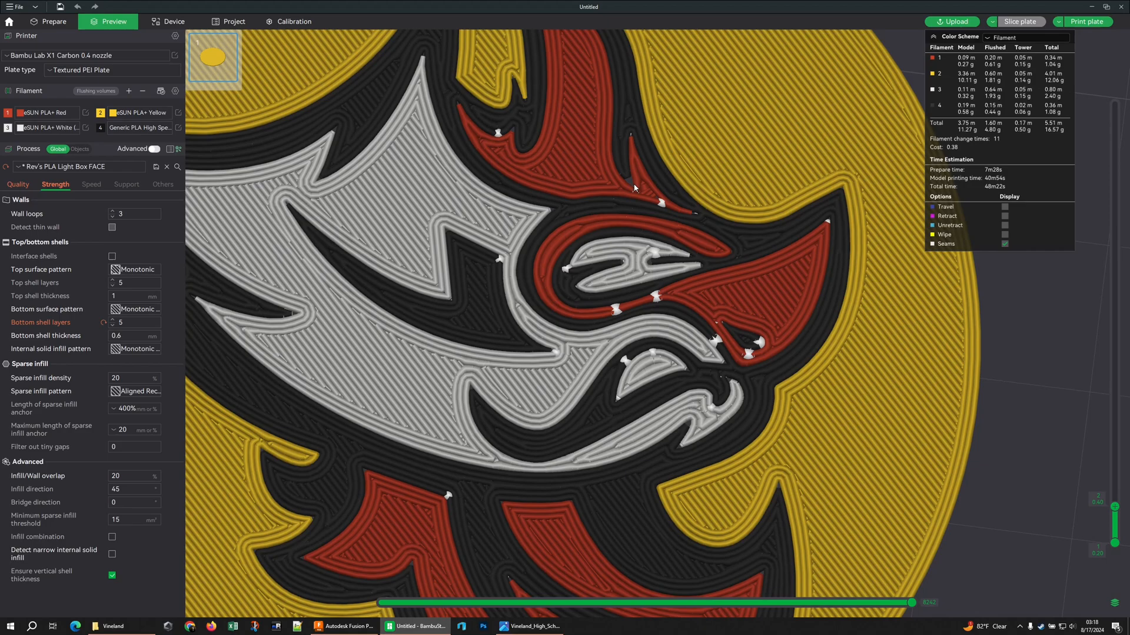
pyautogui.click(18, 185)
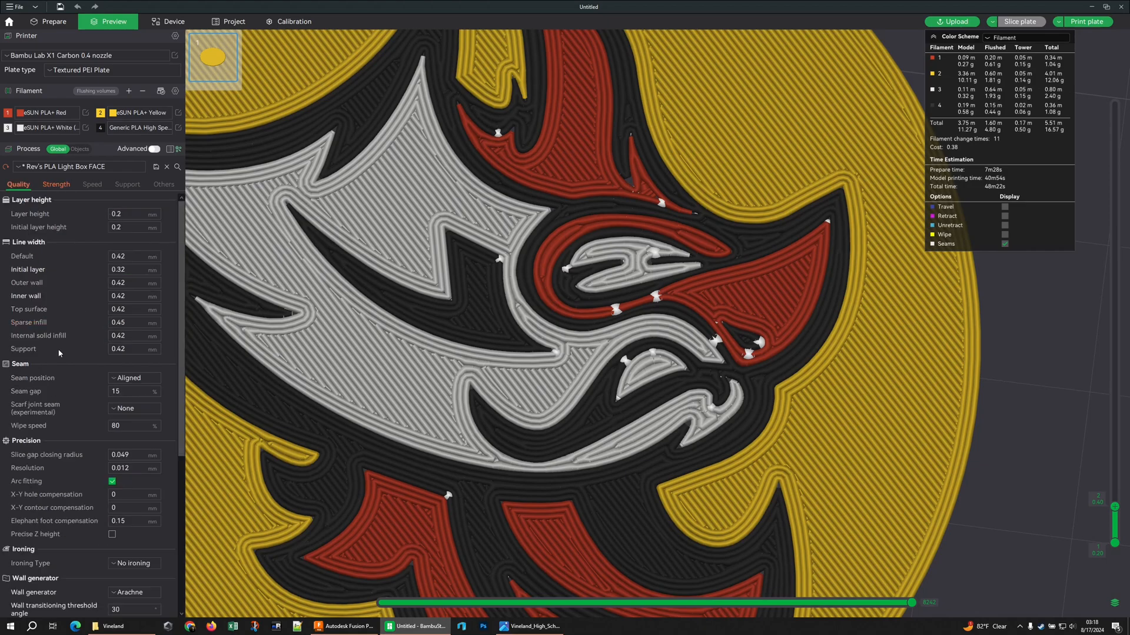
pyautogui.scroll(-3)
pyautogui.write('40')
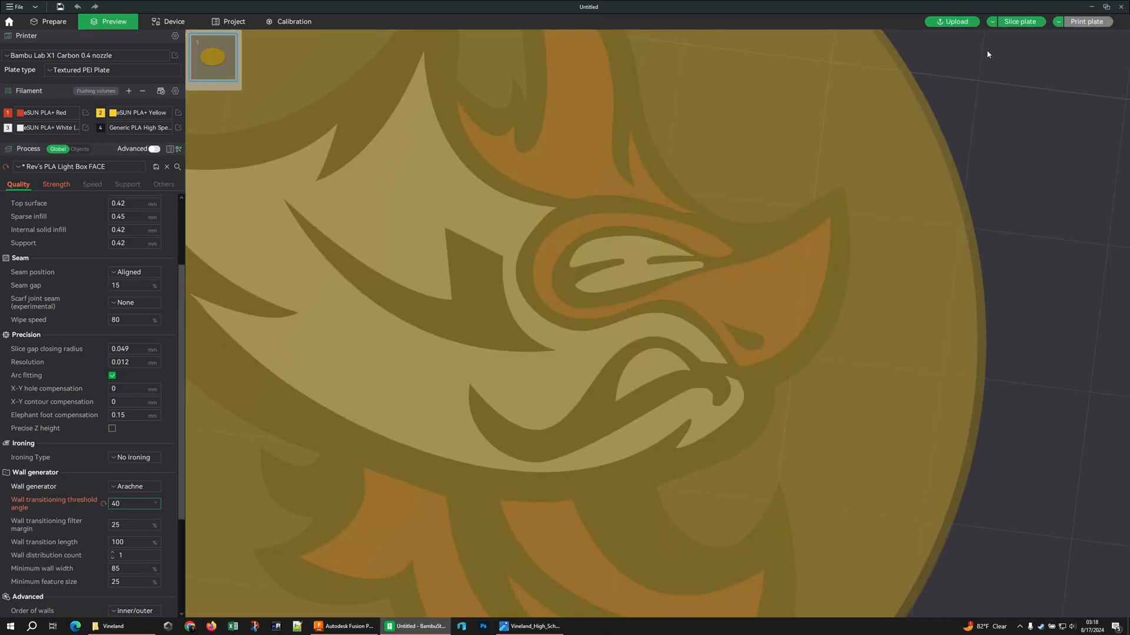
# - Re-slice, switch the sparse infill pattern to Cross Hatch, and slice the plate again
pyautogui.click(1018, 21)
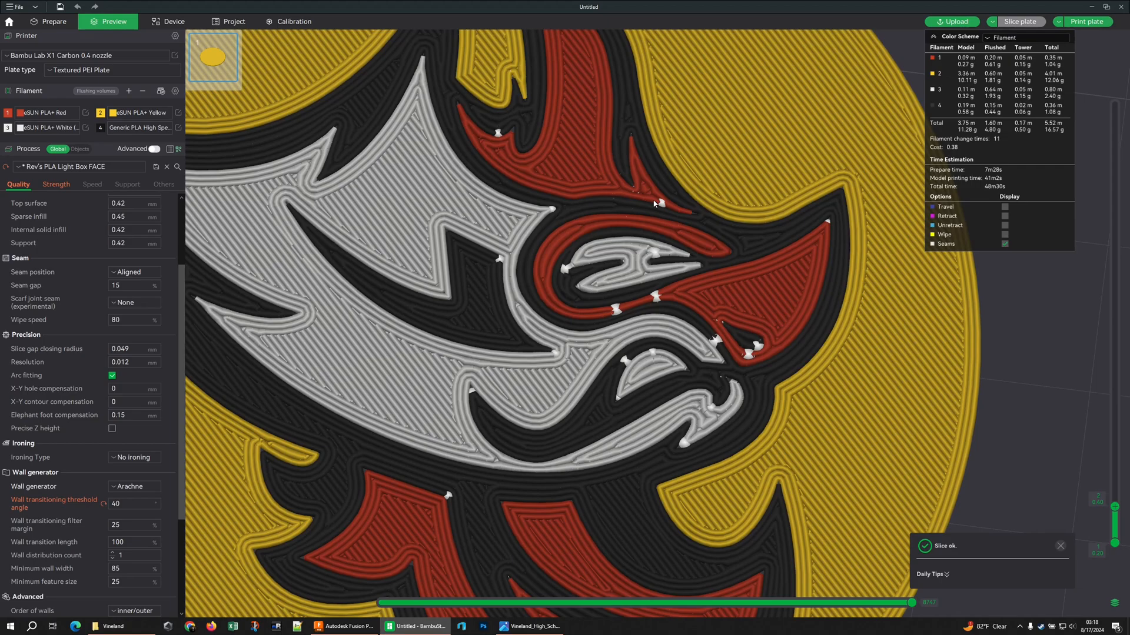
pyautogui.moveTo(626, 164)
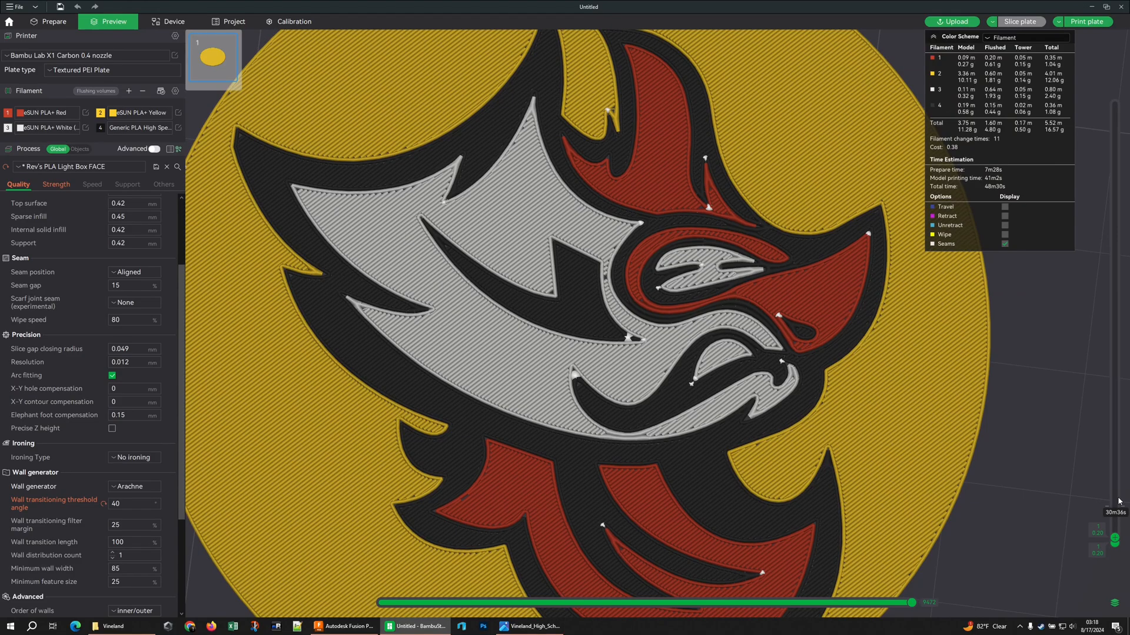
pyautogui.moveTo(1042, 472)
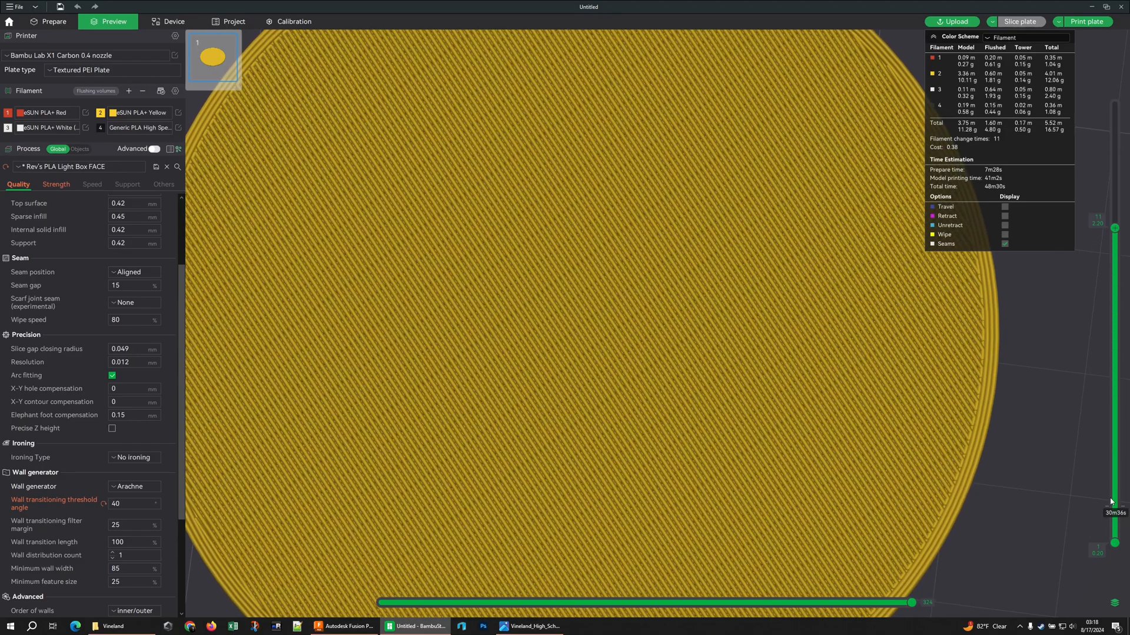
pyautogui.scroll(-3)
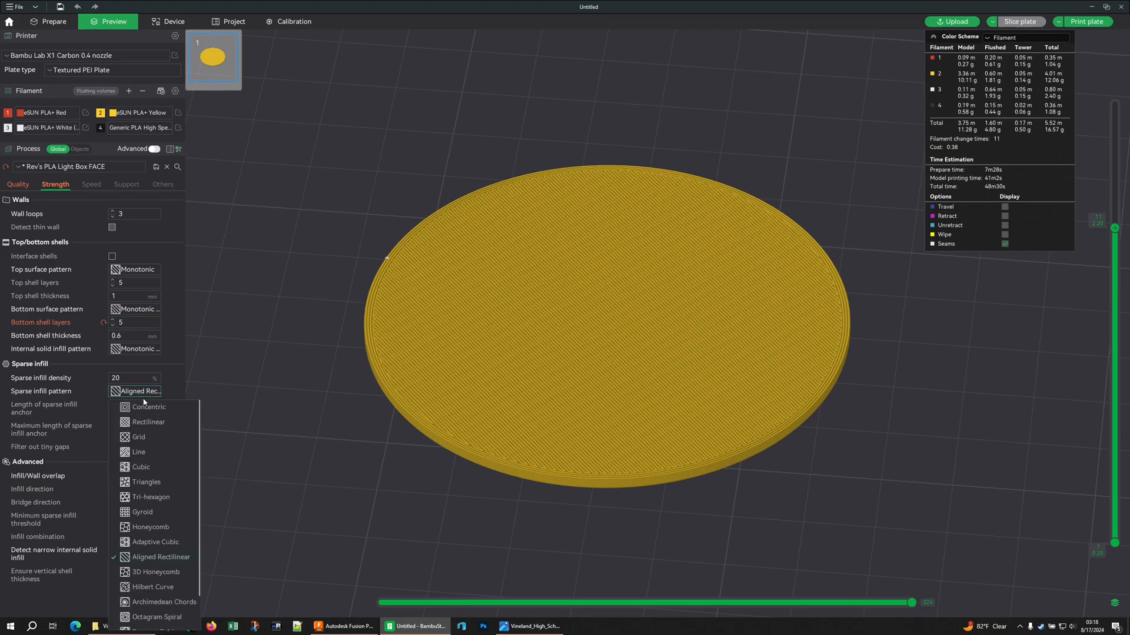
pyautogui.moveTo(129, 557)
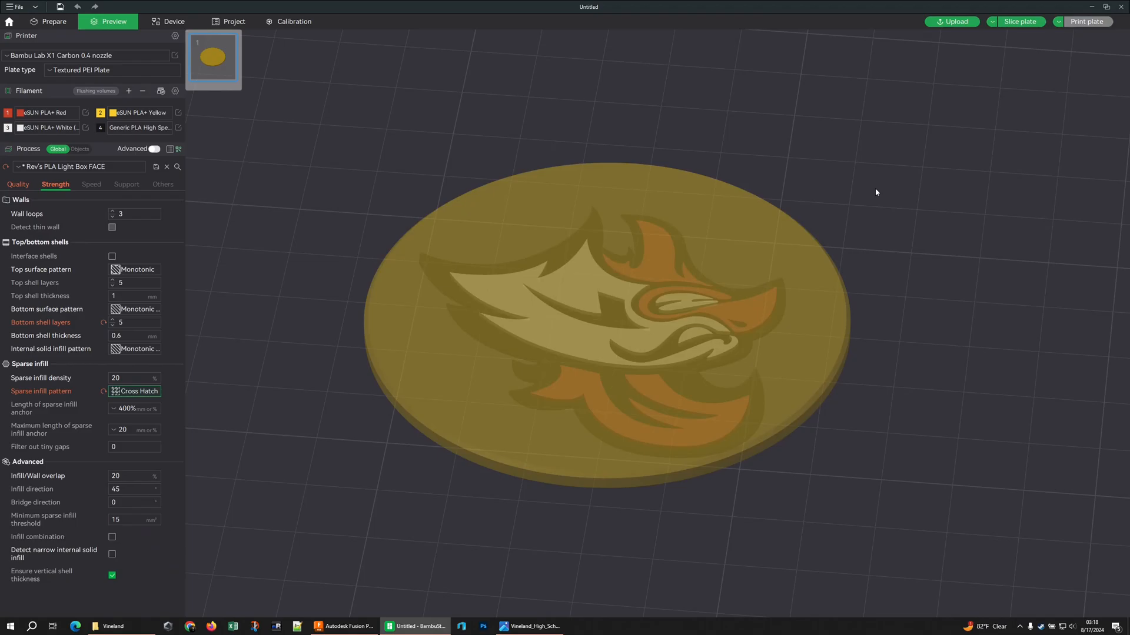
pyautogui.click(1017, 21)
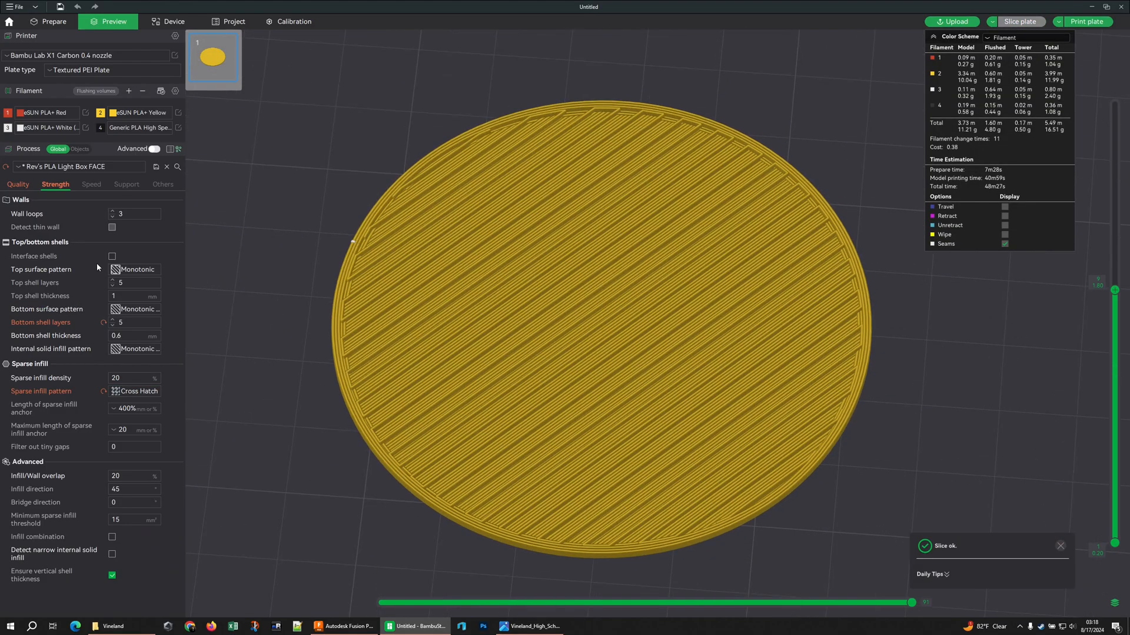
pyautogui.moveTo(103, 302)
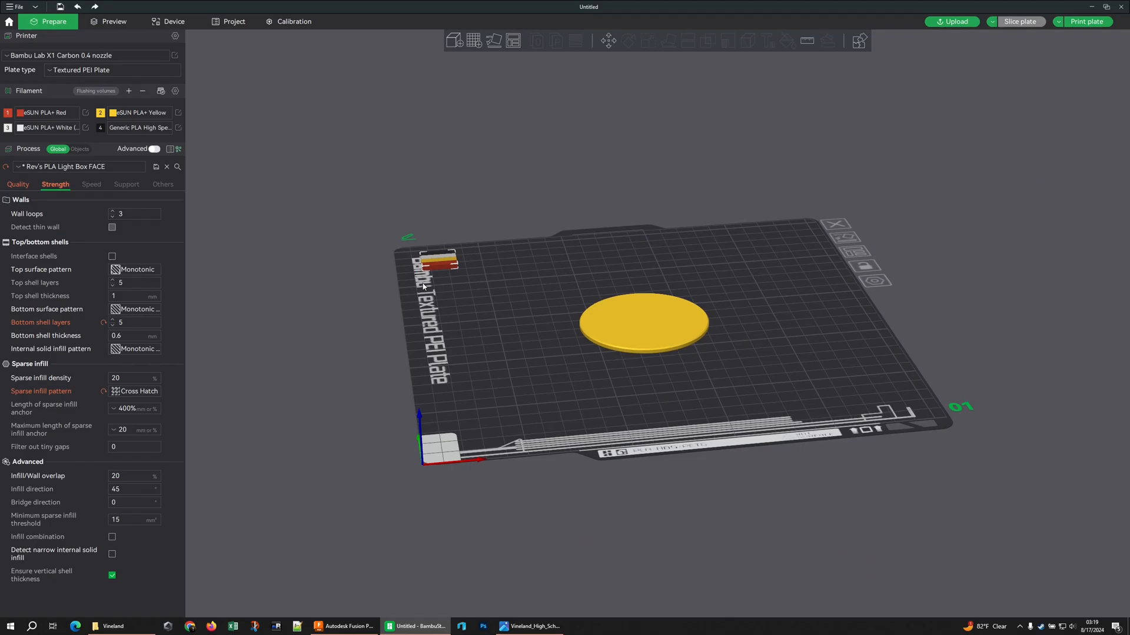
# - Try filling the plate with coaster copies, then clone five copies of the lower-left coaster
pyautogui.rightClick(641, 323)
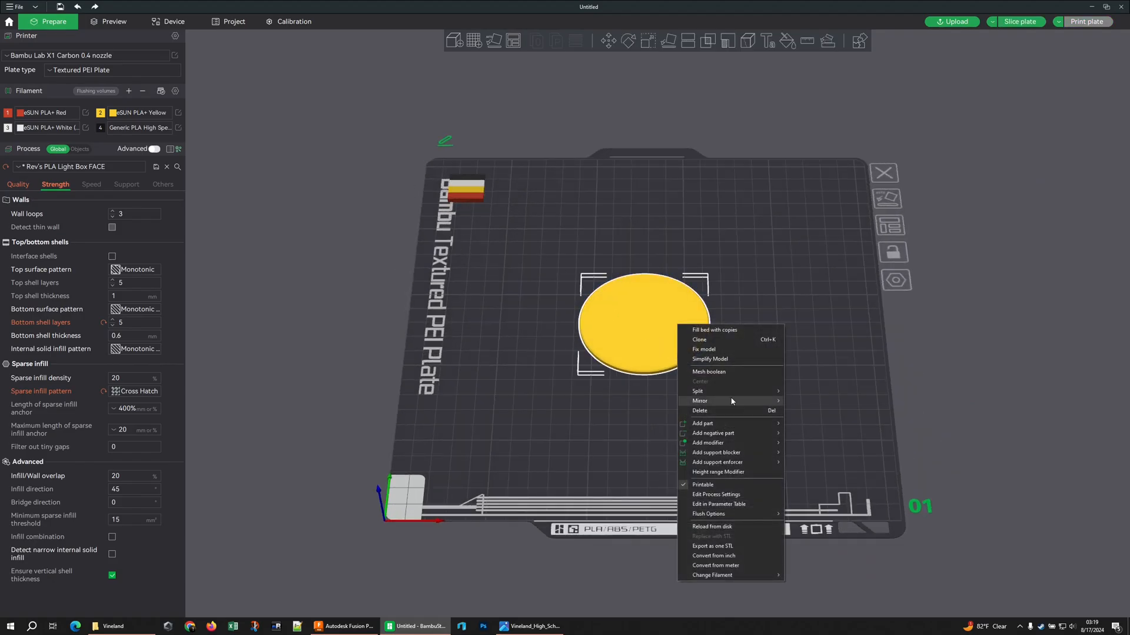
pyautogui.click(715, 330)
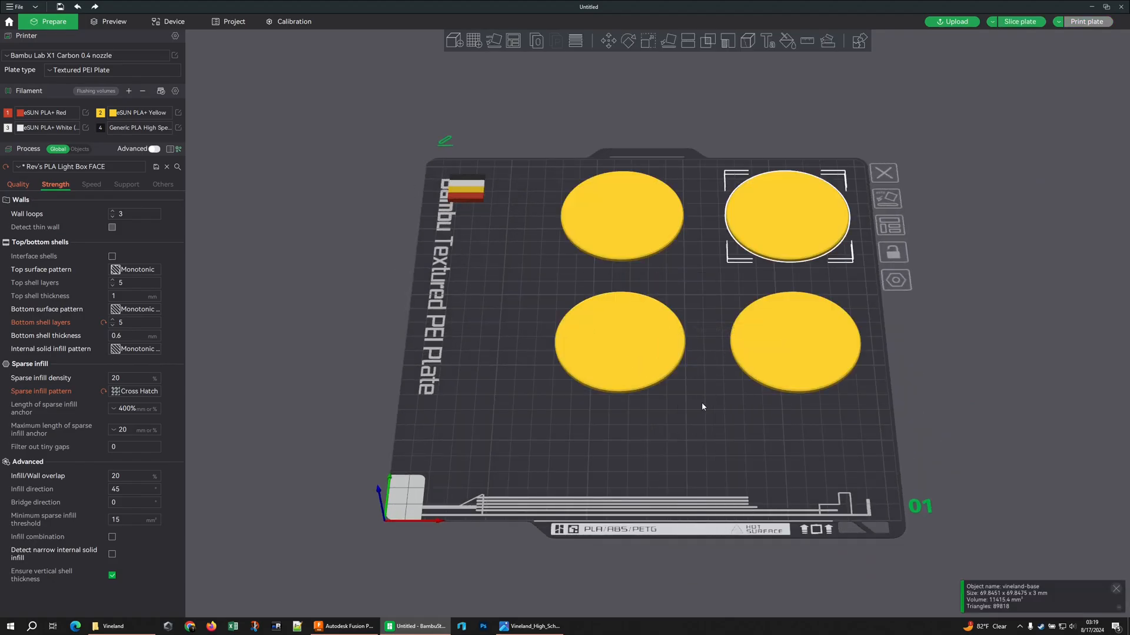
pyautogui.rightClick(672, 410)
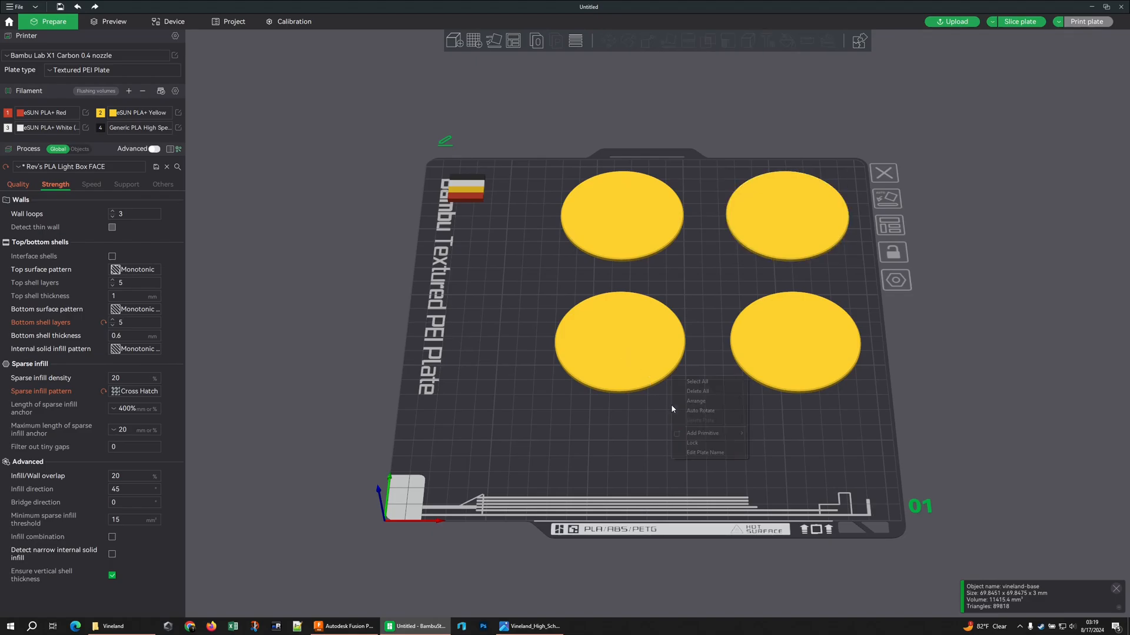
pyautogui.rightClick(620, 343)
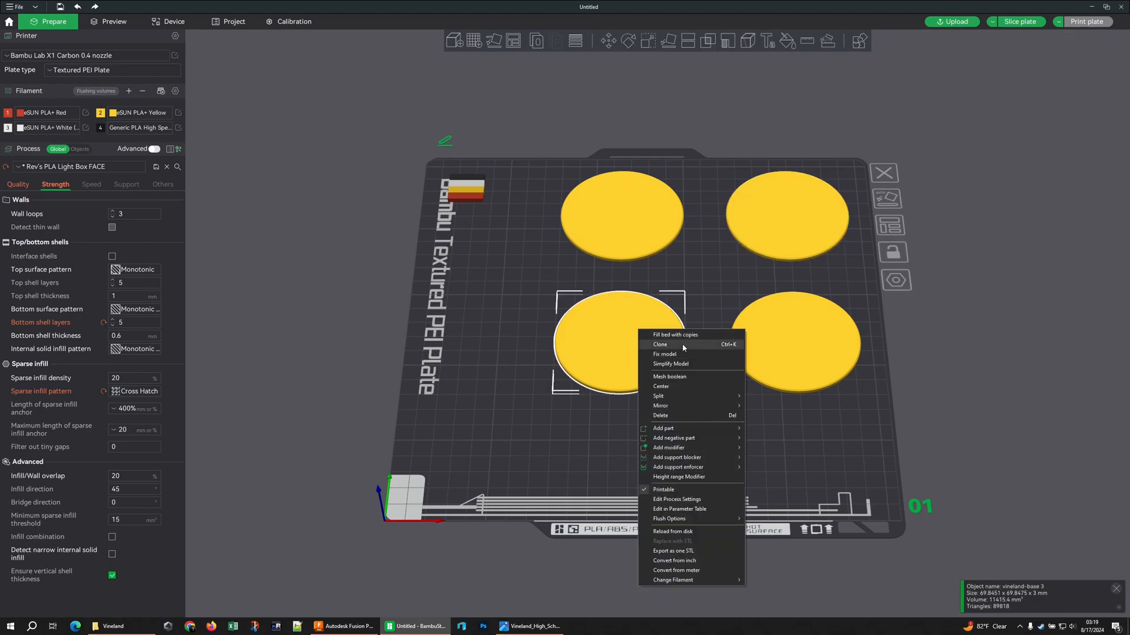
pyautogui.click(659, 345)
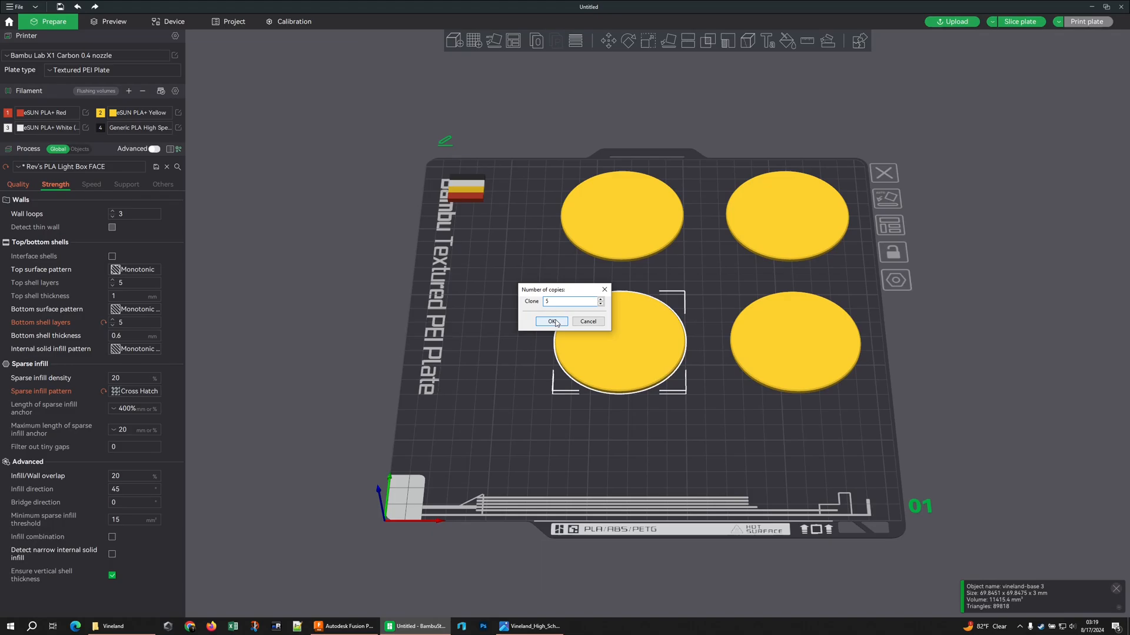
pyautogui.click(551, 321)
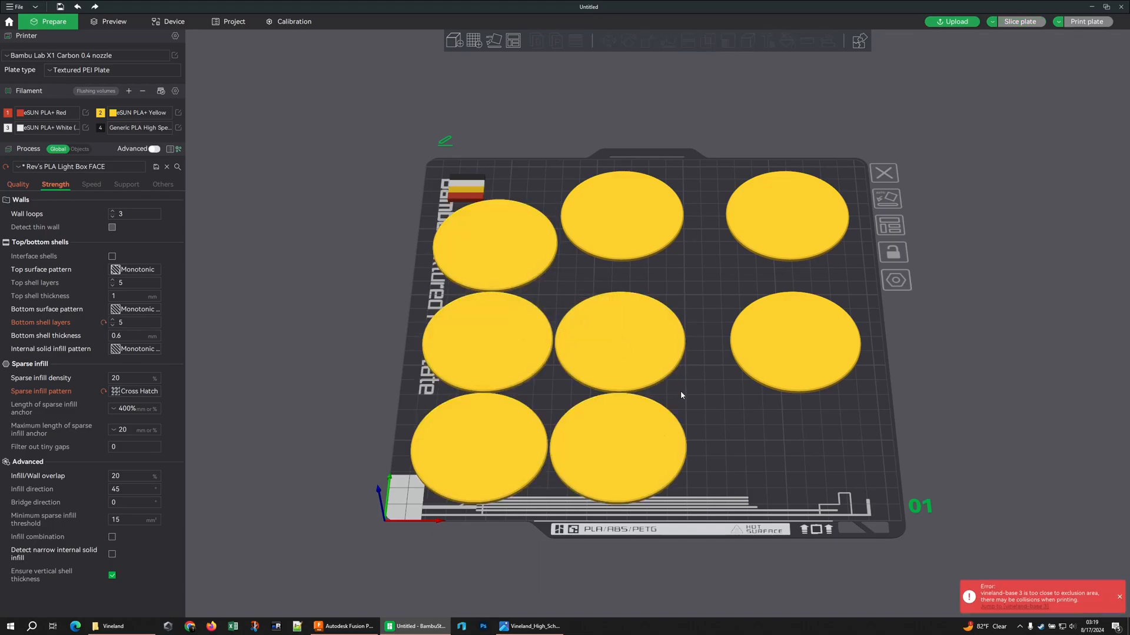
pyautogui.moveTo(683, 318)
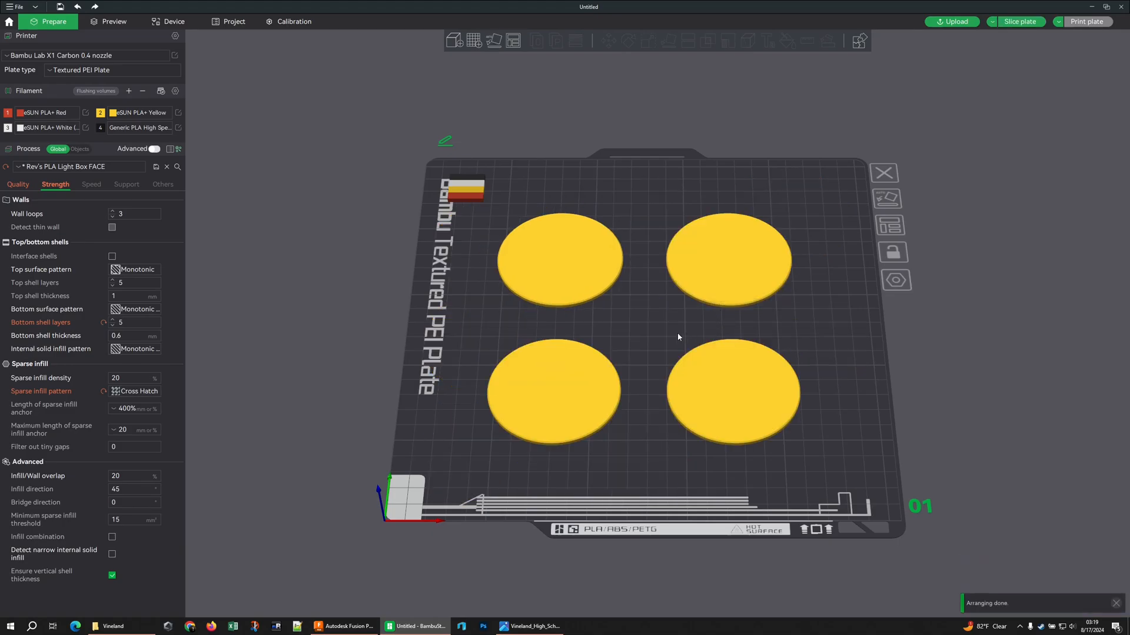
# - Clone the coaster again with 7 copies so eight roosters auto-arrange beside the prime tower
pyautogui.scroll(-3)
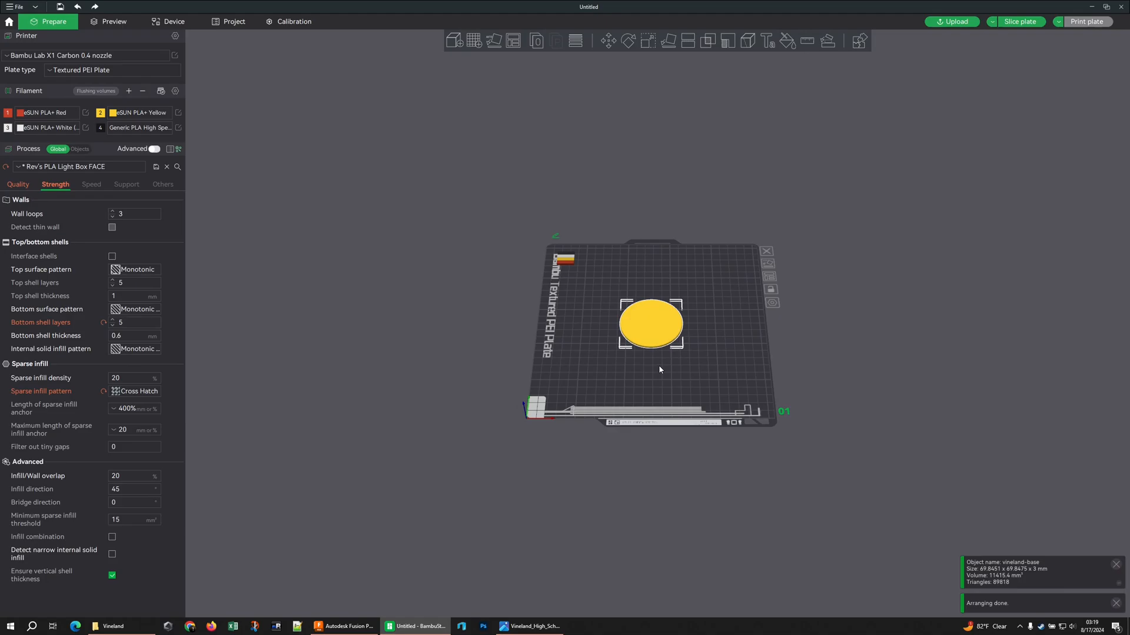
pyautogui.rightClick(650, 322)
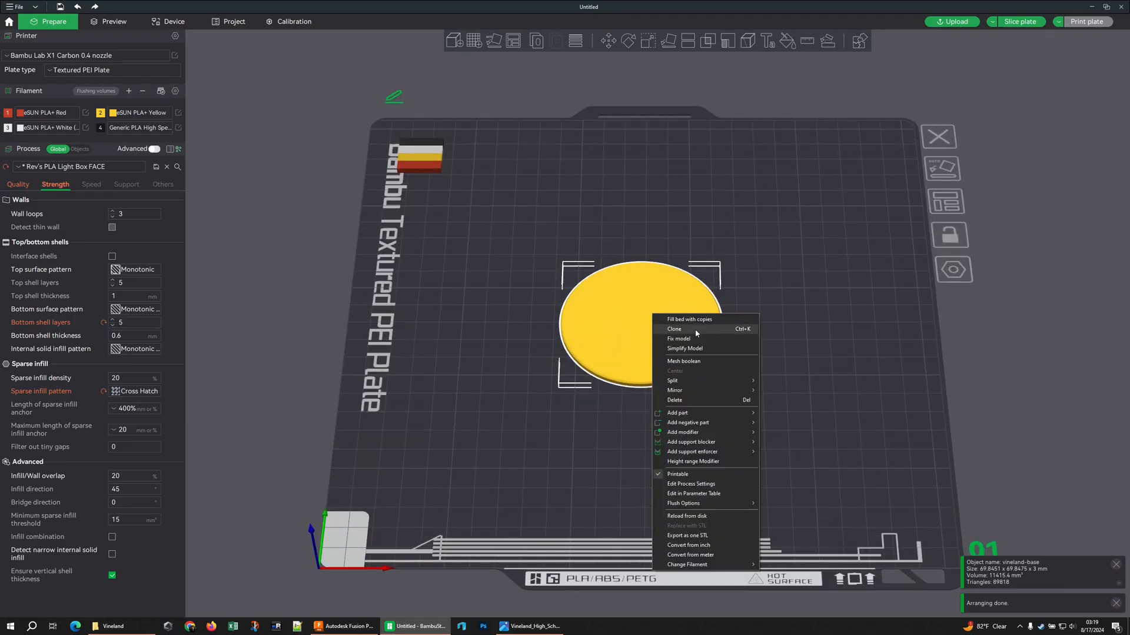
pyautogui.click(674, 330)
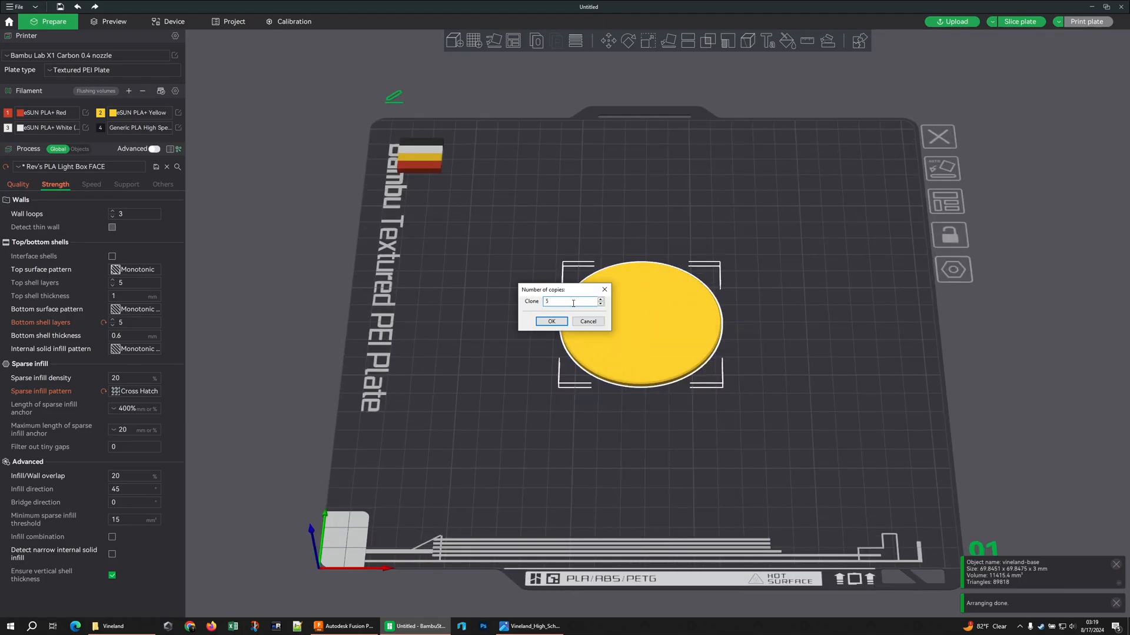
pyautogui.click(551, 322)
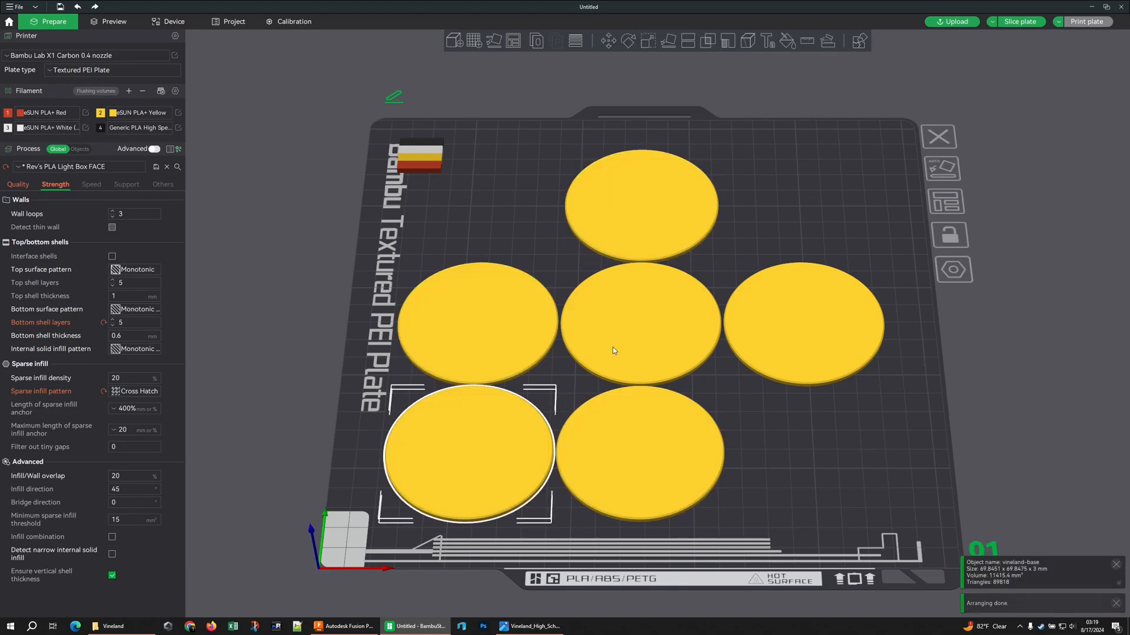
pyautogui.moveTo(393, 213)
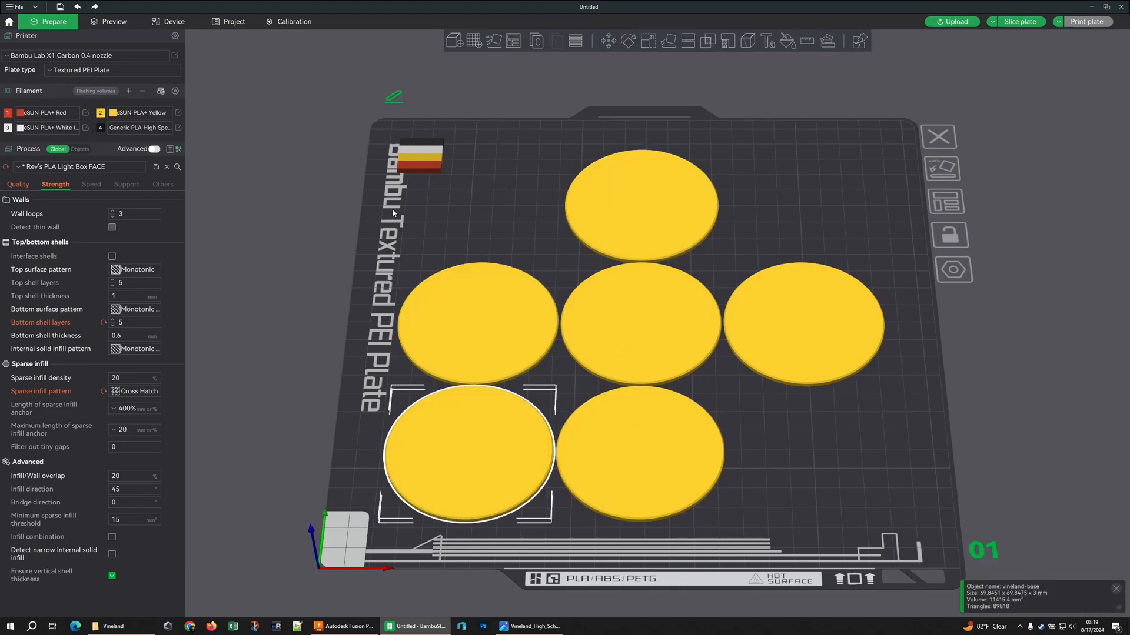
pyautogui.rightClick(640, 323)
pyautogui.write('7')
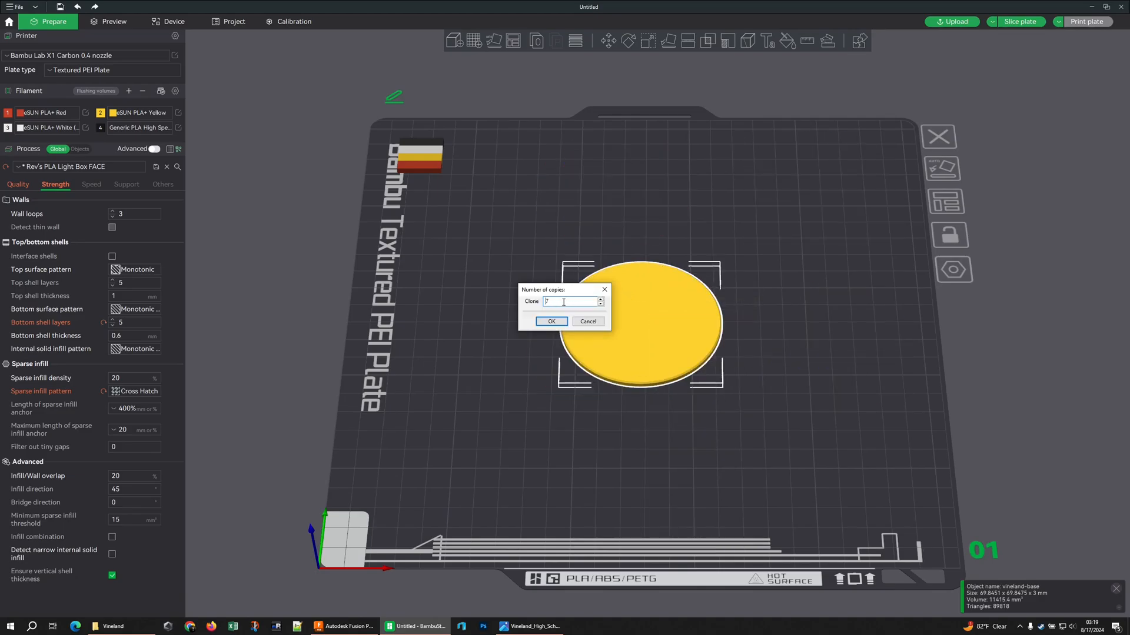
pyautogui.click(551, 322)
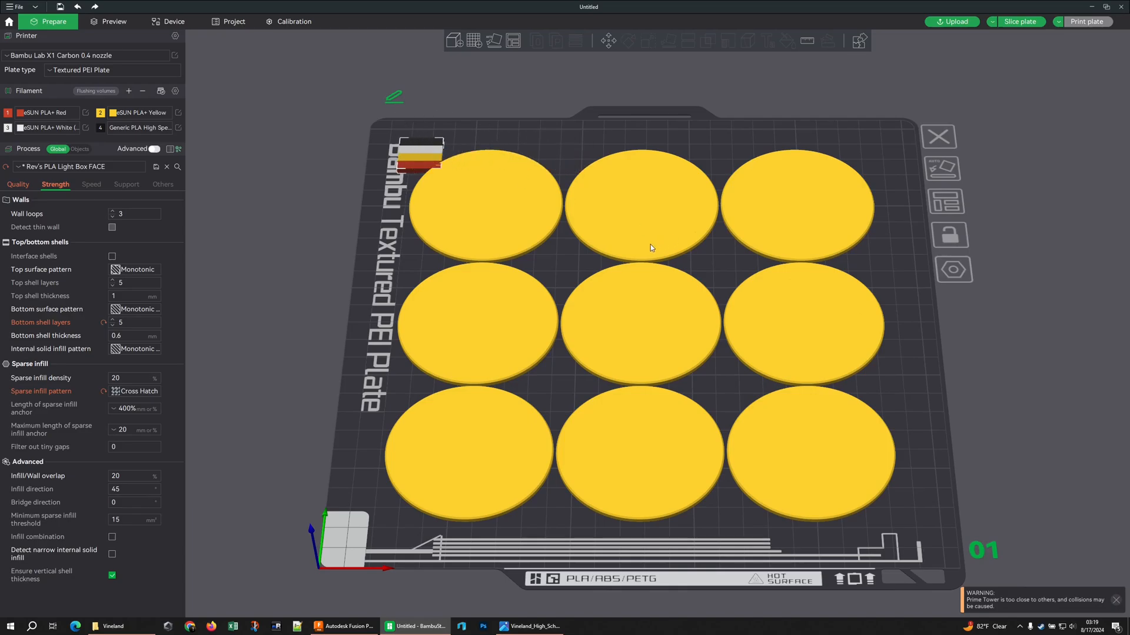
pyautogui.scroll(3)
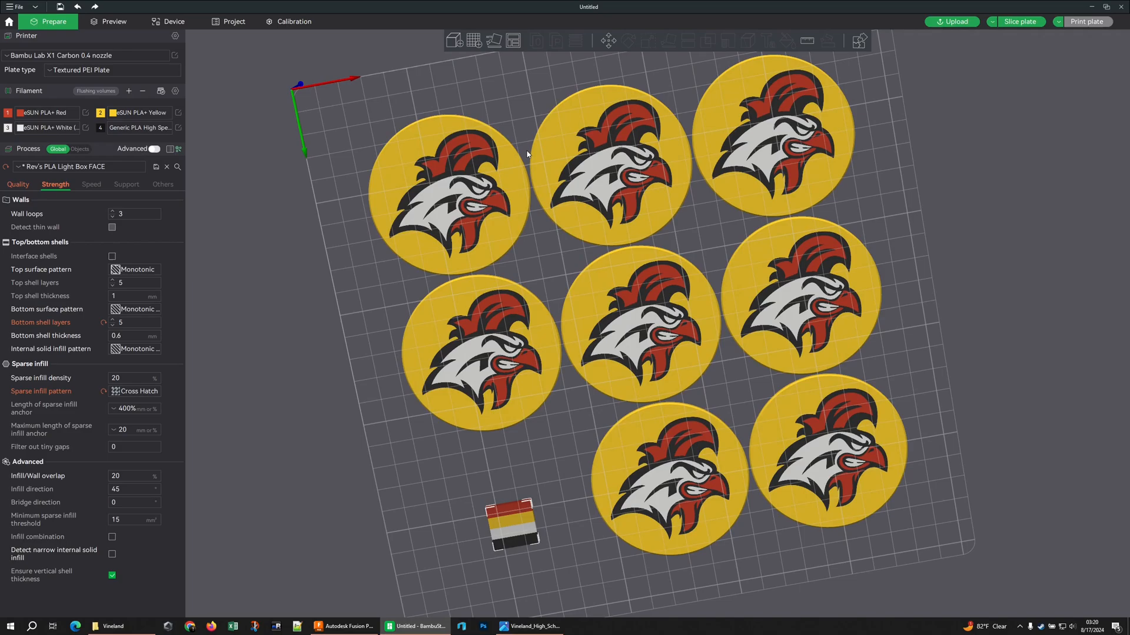
pyautogui.click(113, 21)
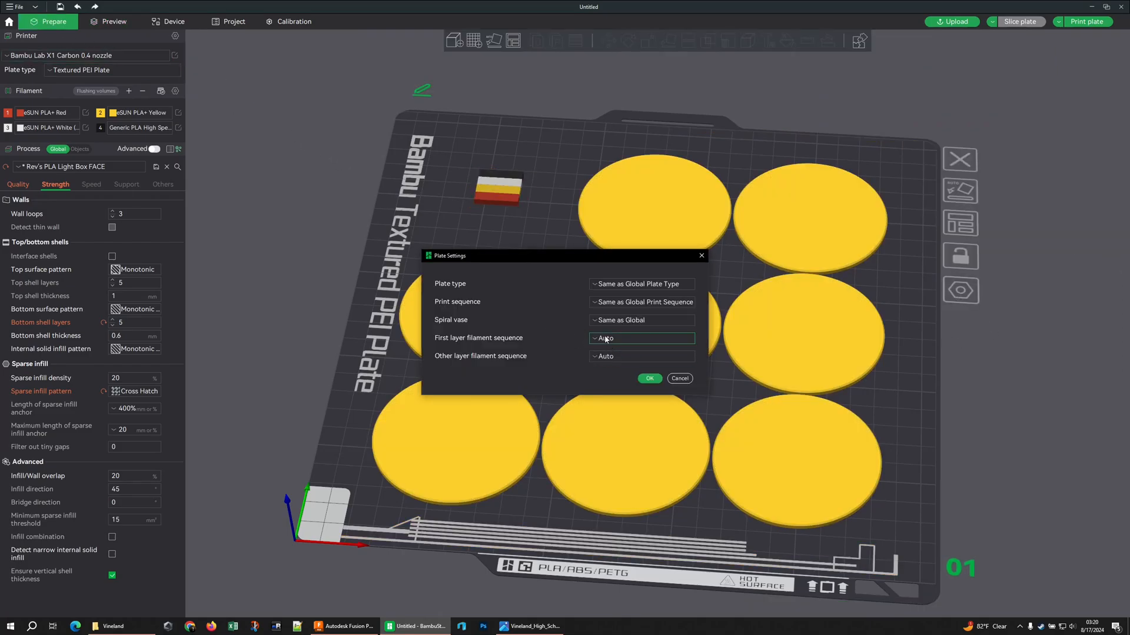
# - Set First layer filament sequence to Customize, ordered light to dark, and confirm with OK
pyautogui.click(641, 338)
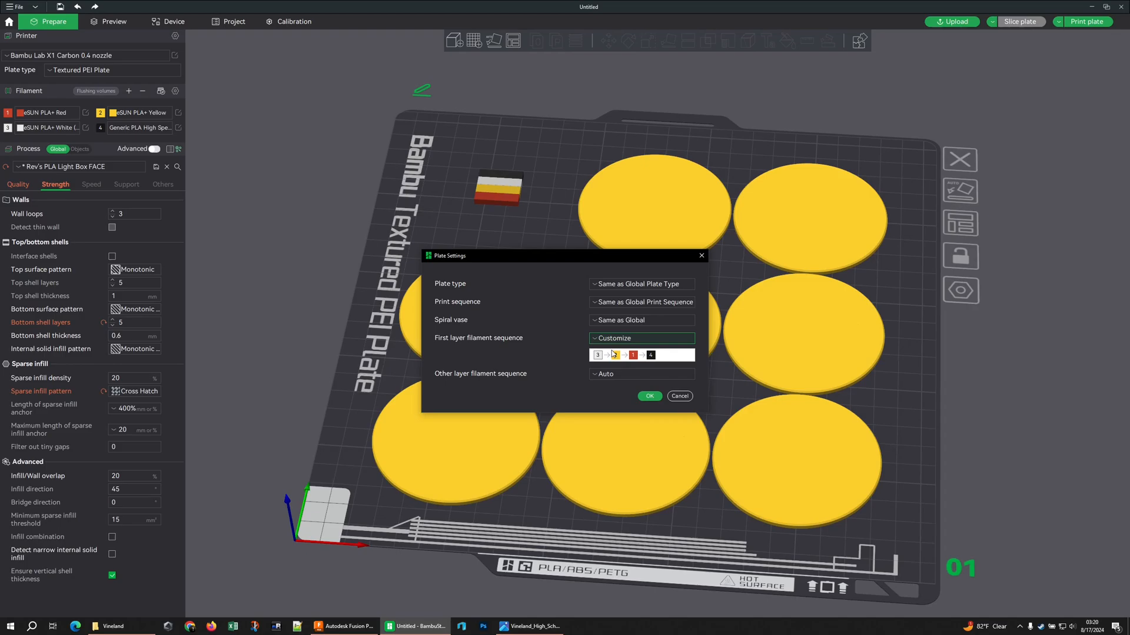
pyautogui.click(647, 395)
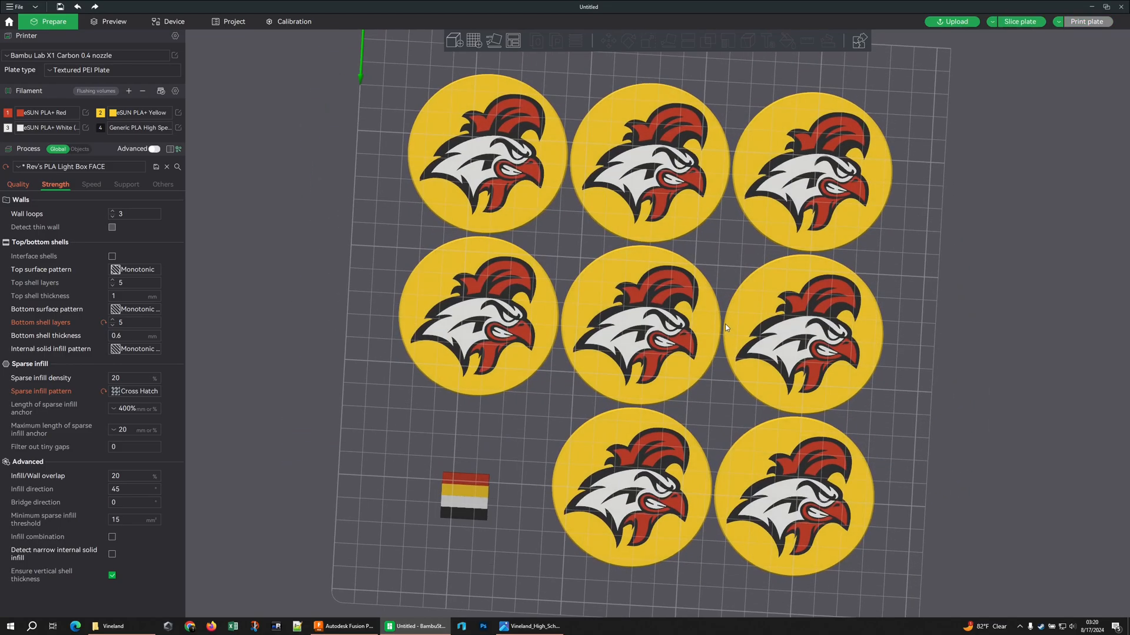